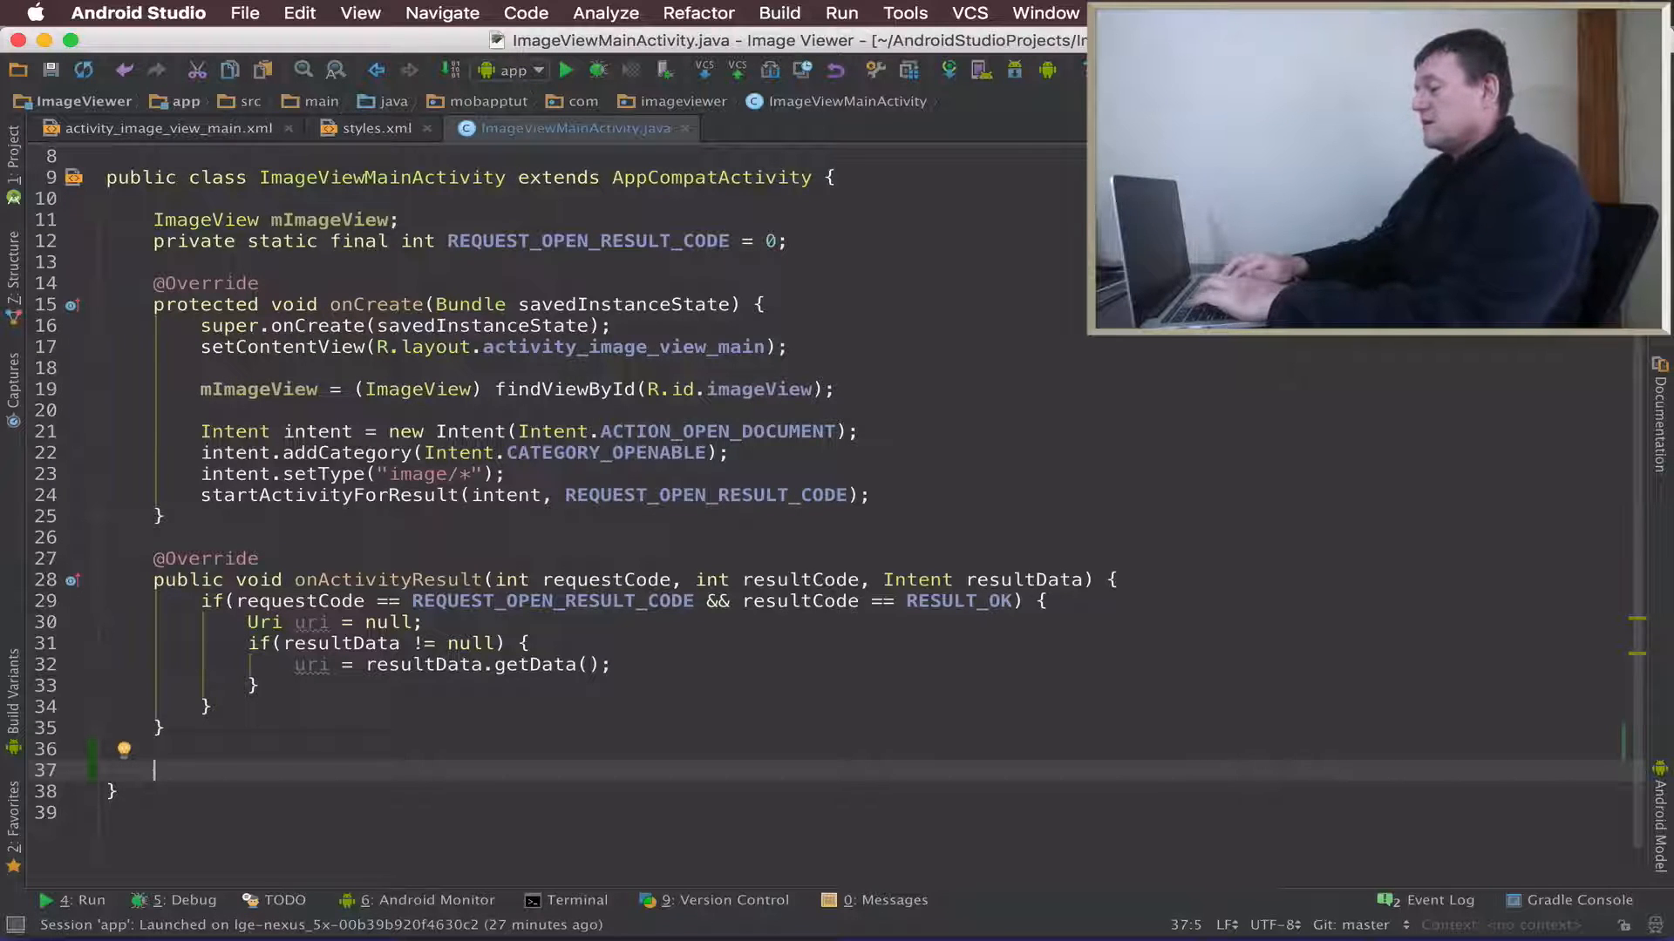
Step: Declare a private Bitmap getBitmapFromUri(Uri uri) method below onActivityResult, importing Bitmap and Uri
text(private)
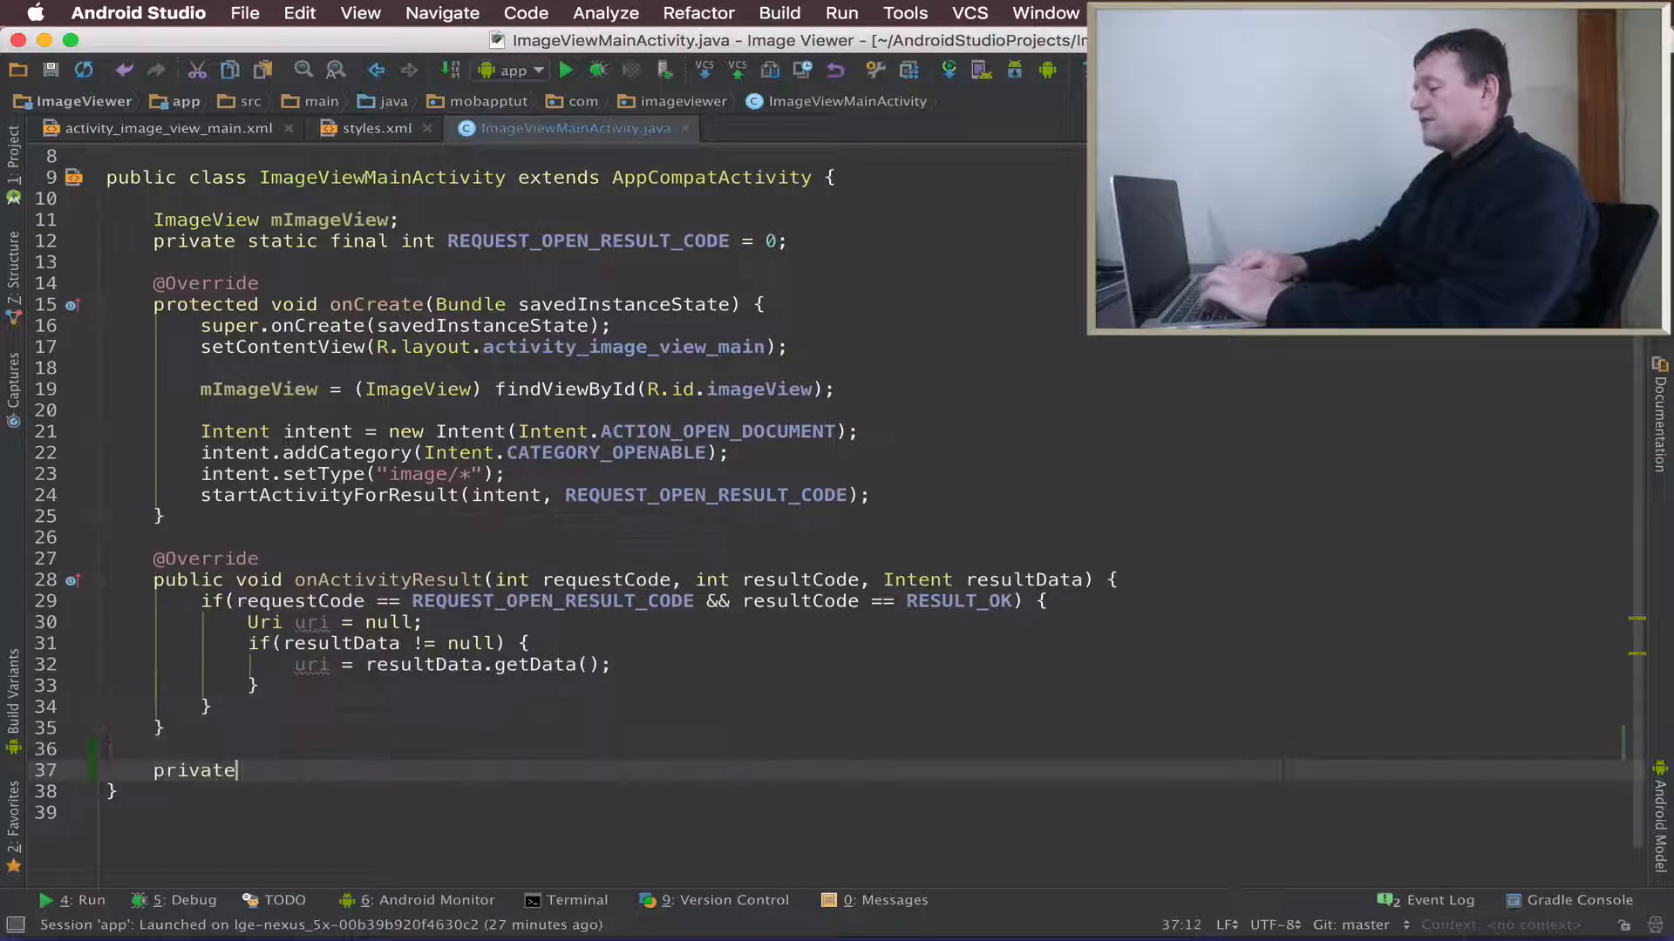
text(B)
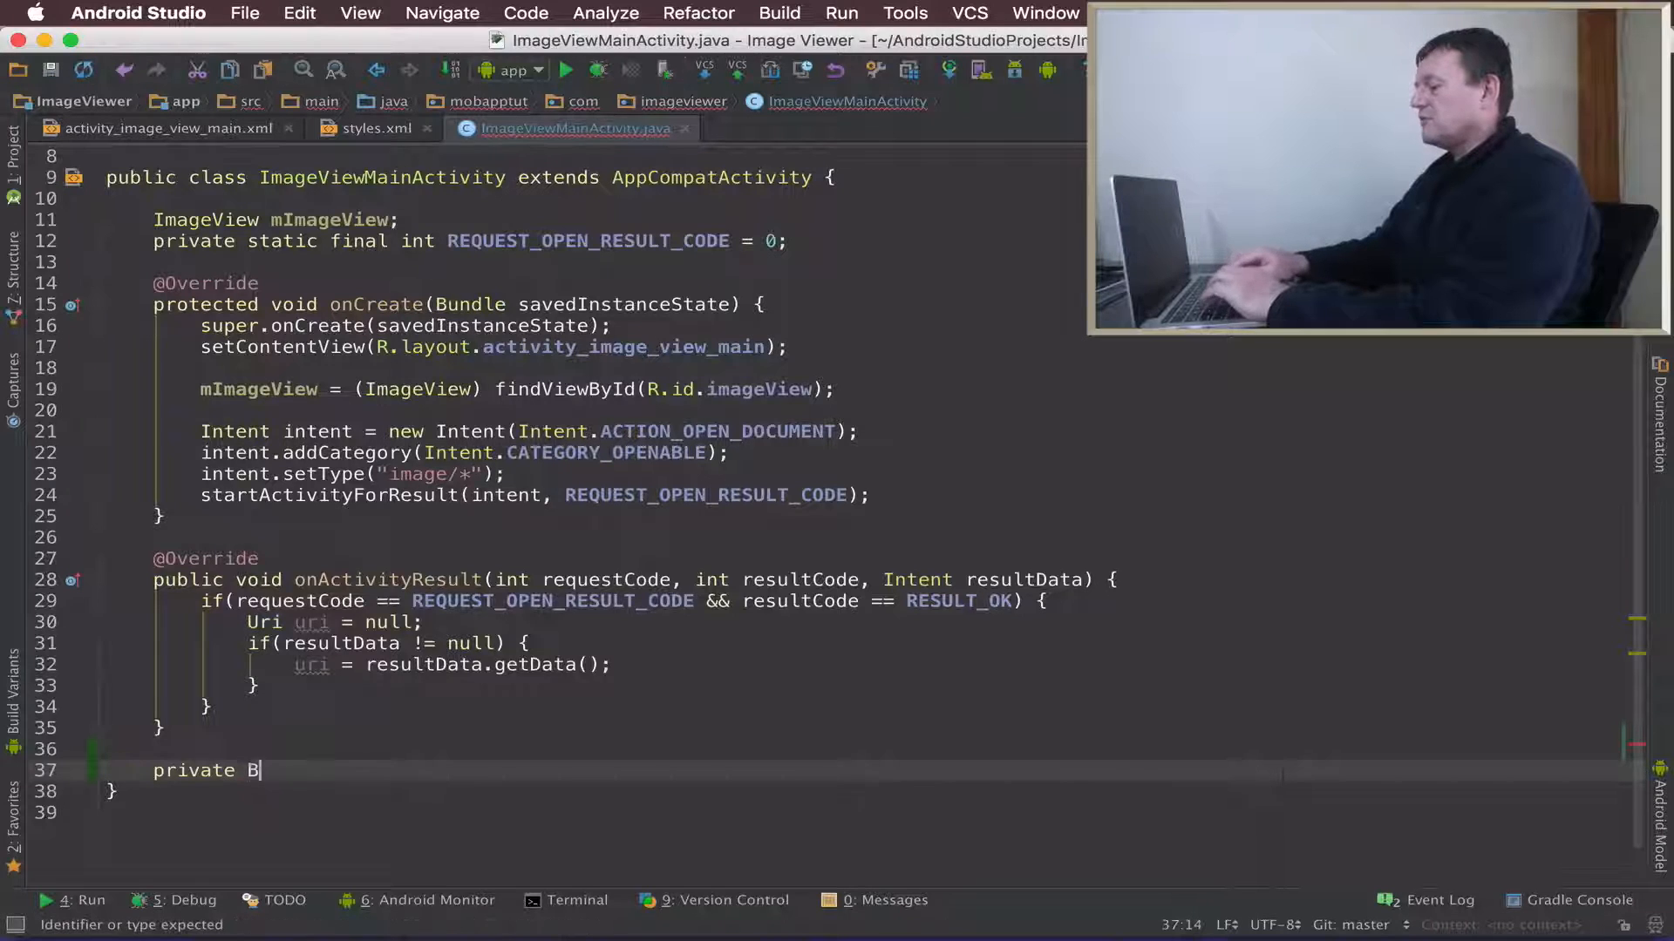
text(itmap)
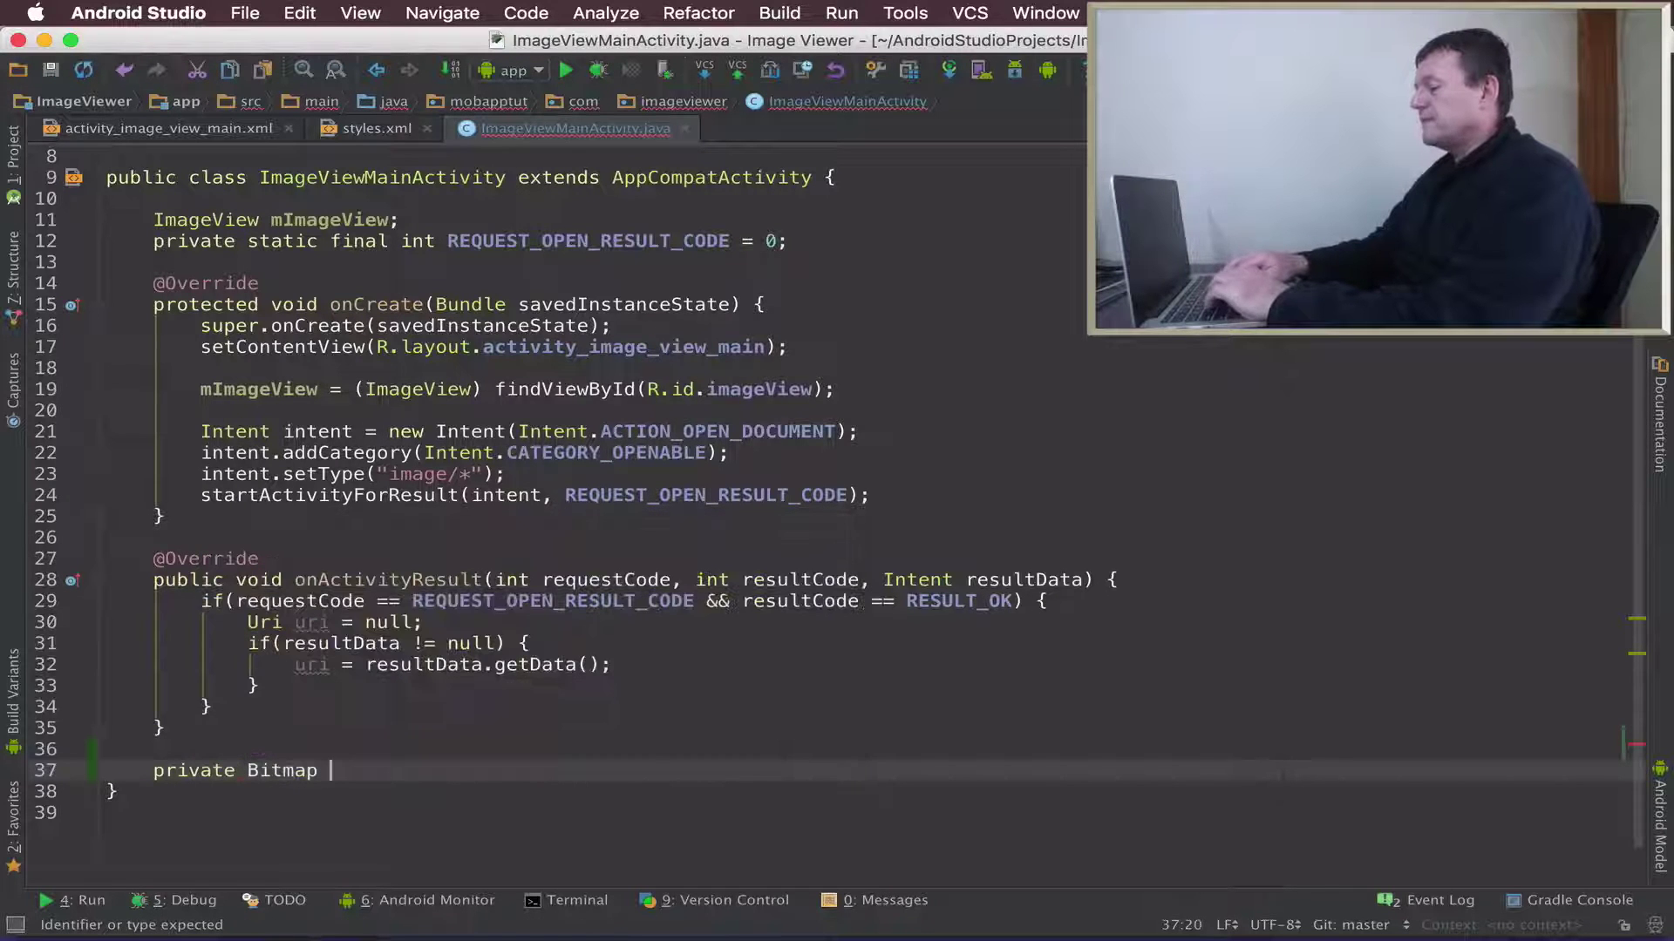
text(BitmapFromU)
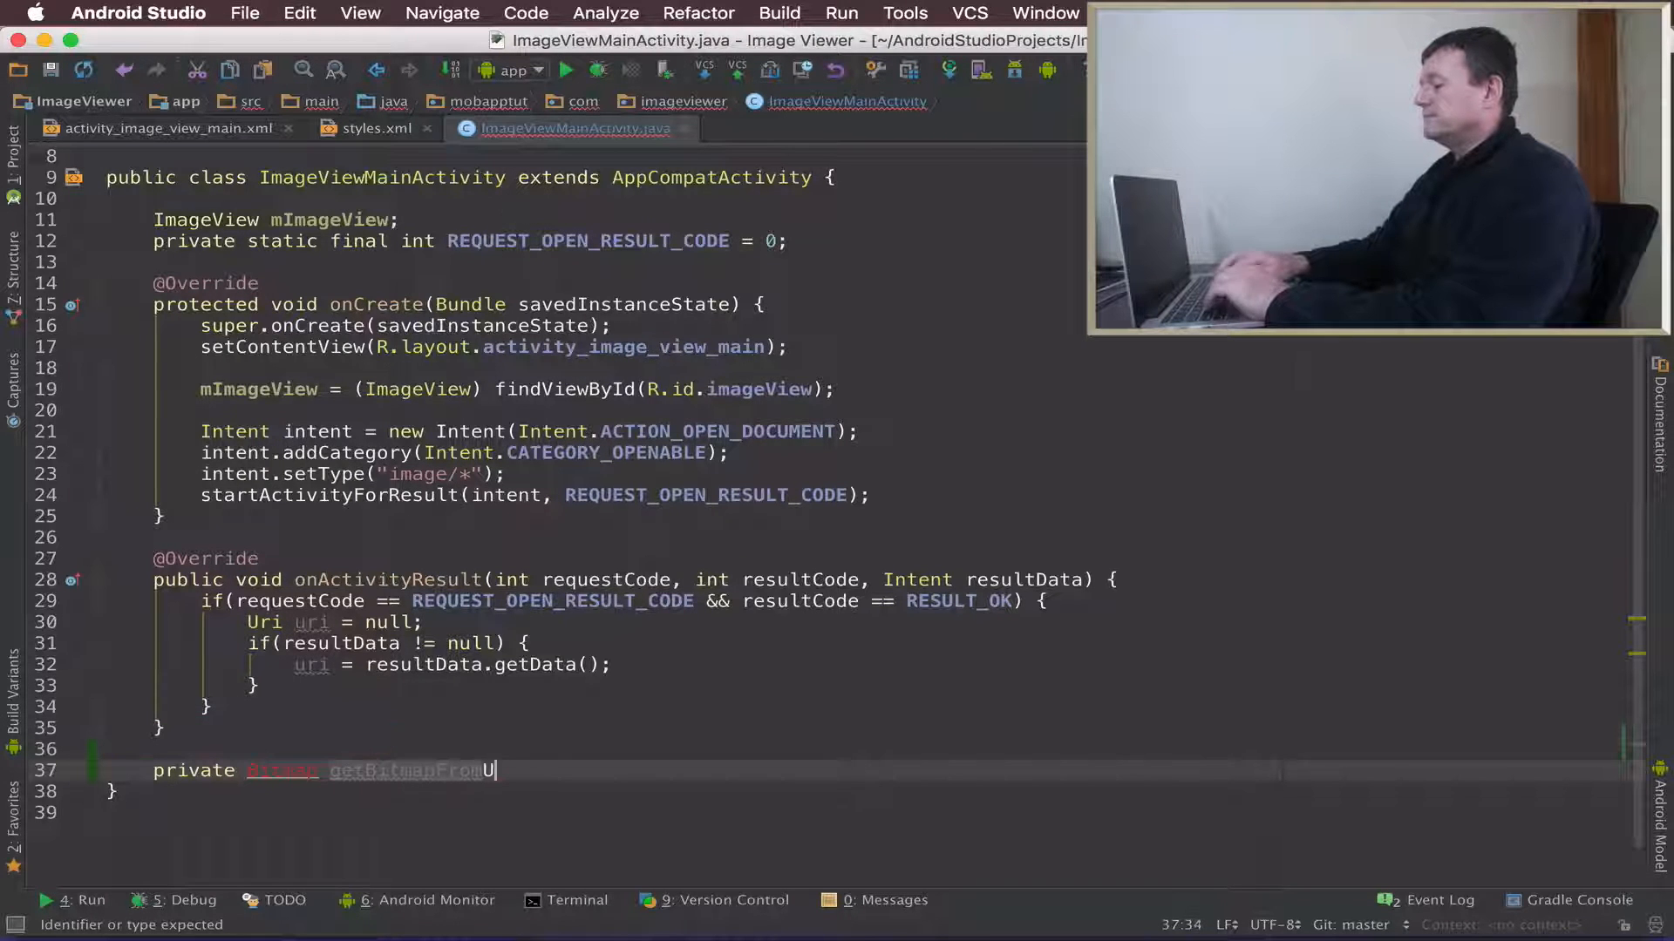
text(ri)
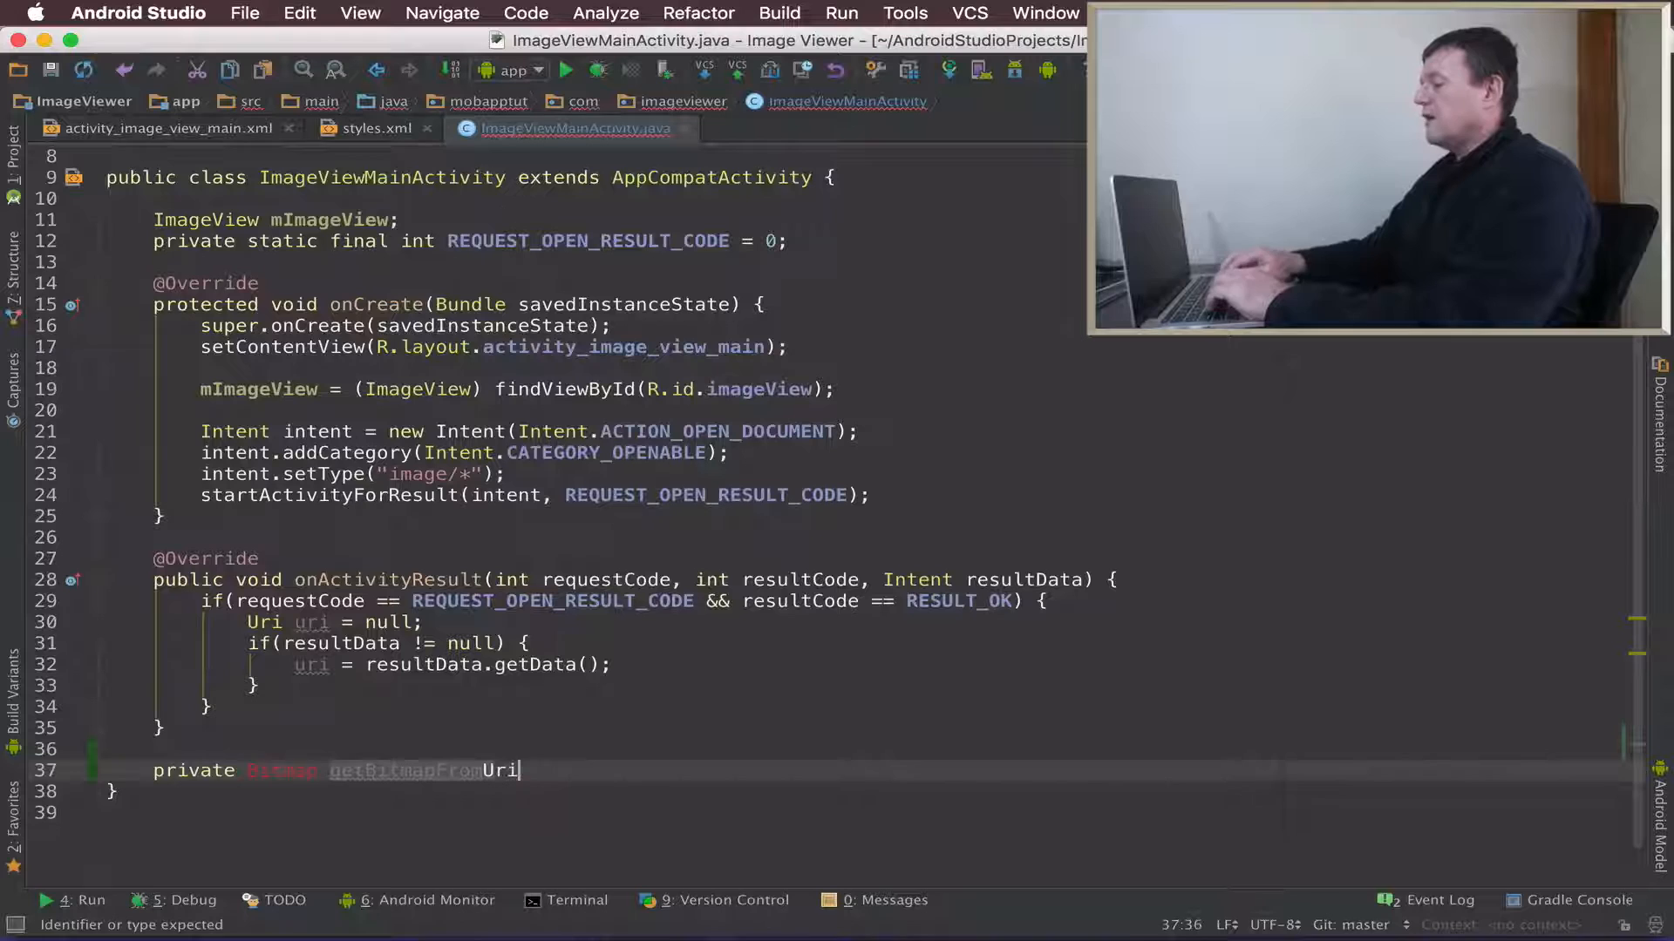
text((Ui)
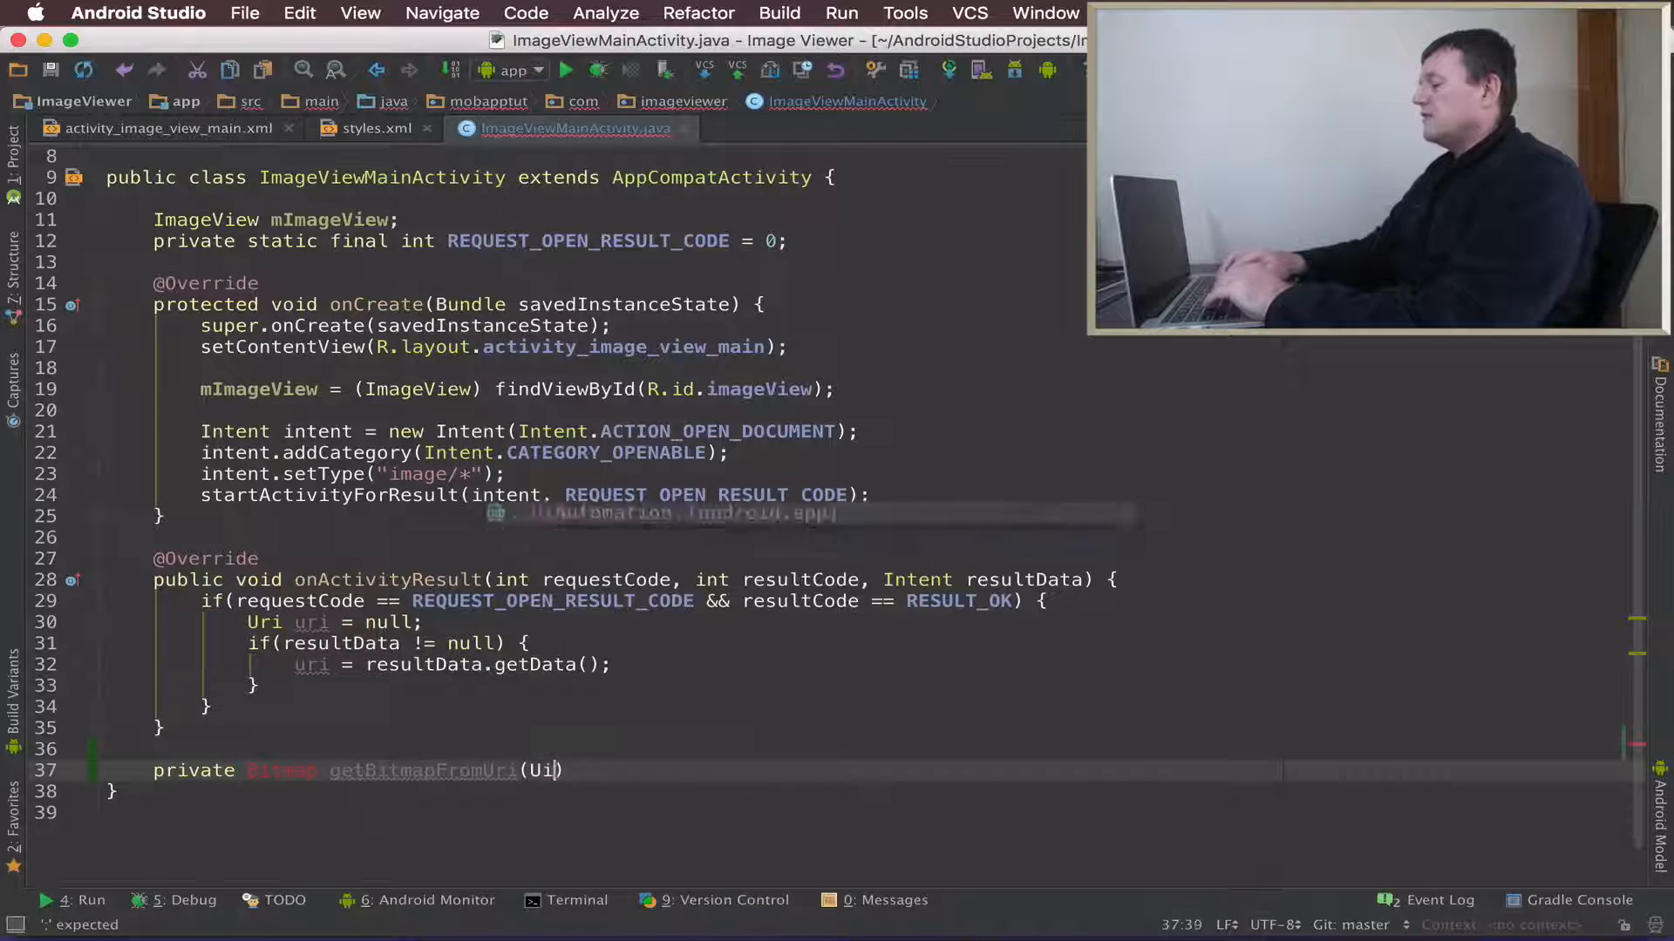
text(Uri)
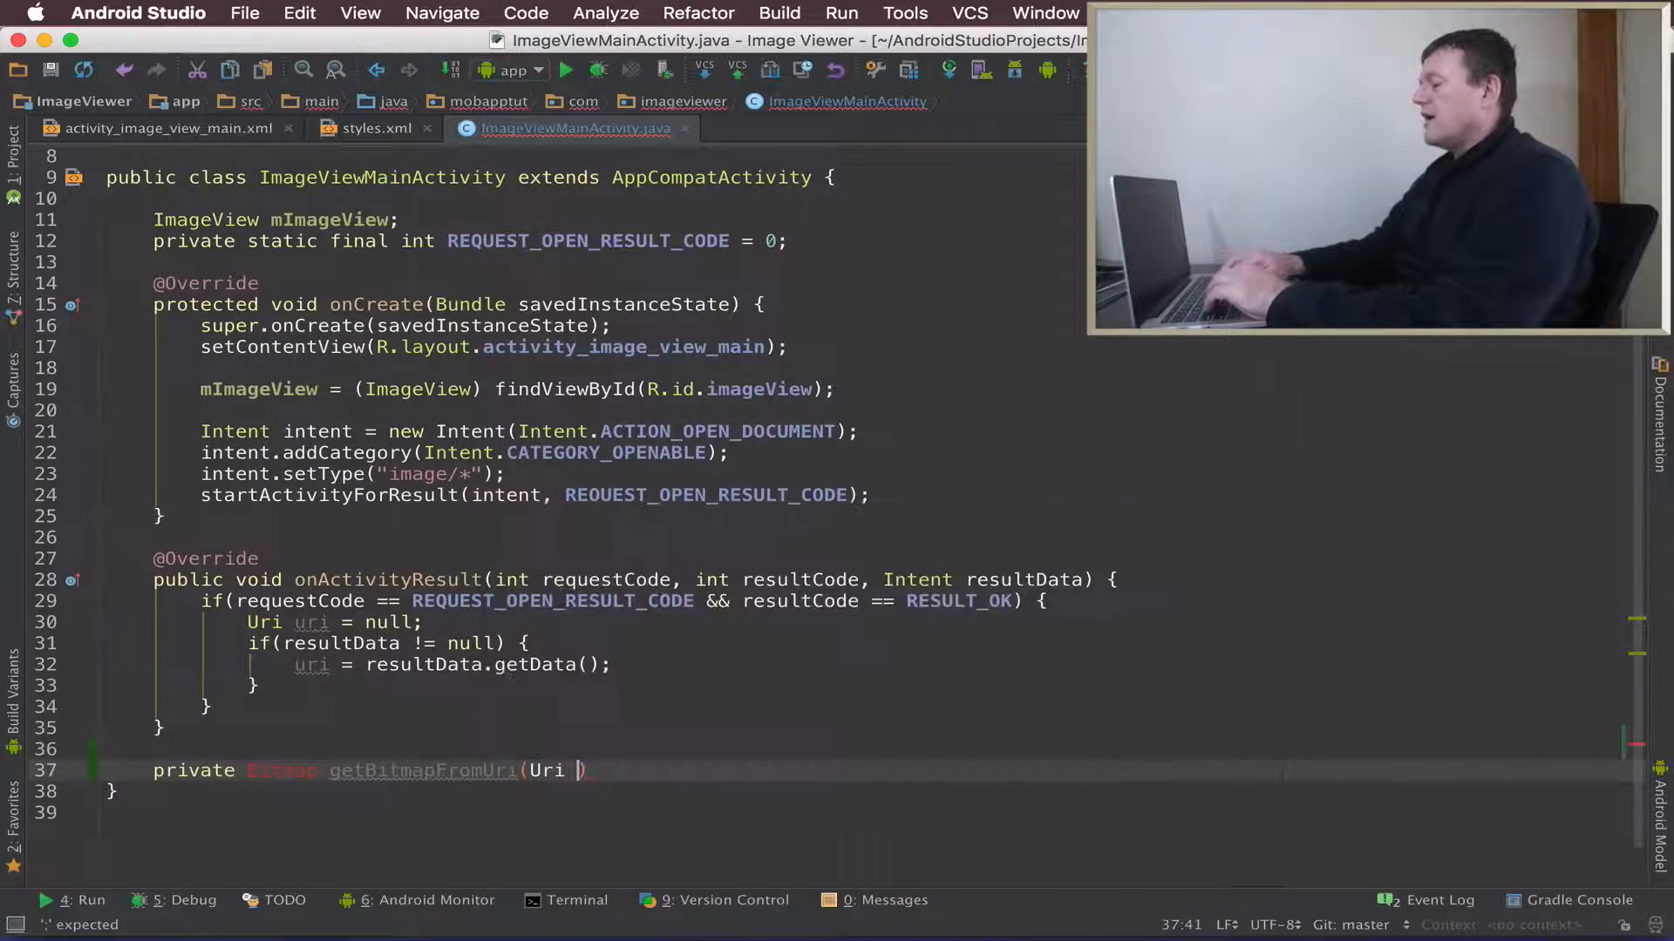
text(uri)
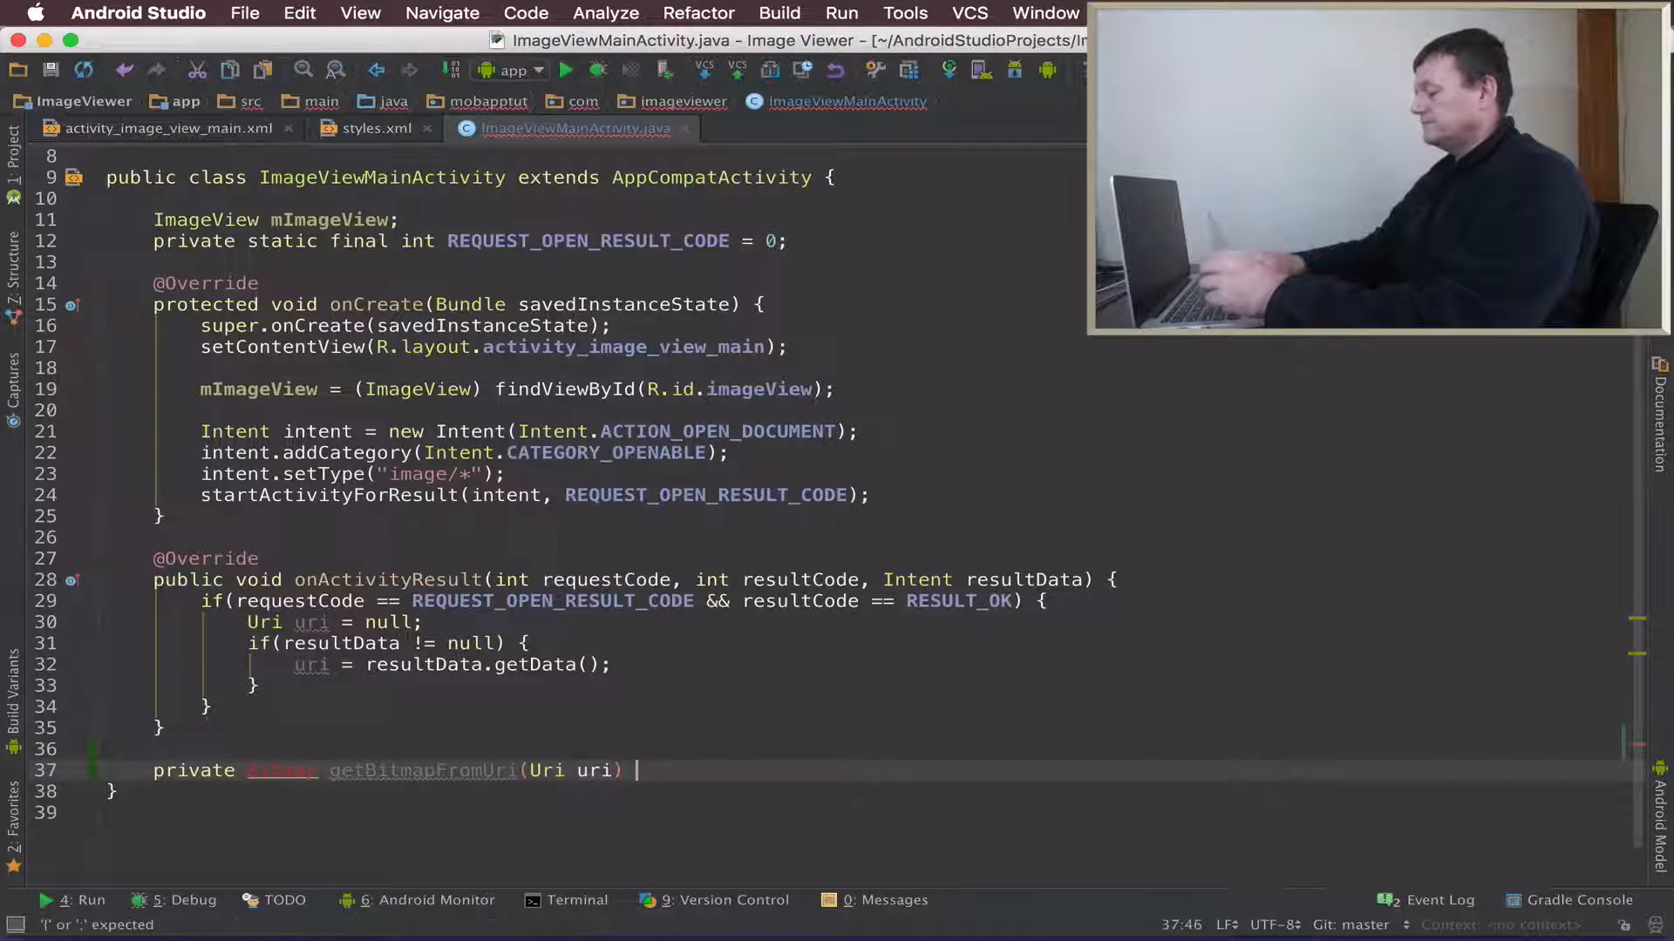
text(Bitmap)
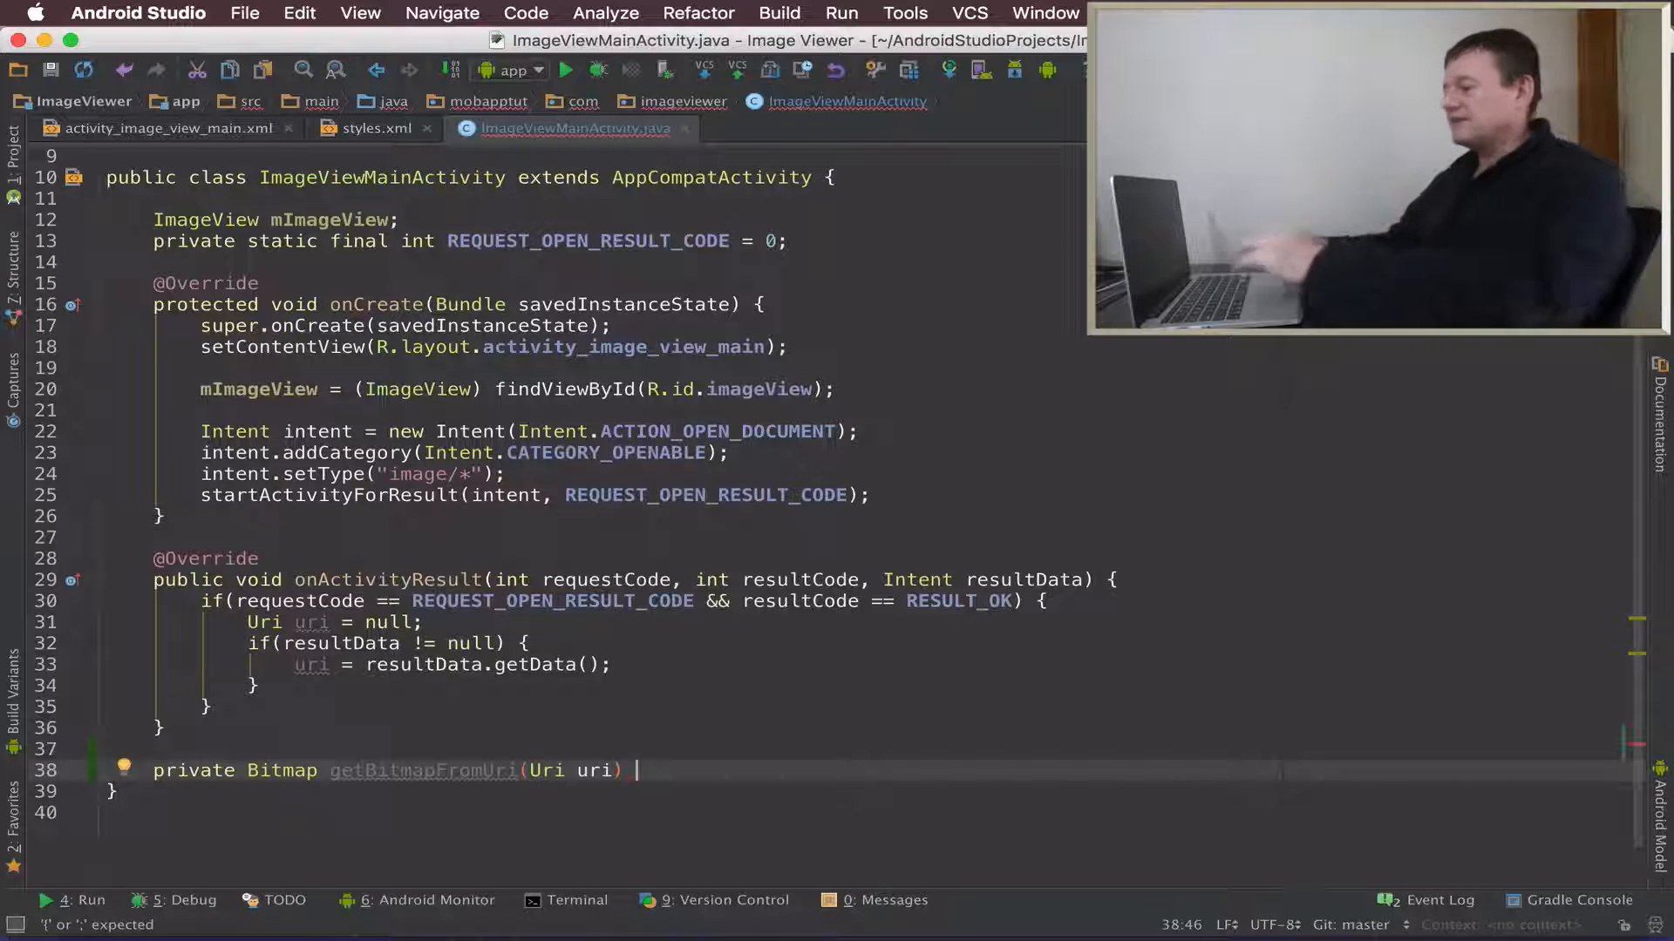
Step: Add 'throws IOException' to the getBitmapFromUri signature and create its empty body
text(throws)
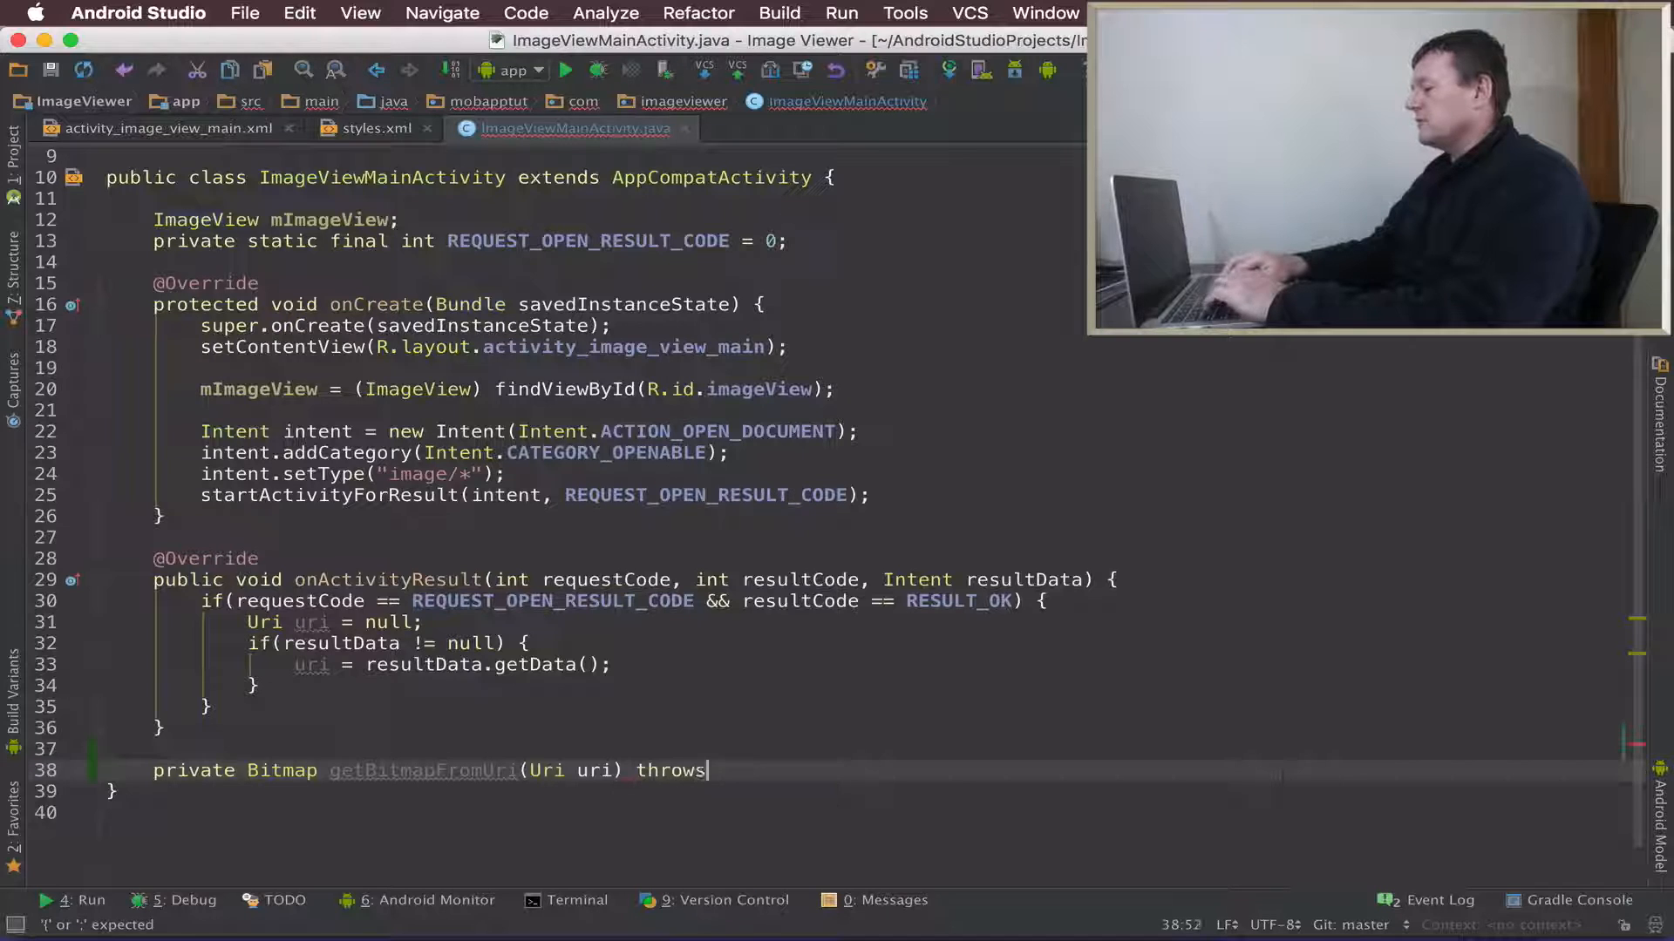
text(I)
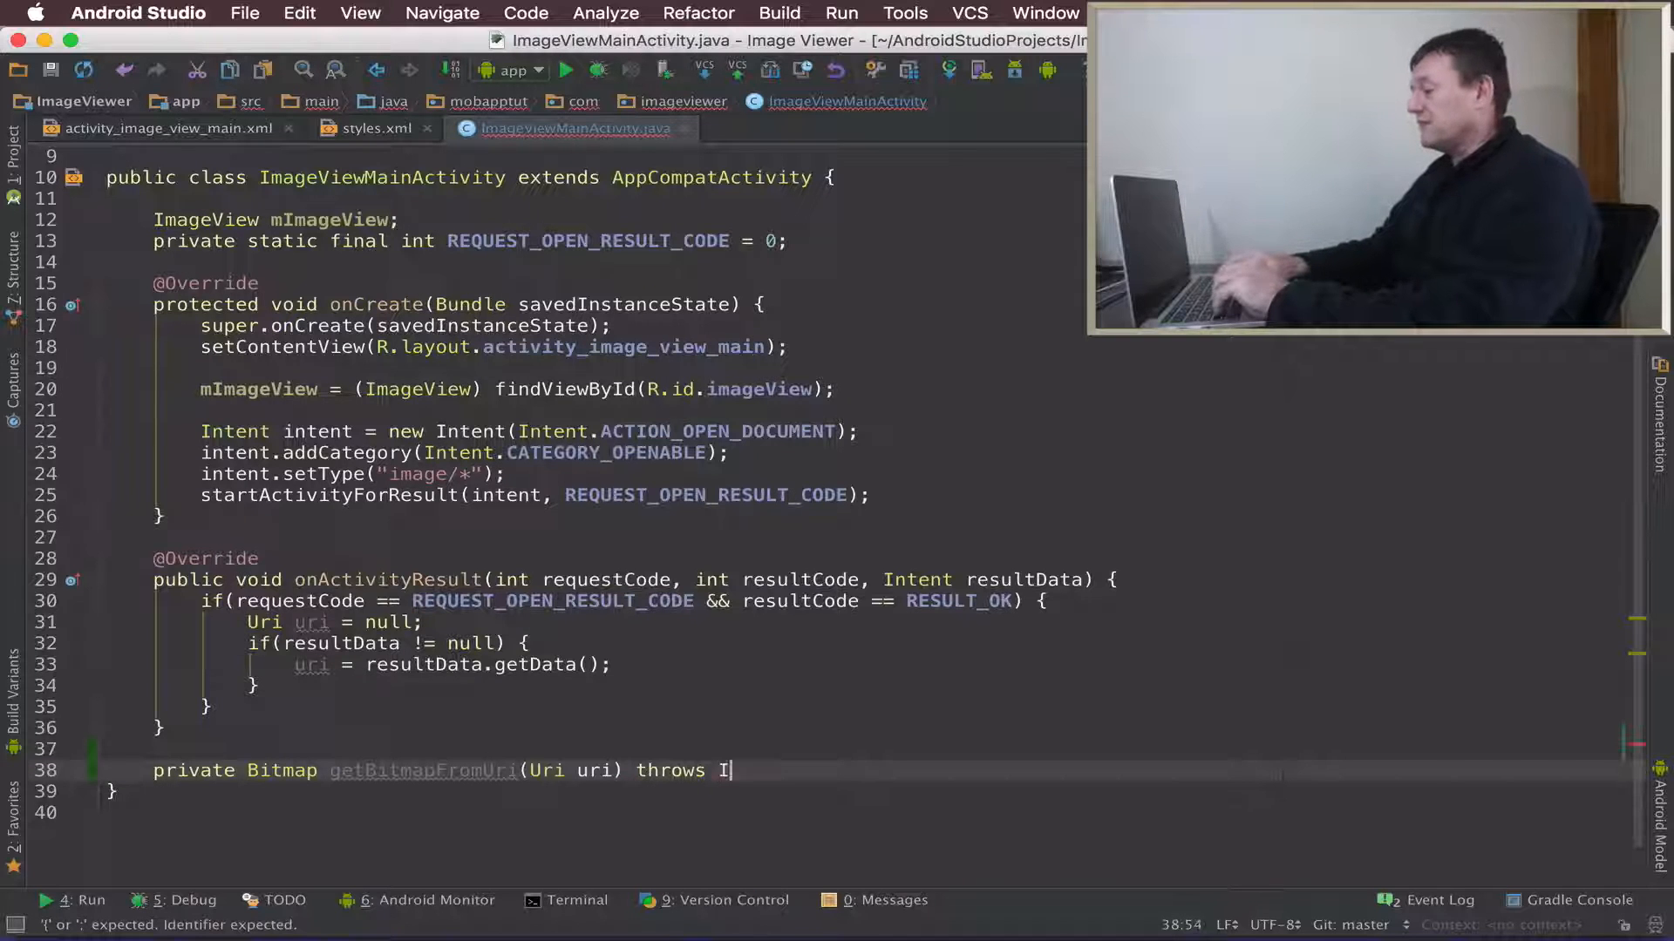
text(OException {)
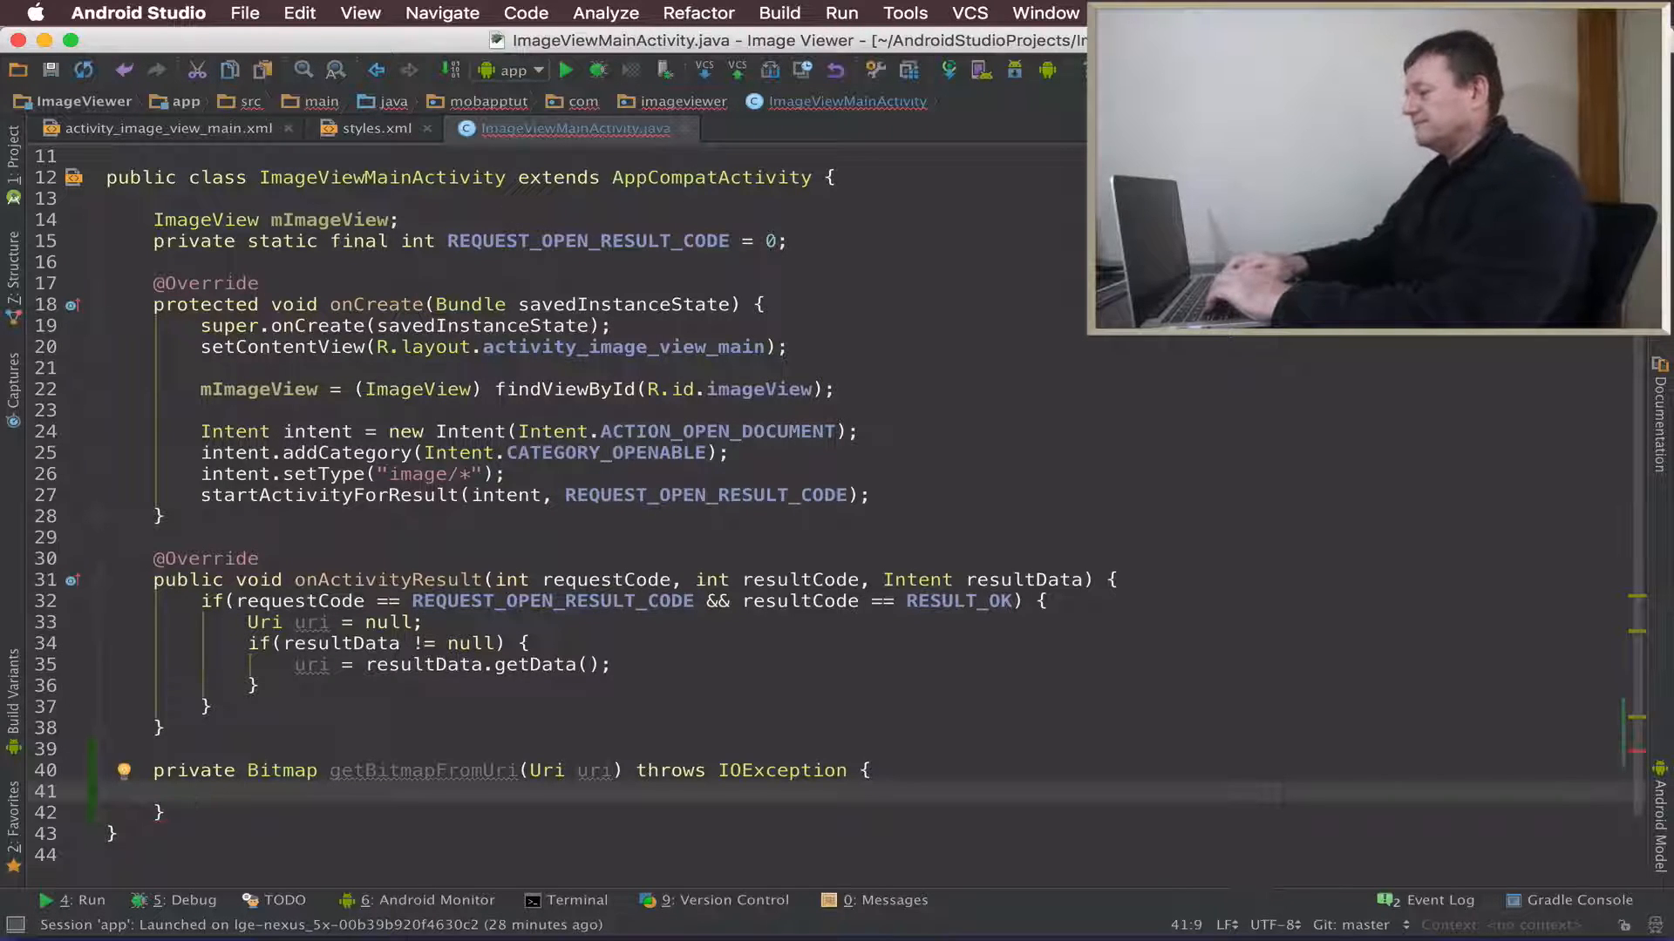
Step: Assign parcelFileDescriptor = getContentResolver().openFileDescriptor(uri, "r")
text(ParcelFileDescriptor parcelFileDescriptor)
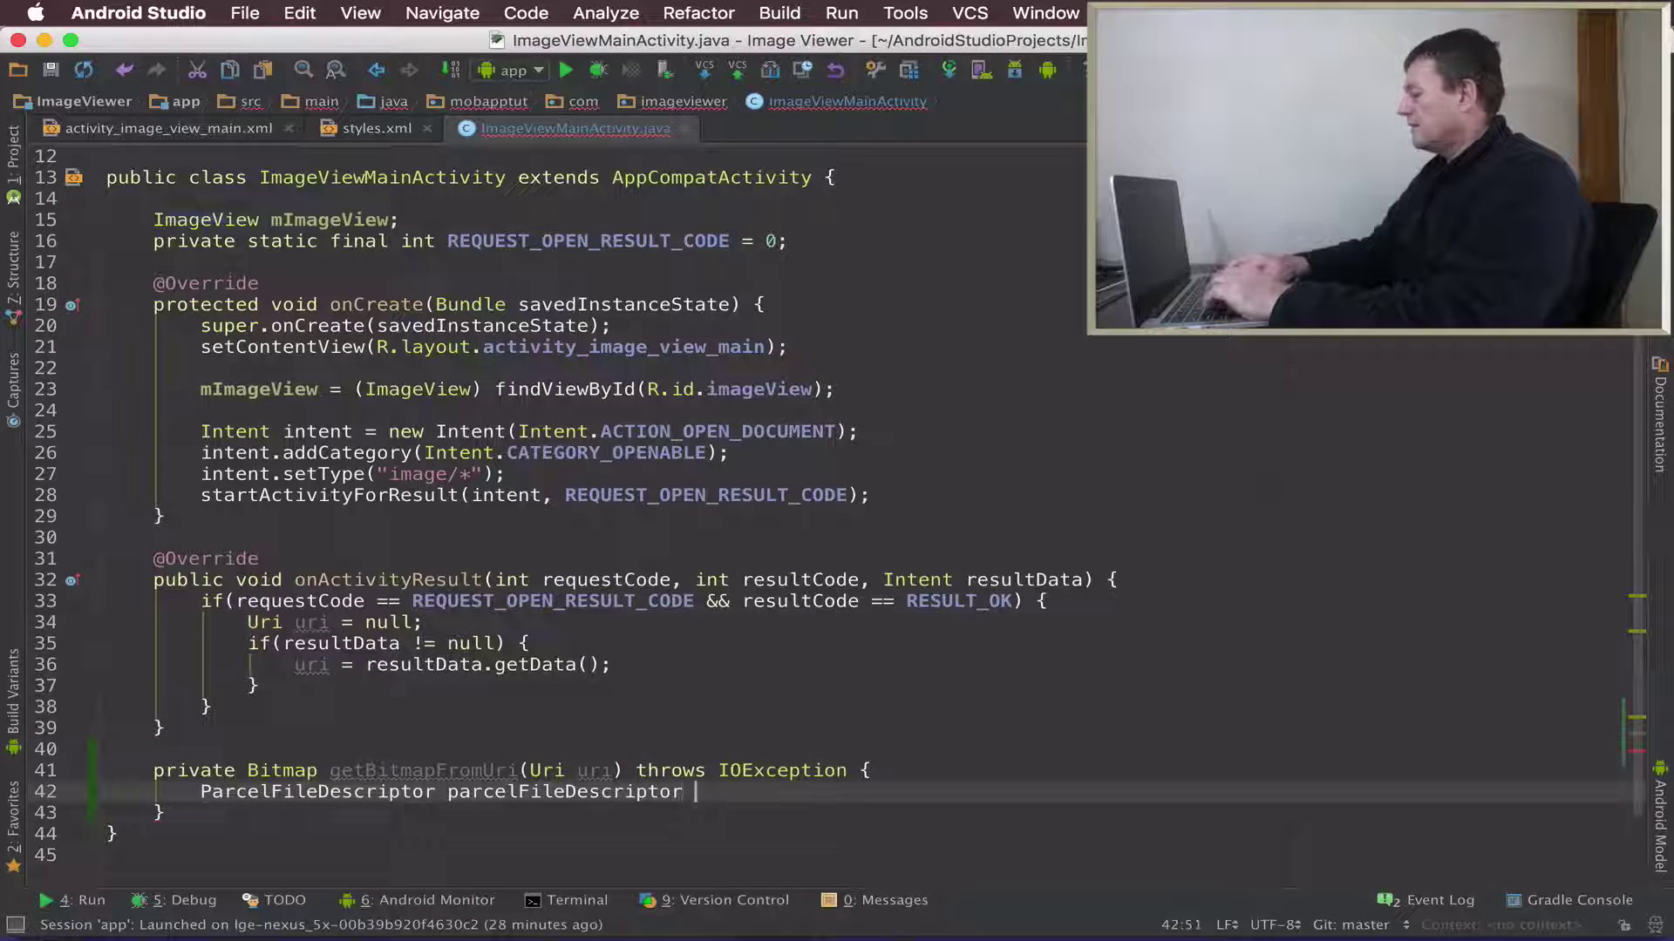
text(= getContentResolver().openFileDescriptor()
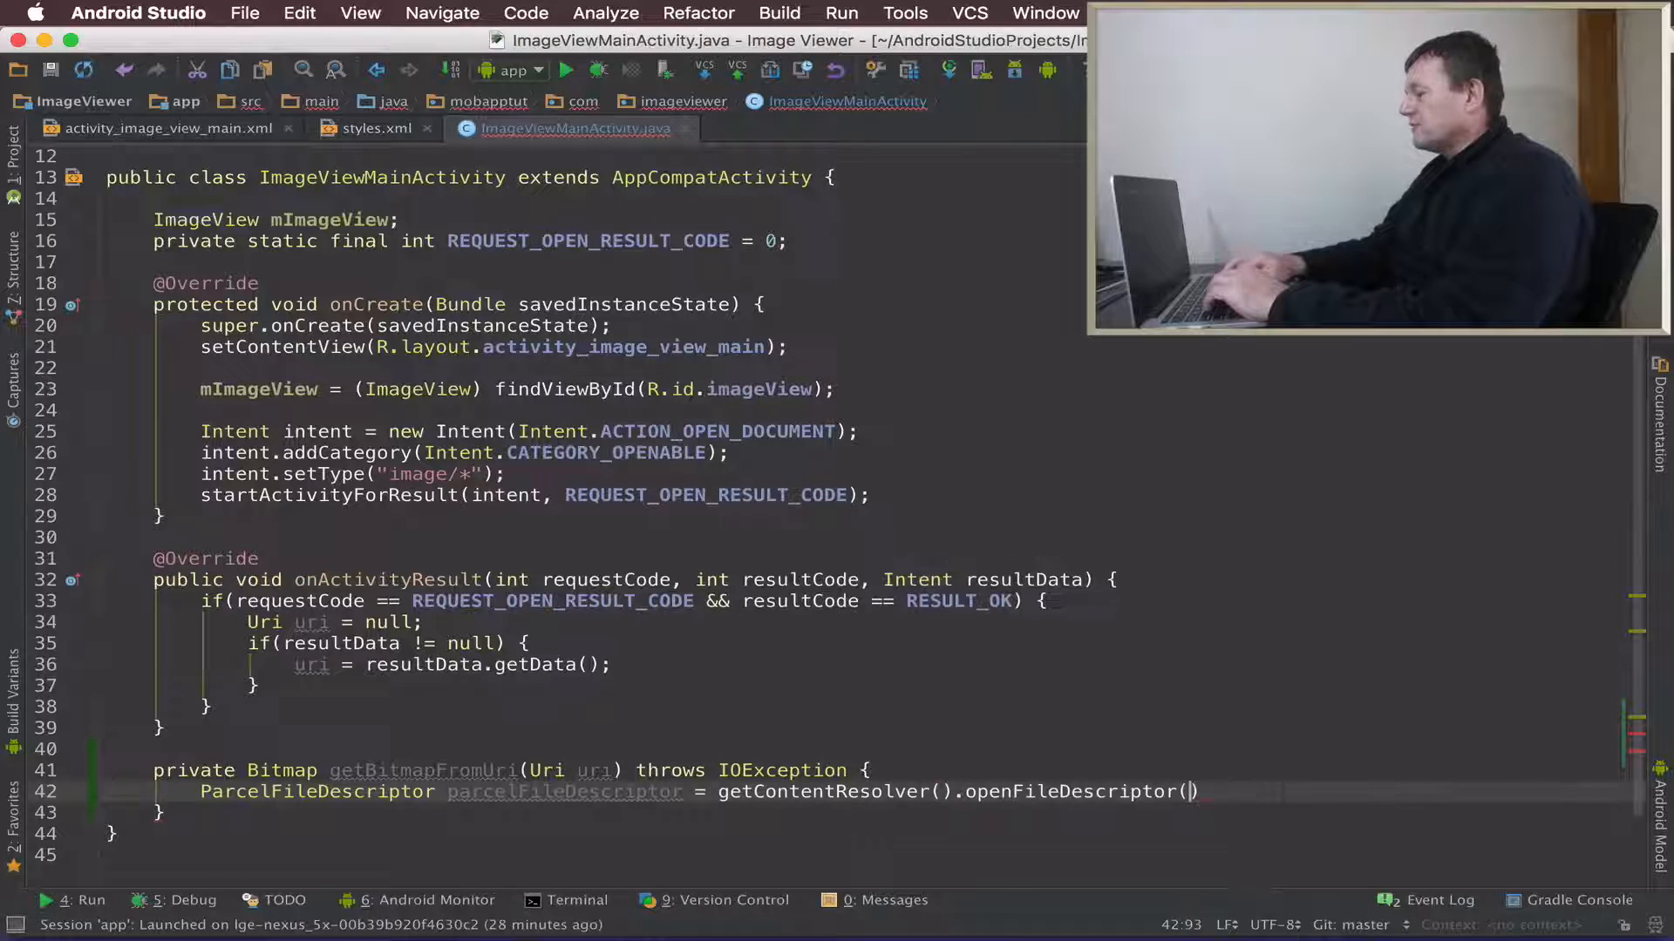
text(uri, ")
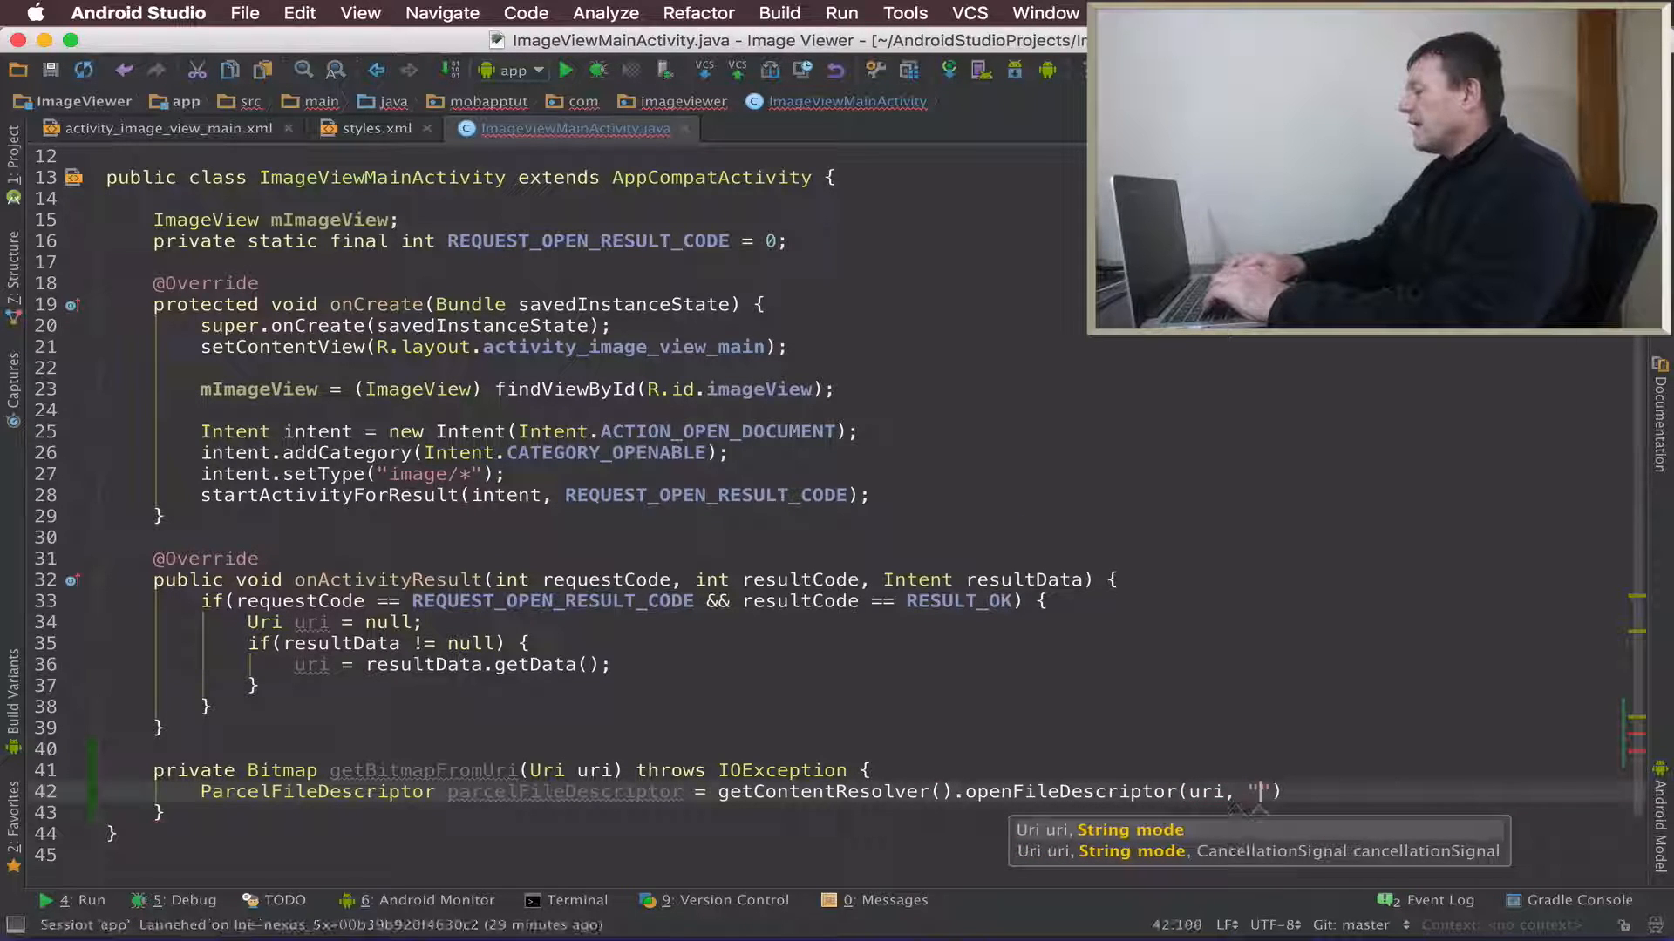
text(r)
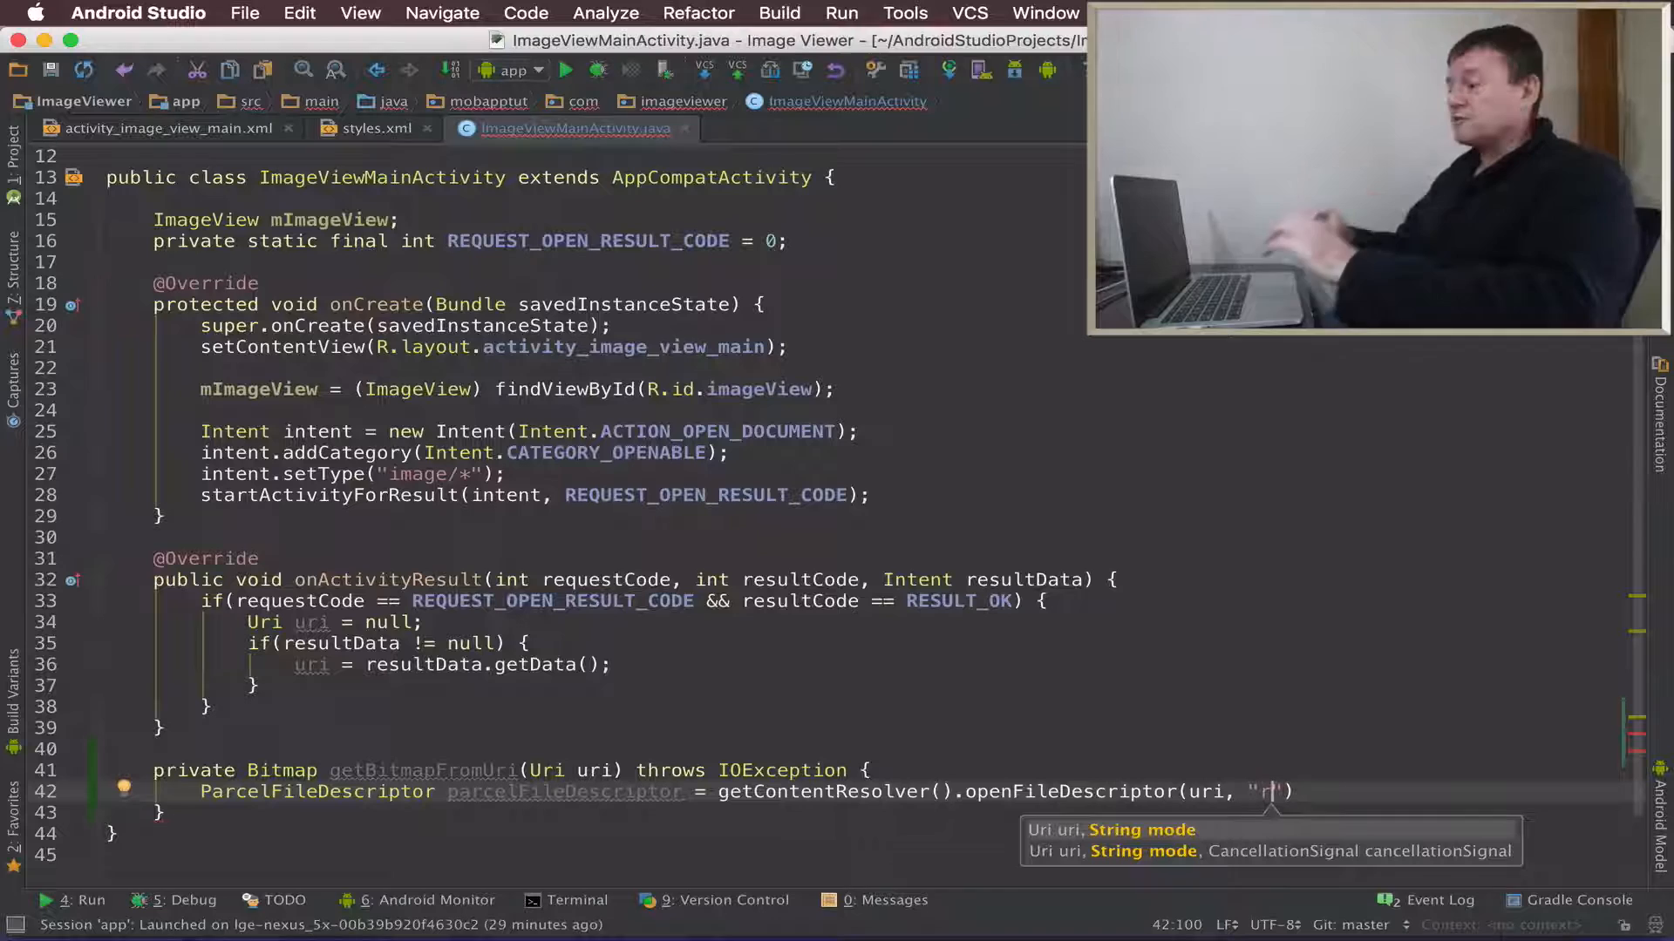
key(Backspace)
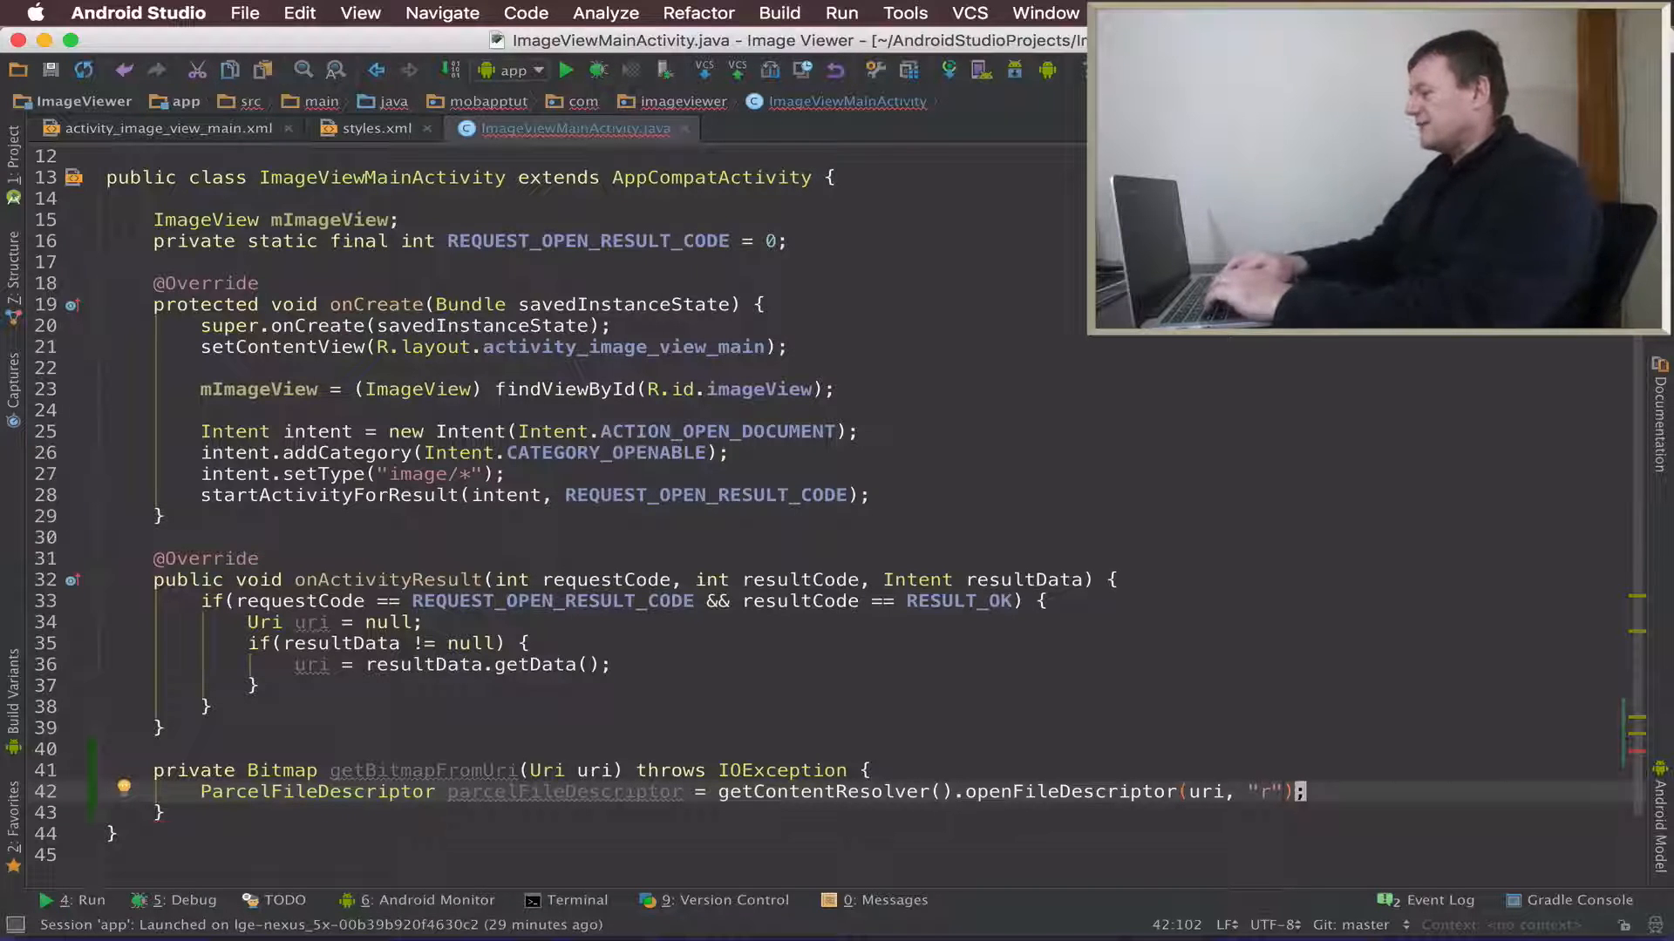
Step: Add FileDescriptor fileDescriptor = parcelFileDescriptor.getFileDescriptor();
text(FileDescriptor fileDescriptor =)
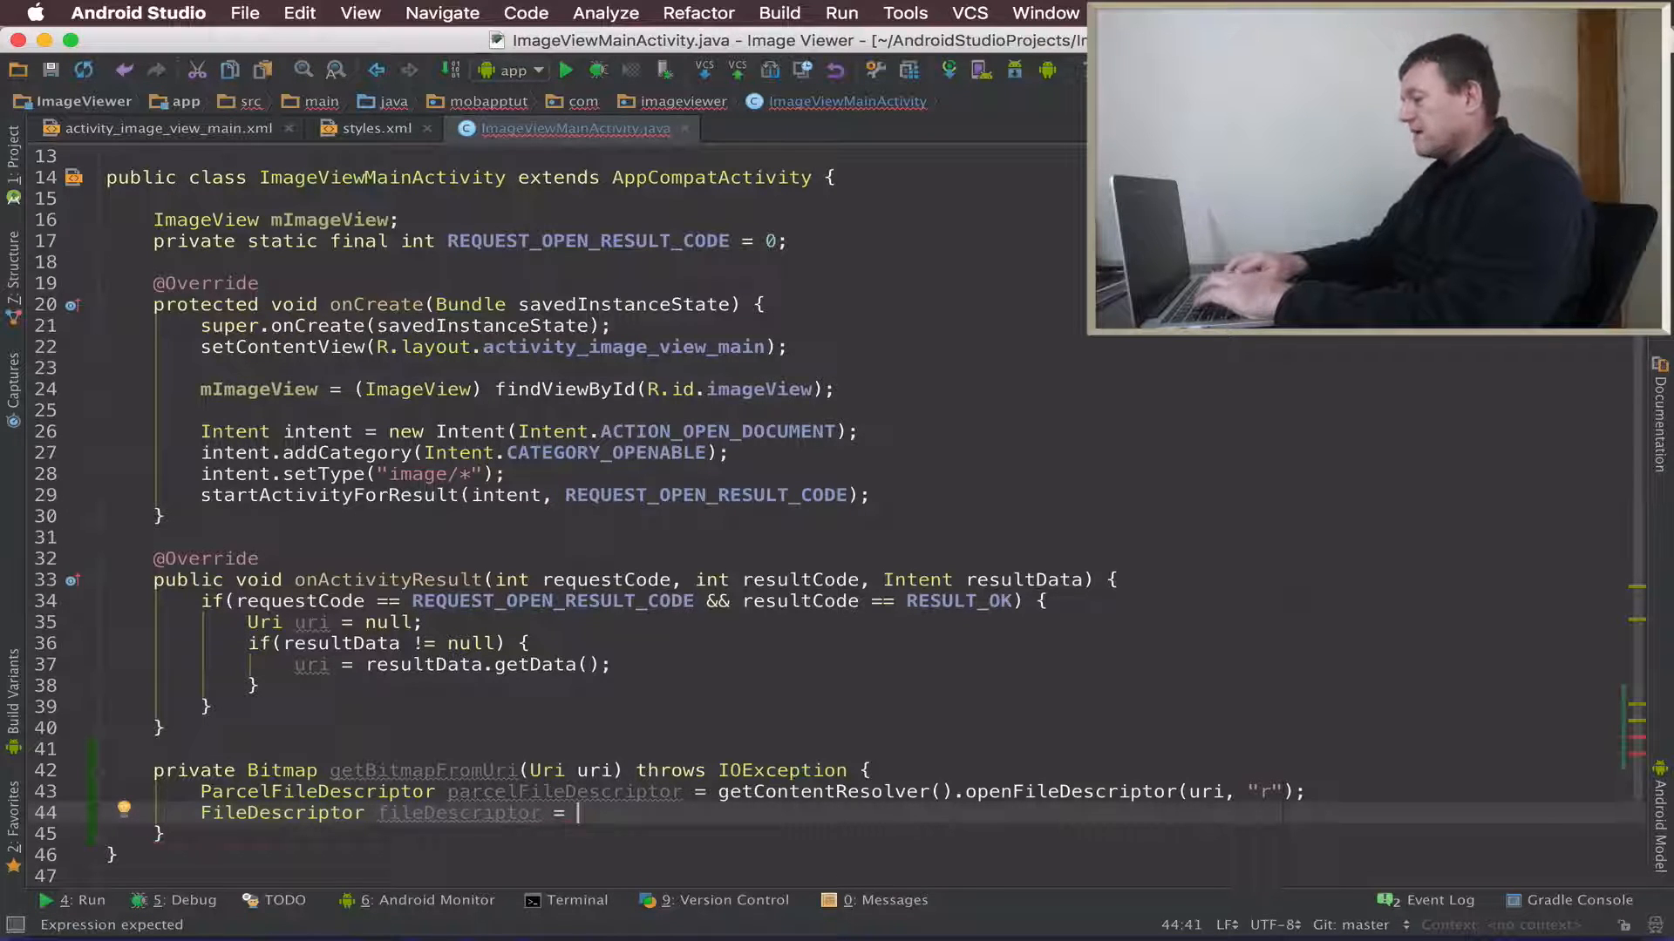
text(parcelFileDescriptor.)
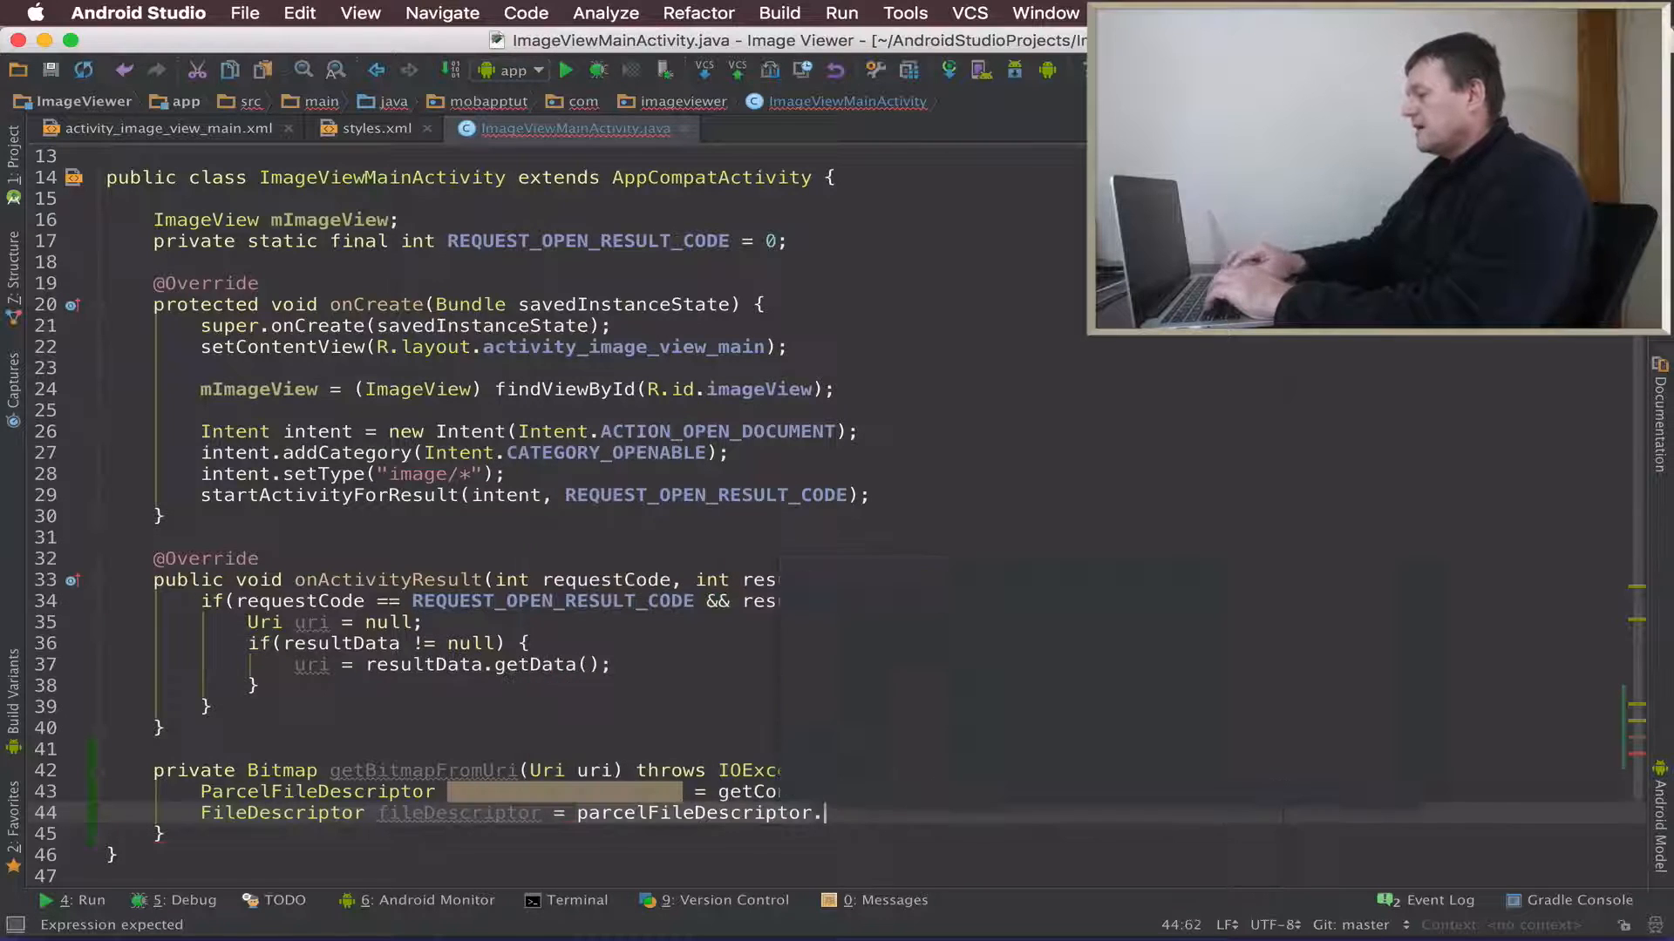
text(getFileDescriptor();)
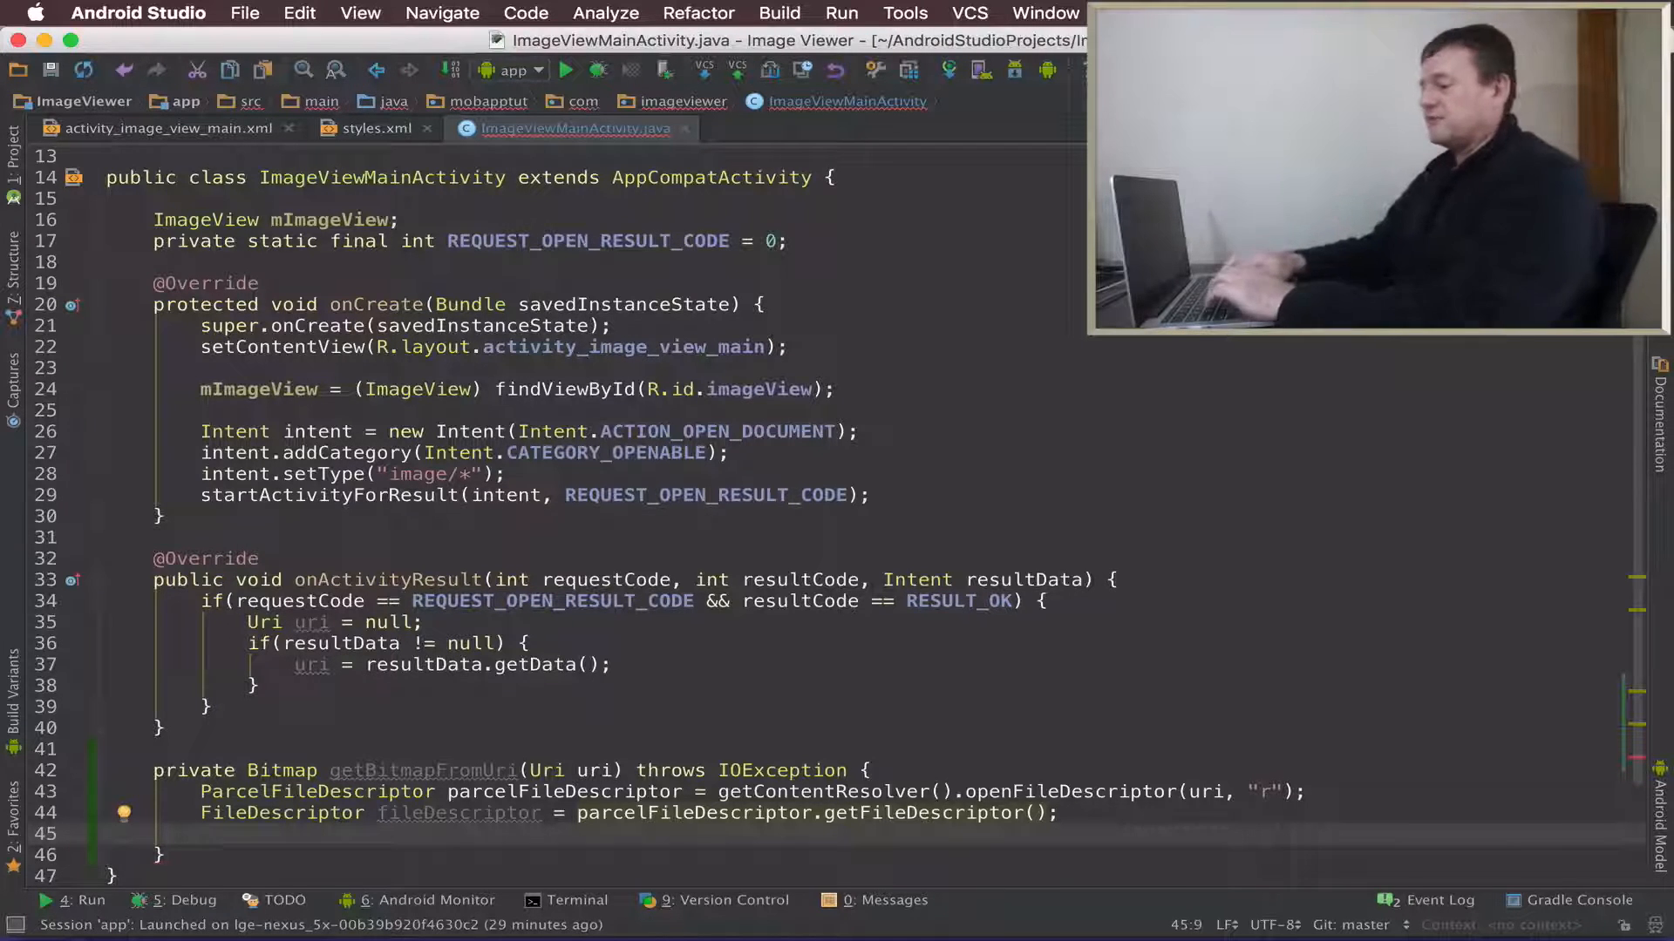
Step: Add Bitmap bitmap = BitmapFactory.decodeFileDescriptor(fileDescriptor);
text(B)
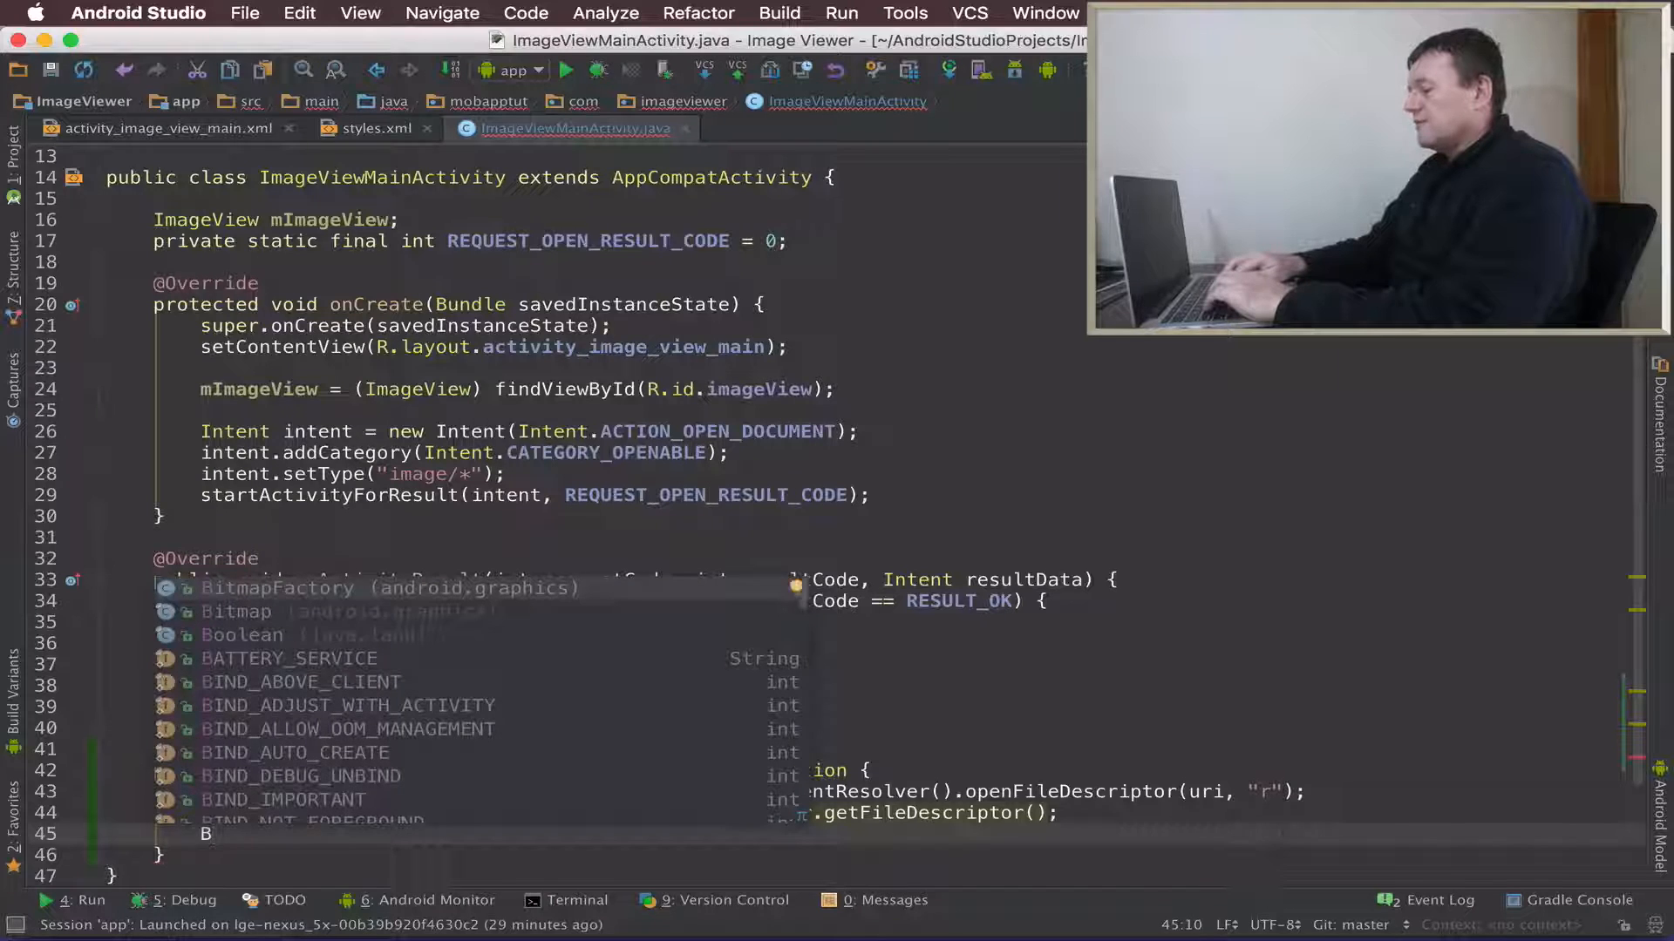
text(itmap bitmap)
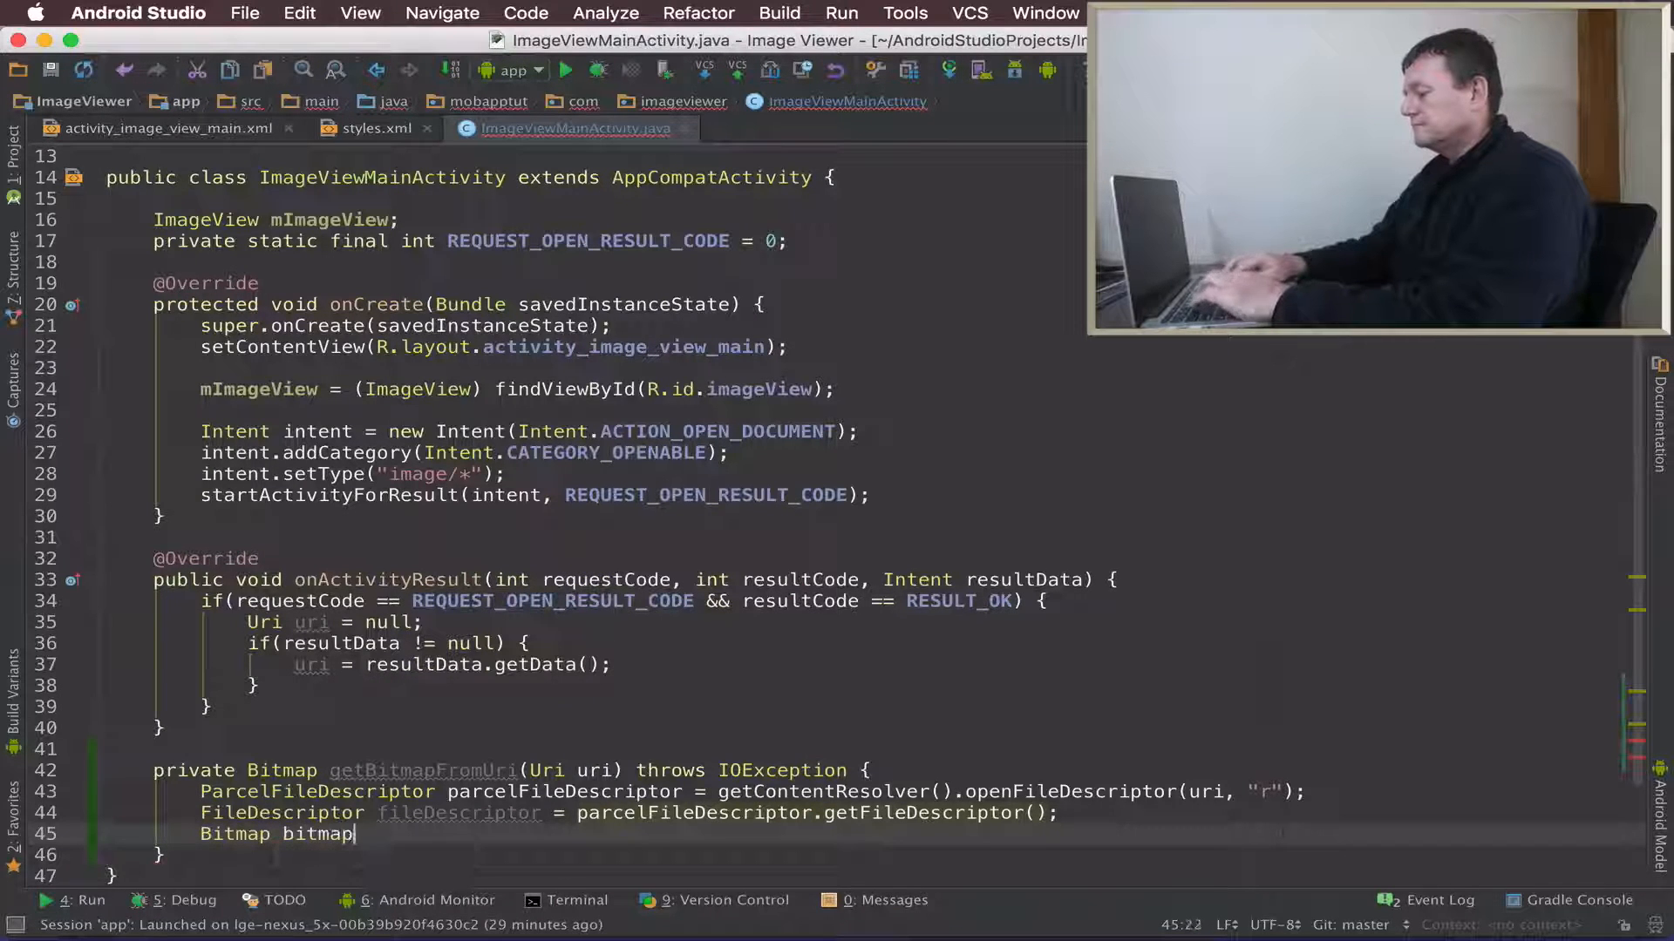
text(=)
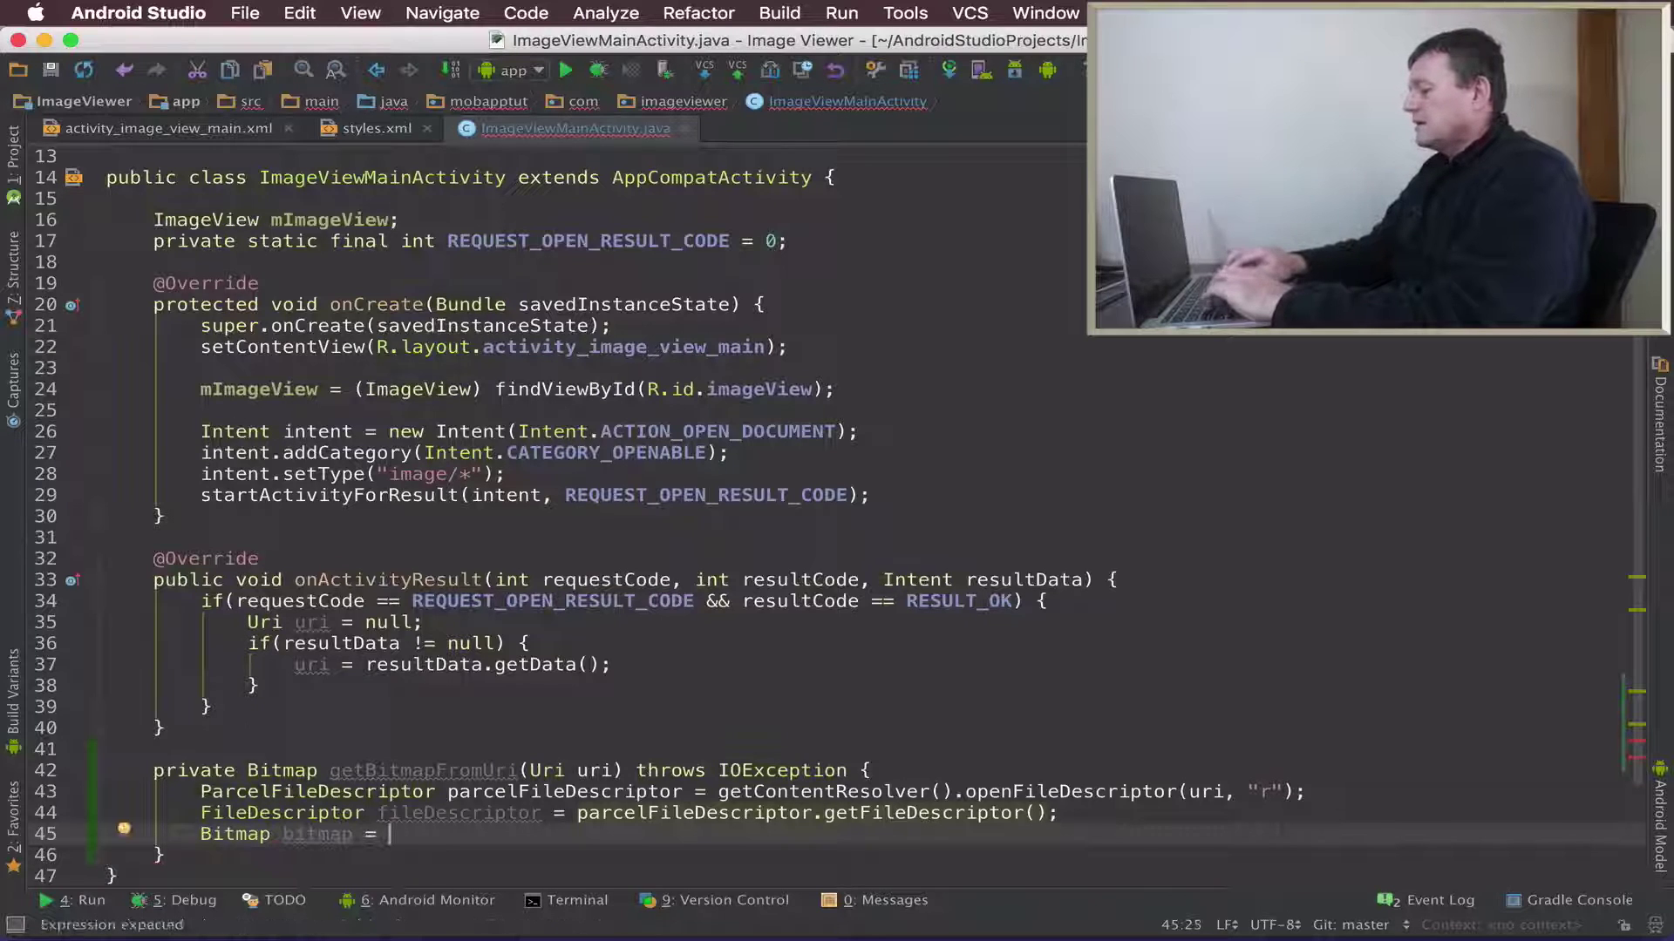
text(BitmapFactory)
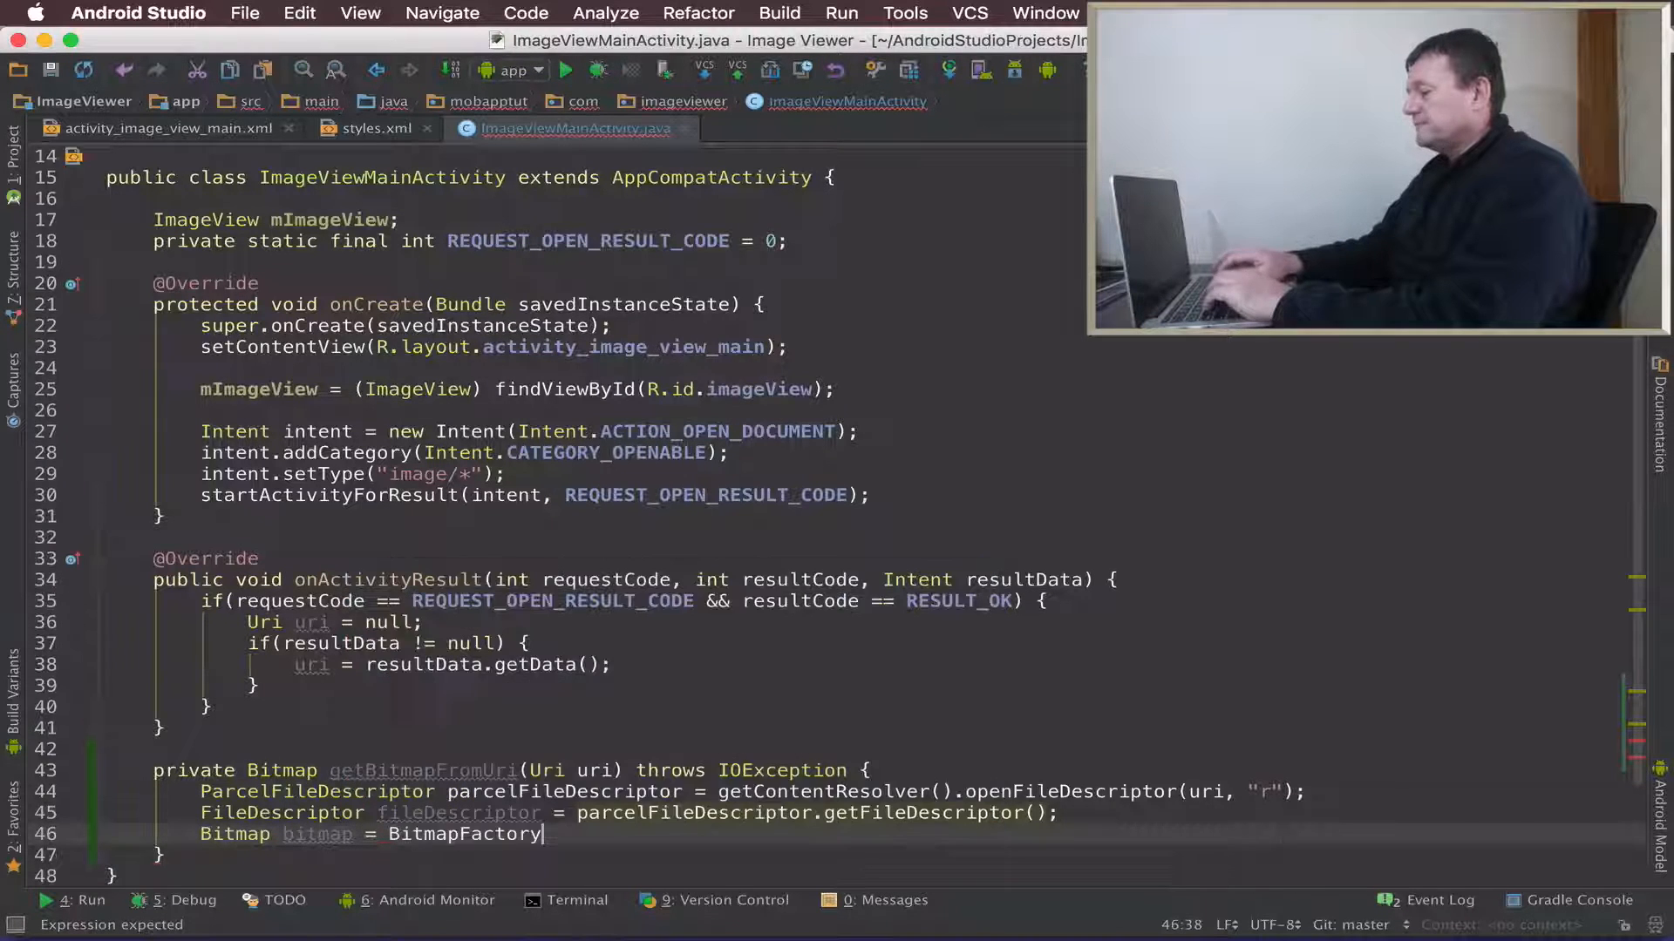
text(.)
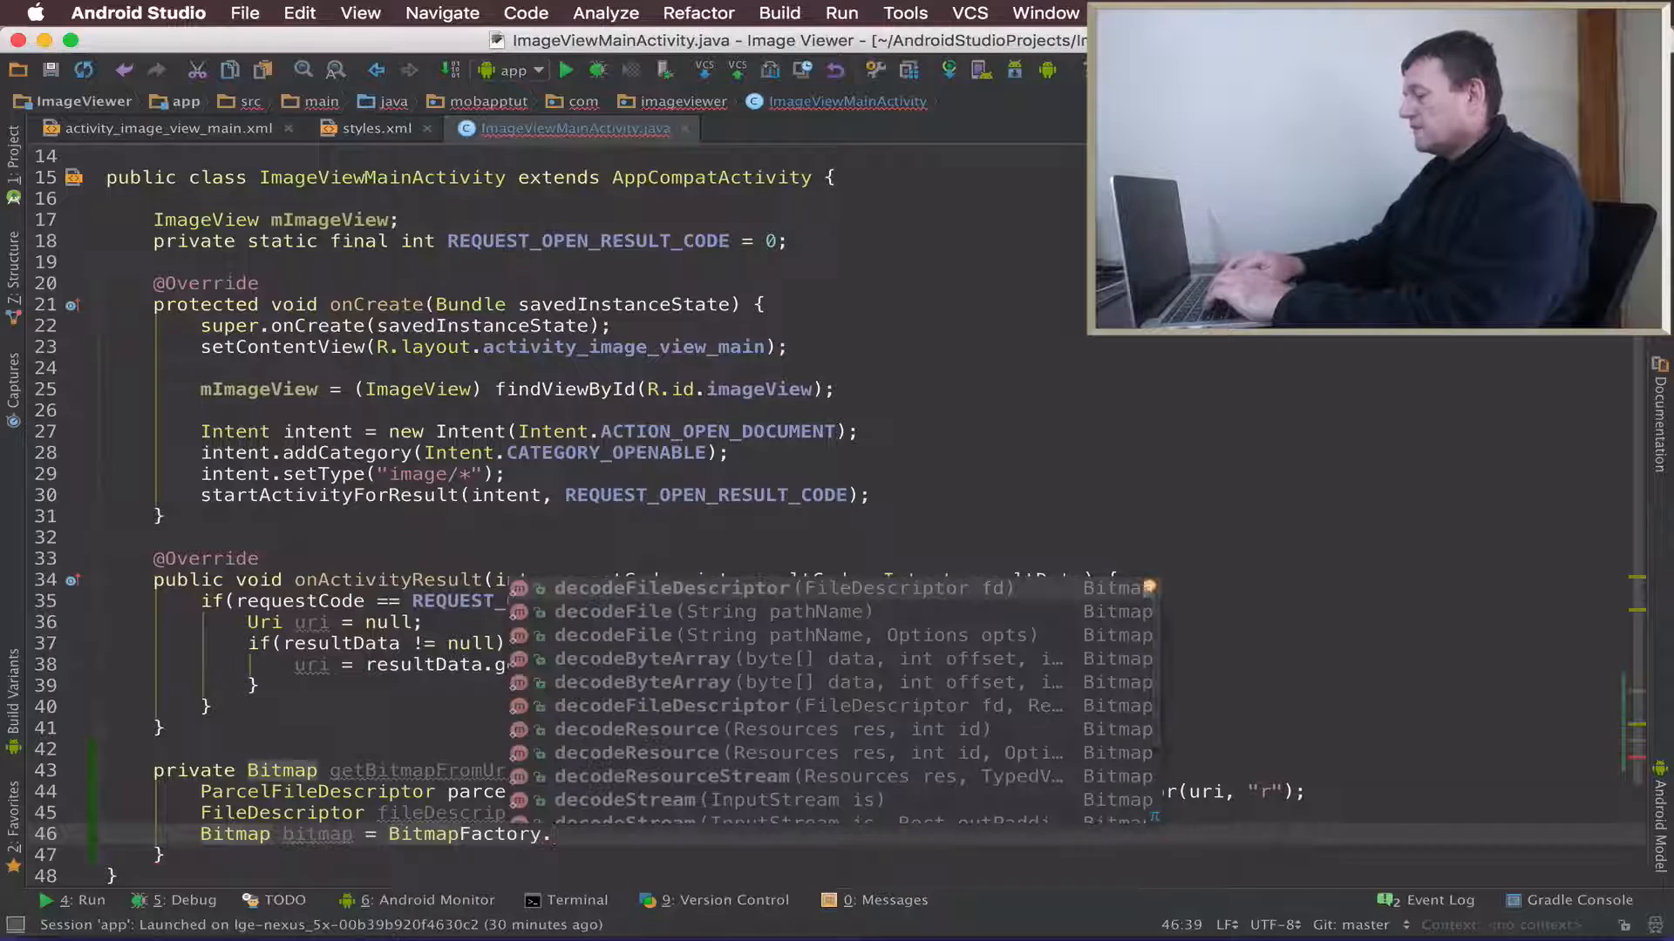
text(decodeFileDescriptor()
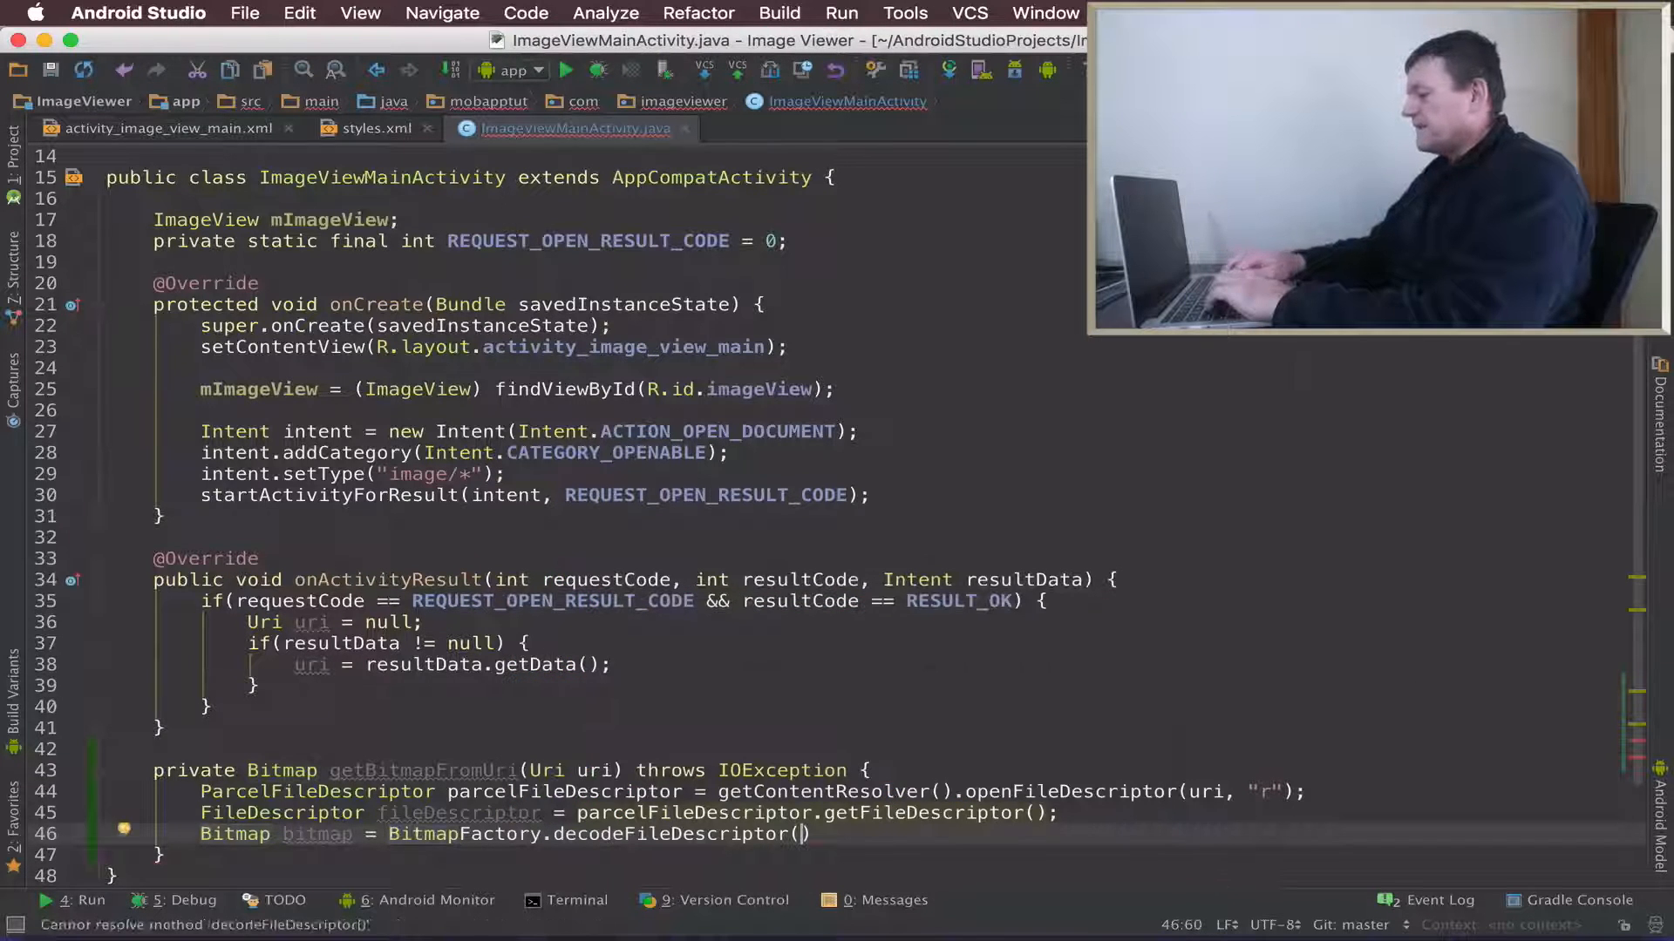
text(fileDescriptor)
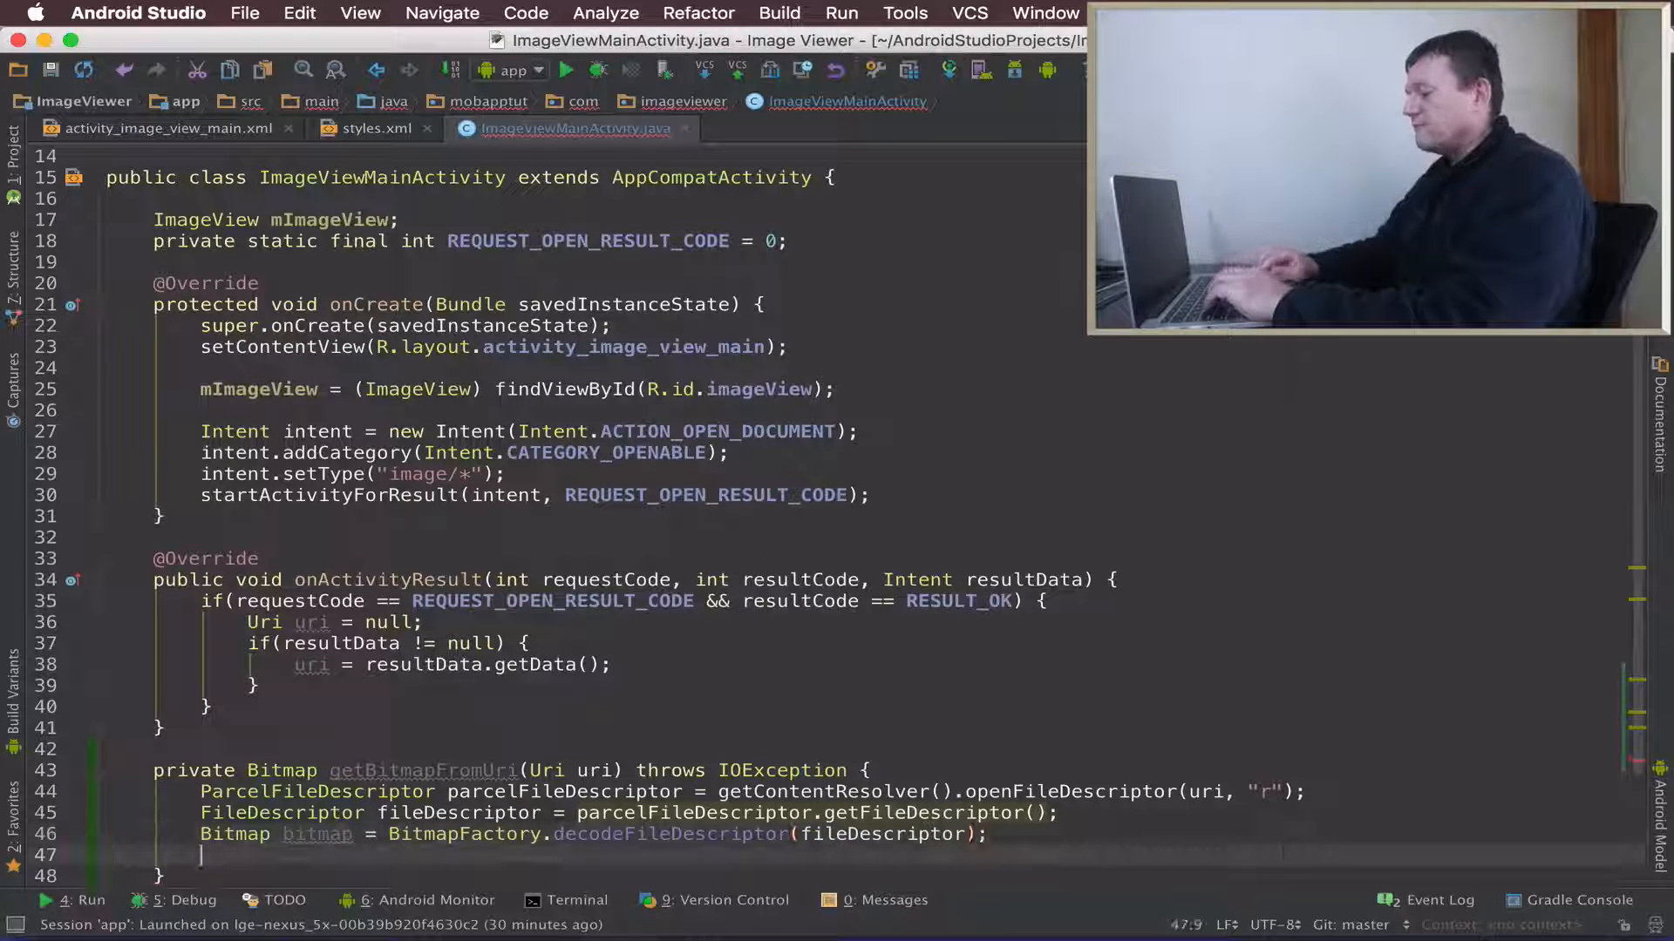
Step: Close the parcelFileDescriptor and return the bitmap to complete the method
scroll(down, 3)
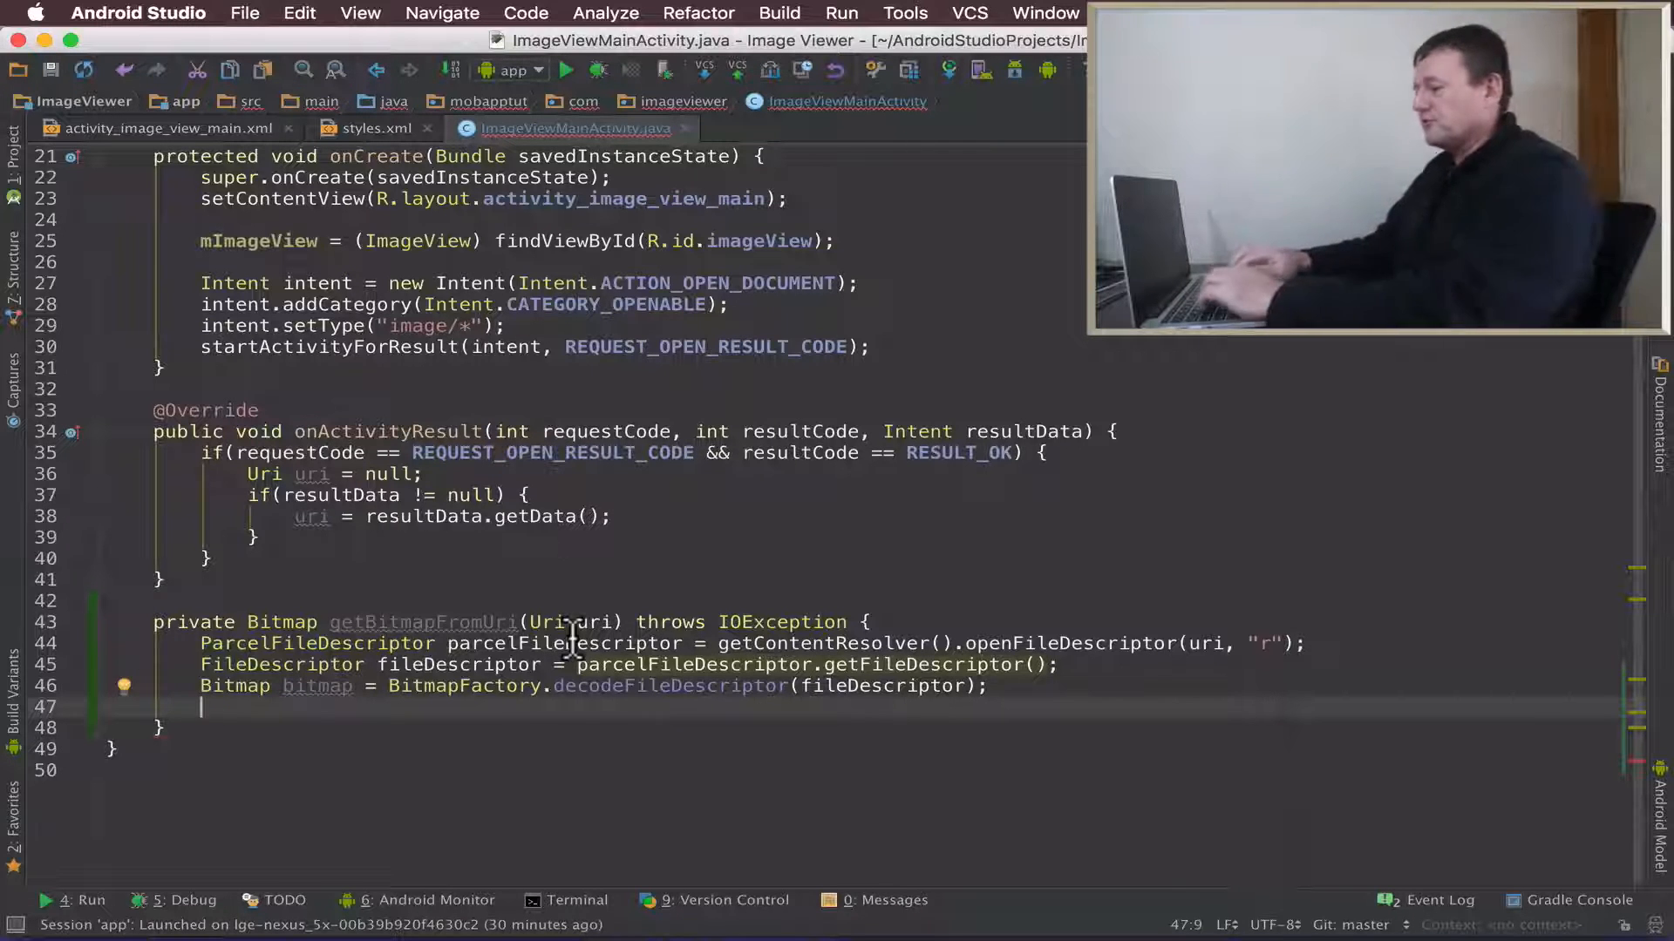
text(parcelFileDescriptor.close();)
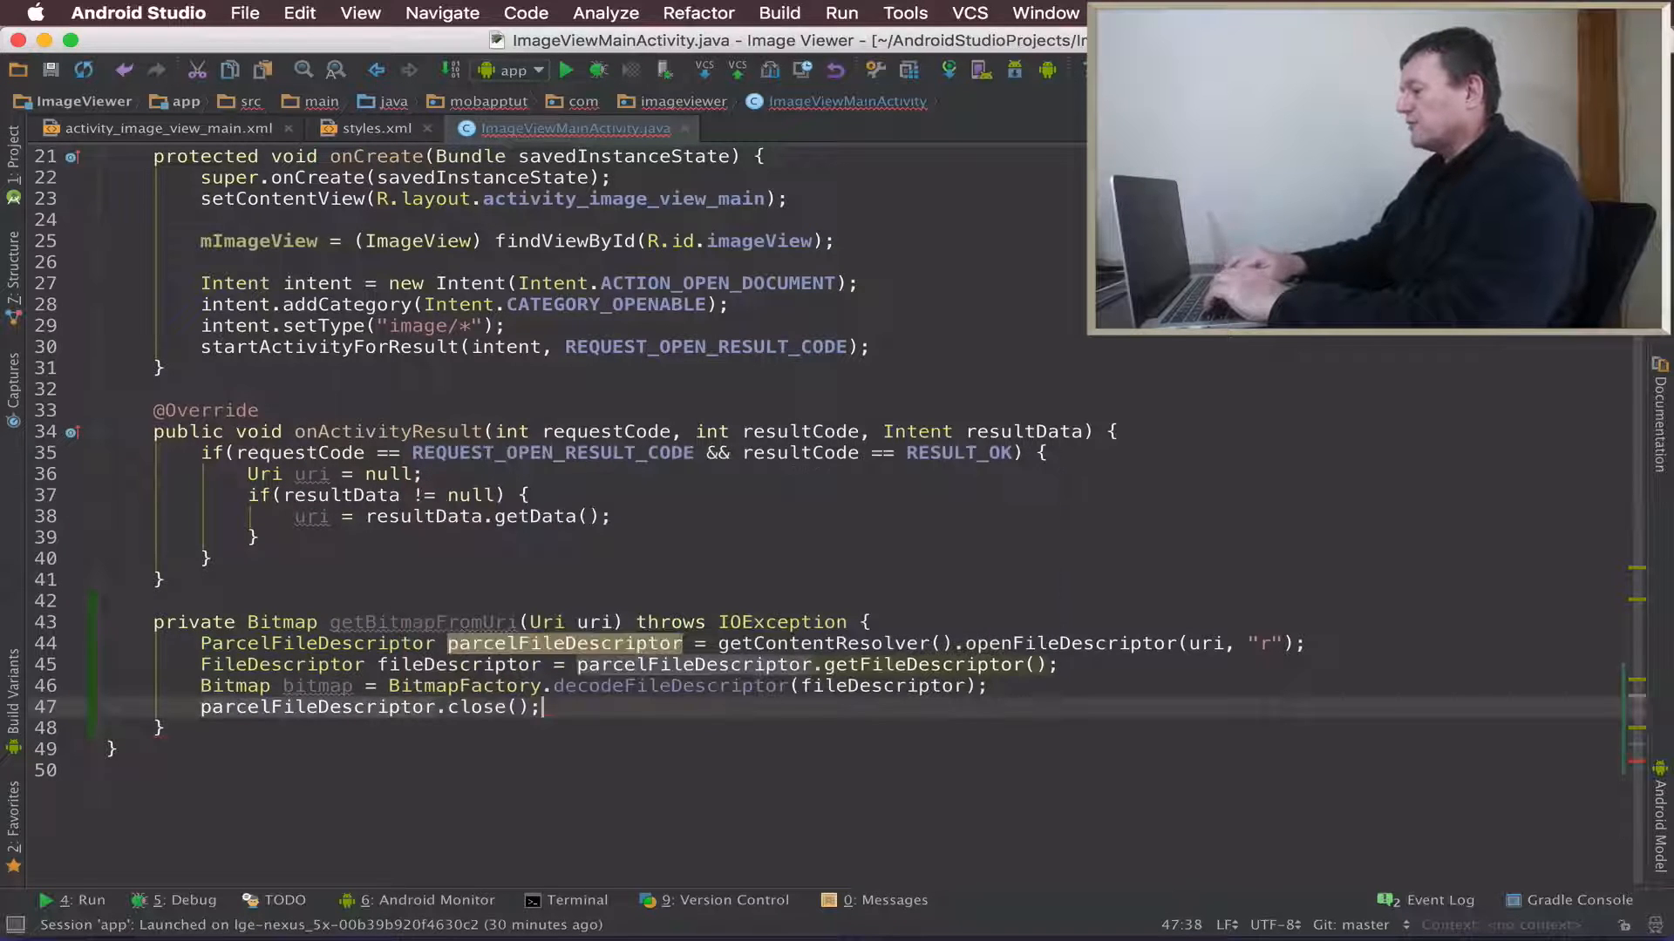
text(return bit)
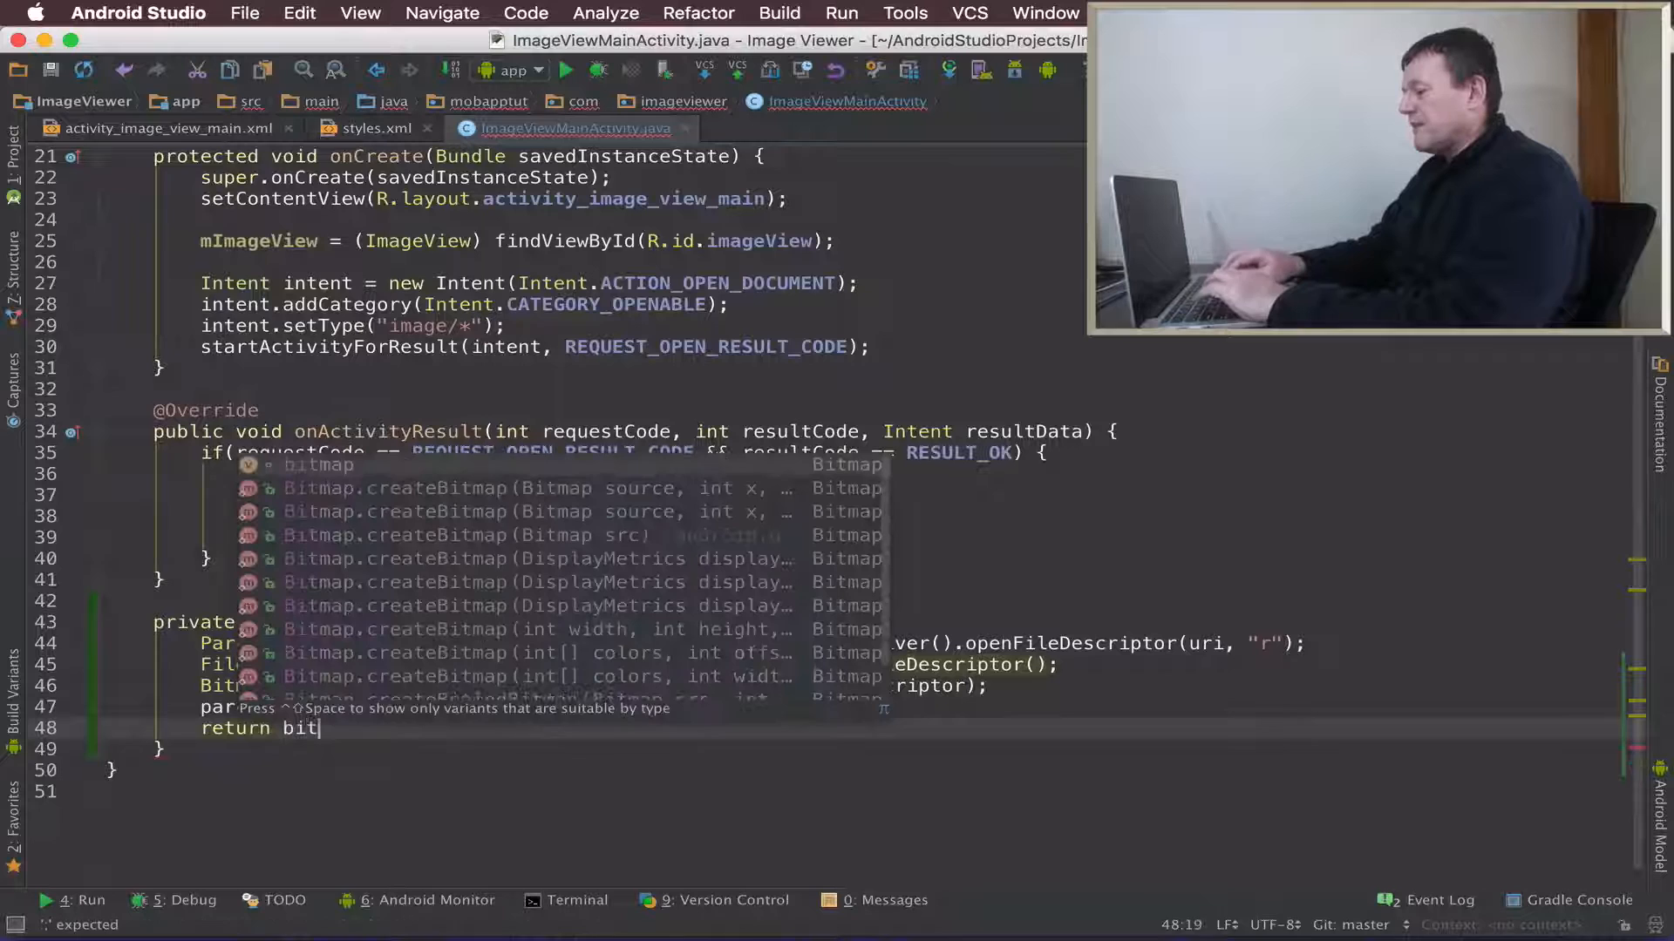
key(Escape)
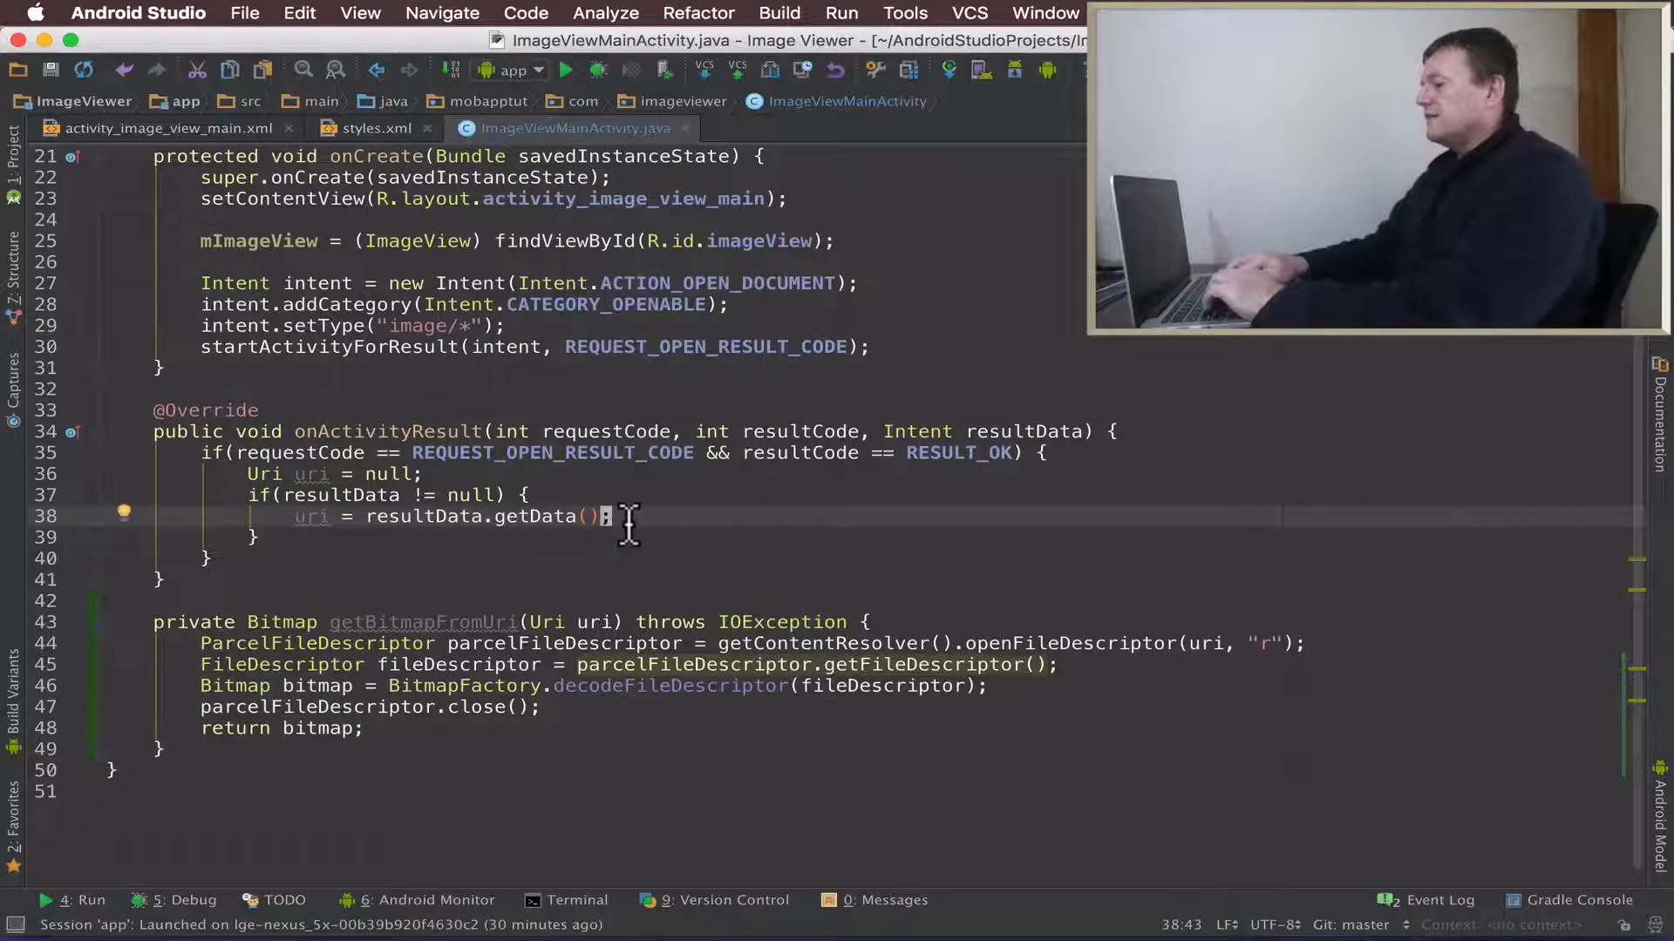
Step: In onActivityResult, add Bitmap bitmap = getBitmapFromUri(uri); after retrieving the uri
key(enter)
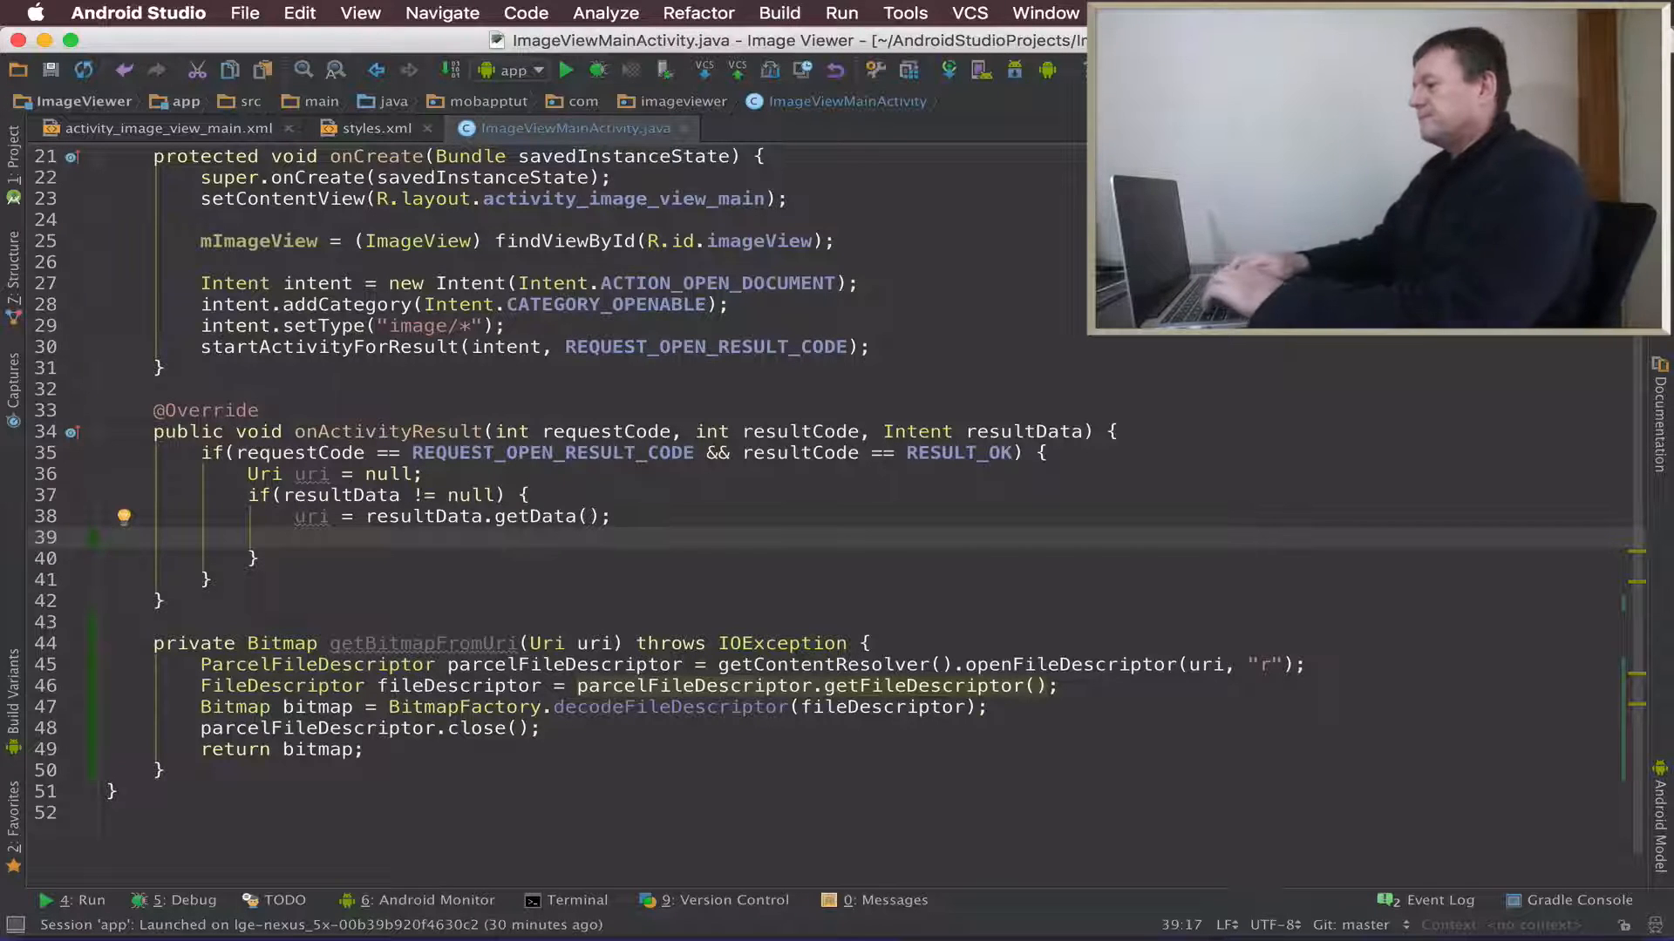
text(B)
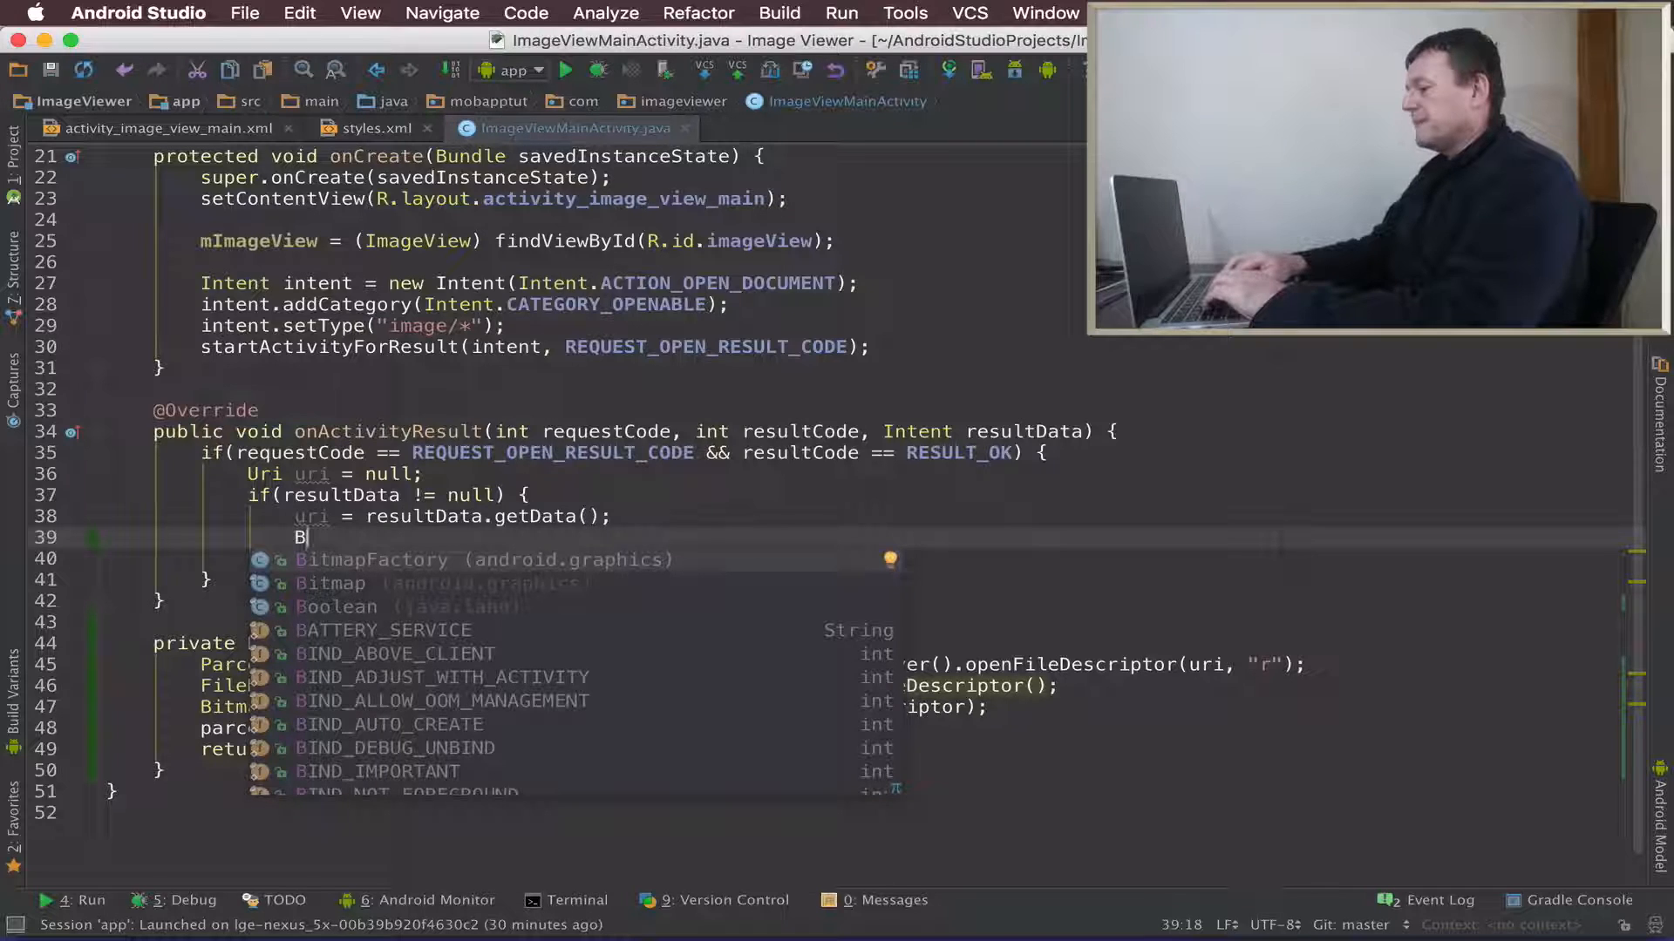
text(Bitmap)
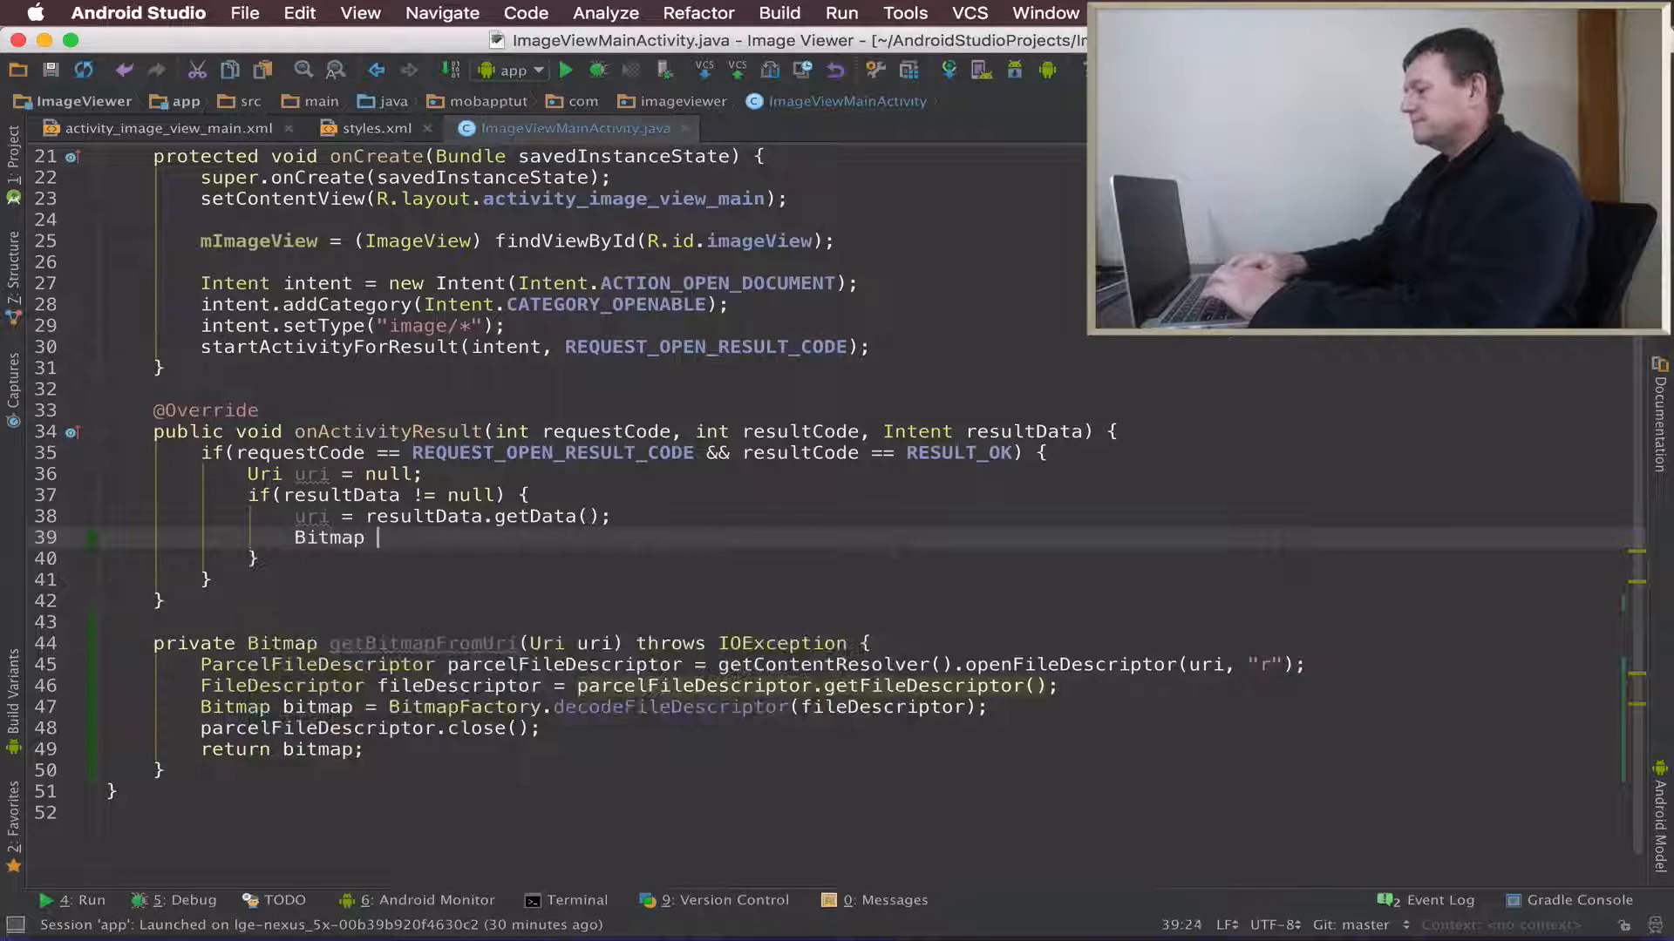
text(bitmap =)
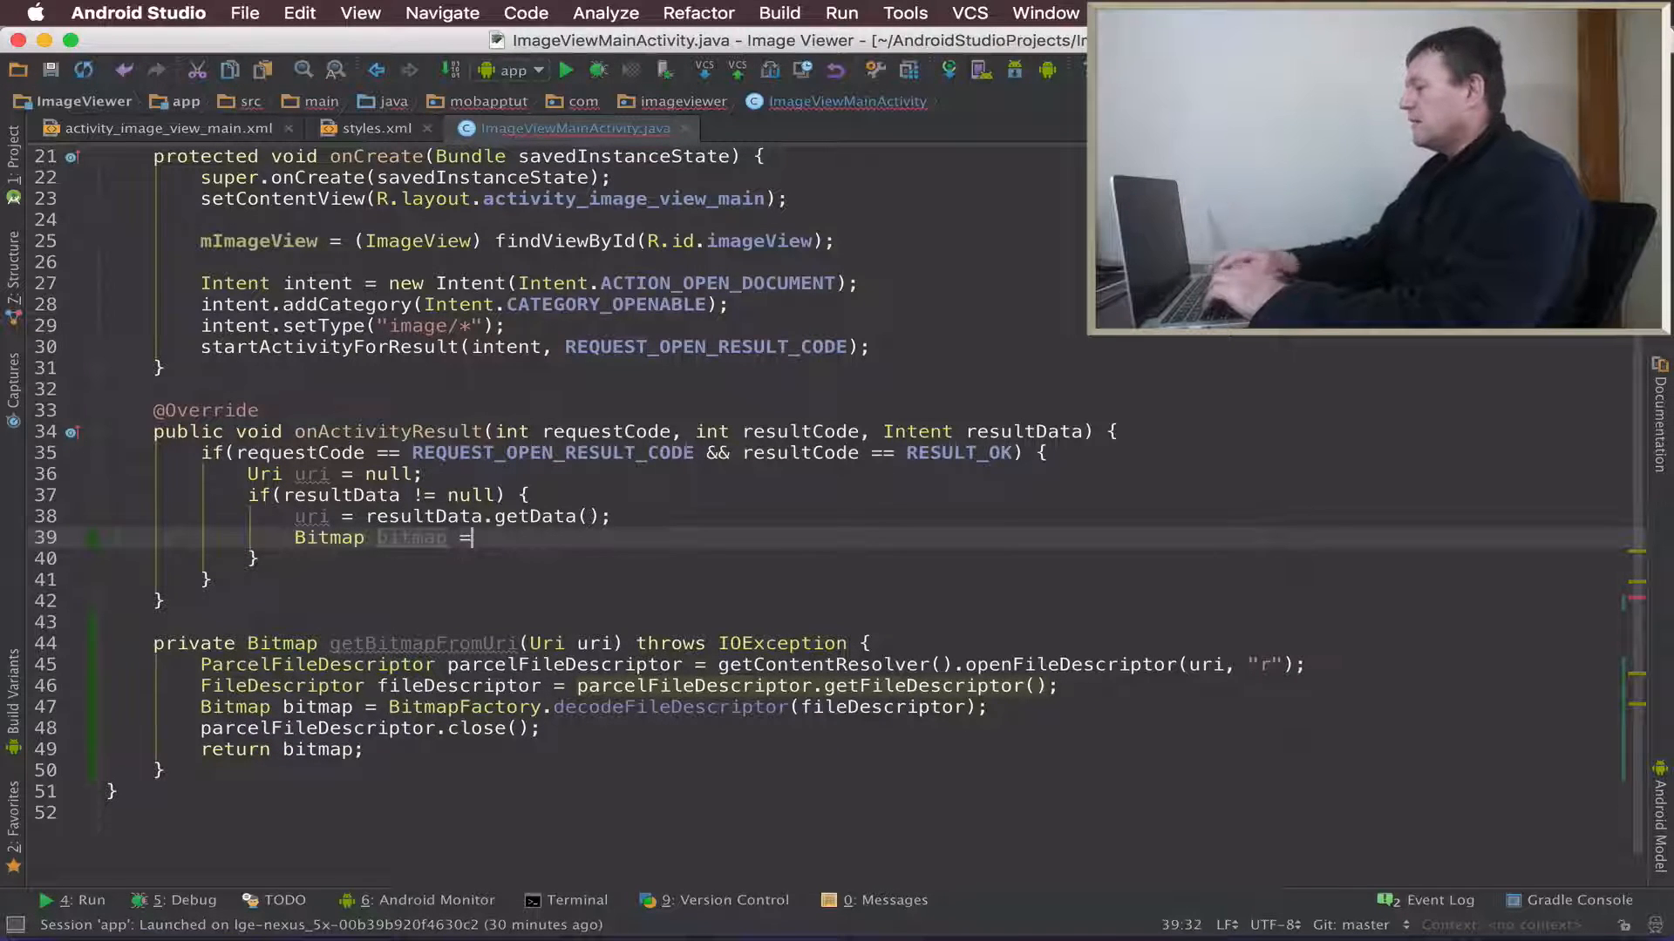
text(getBitmapFromUri()
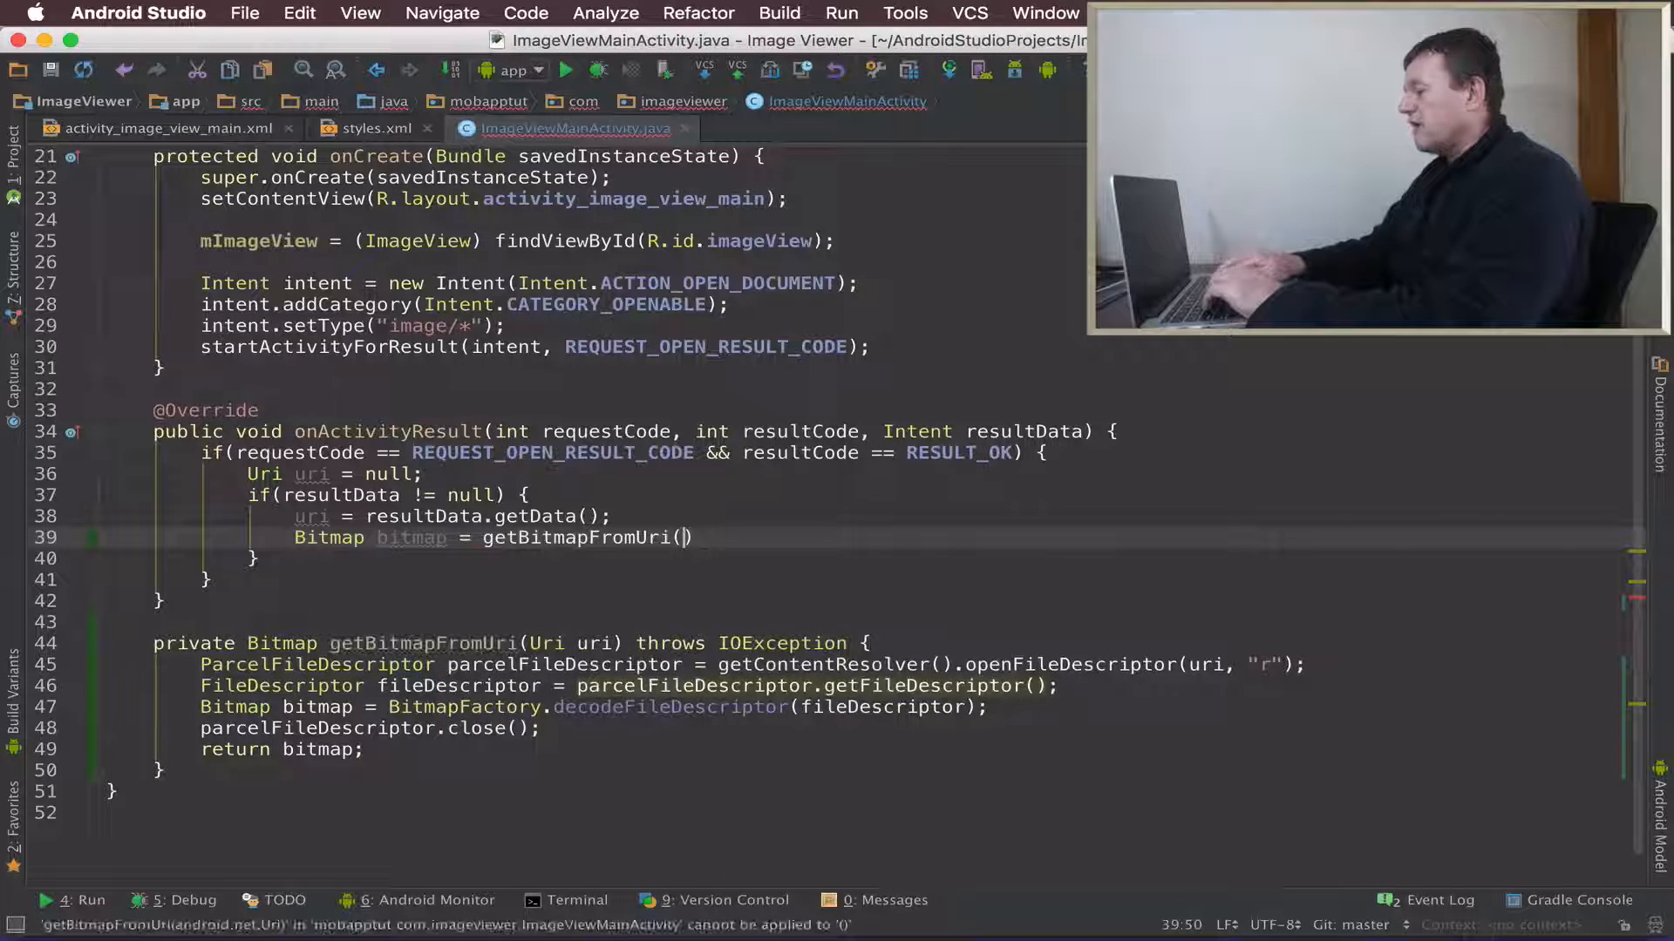
text(uri)
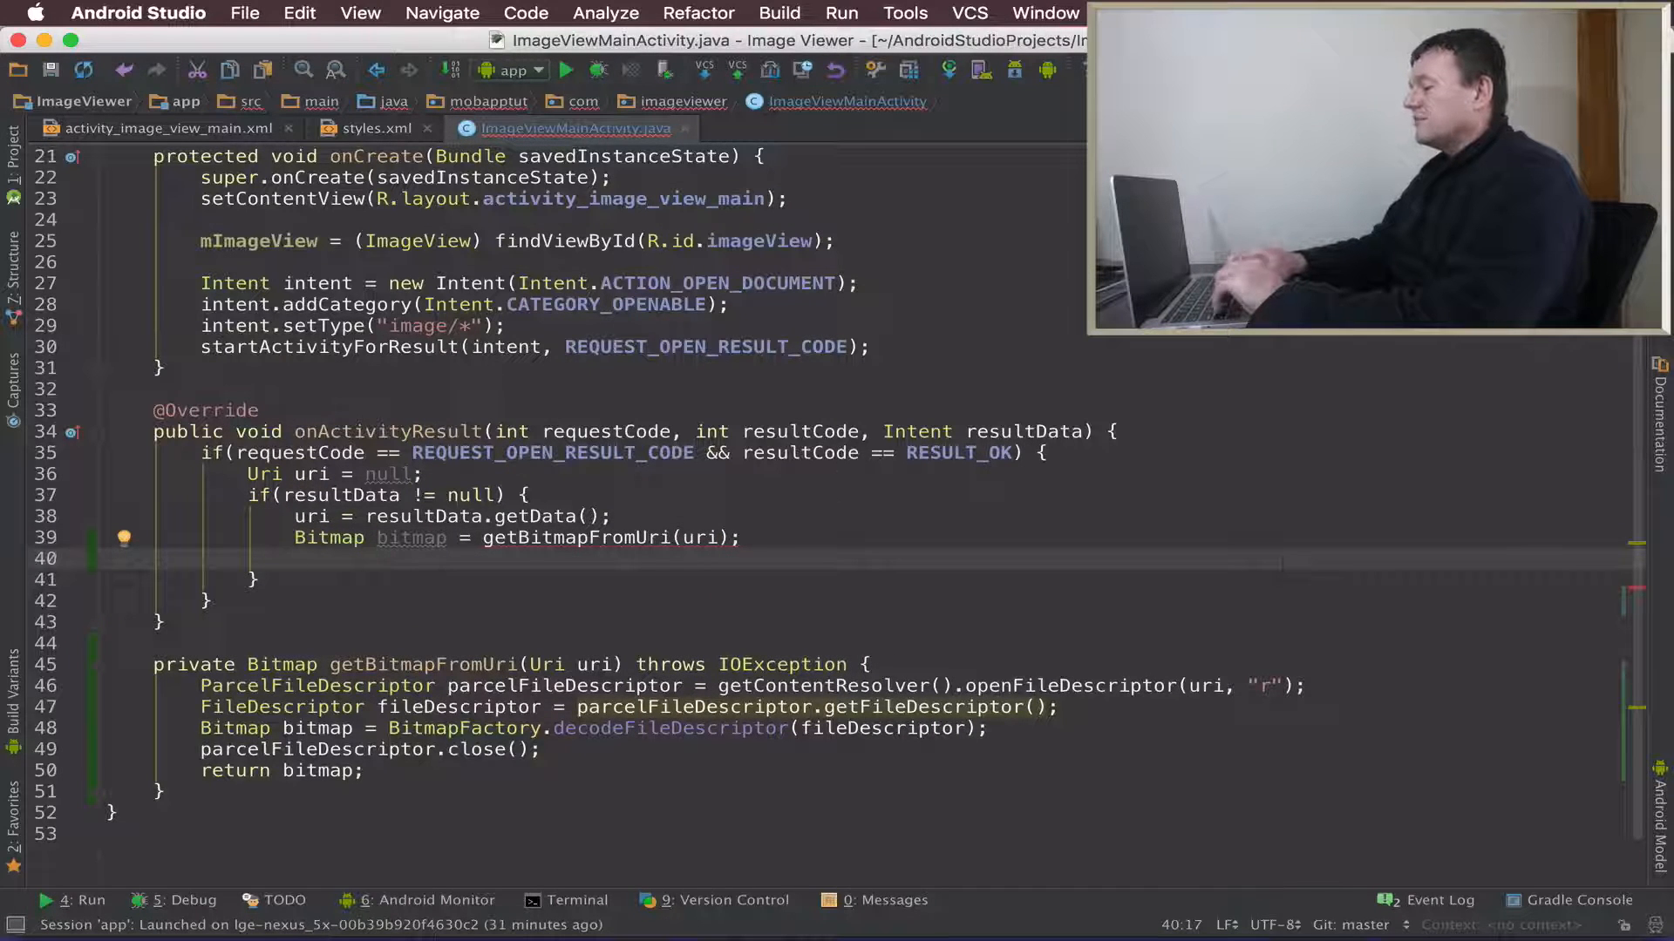
mouse_move(870, 244)
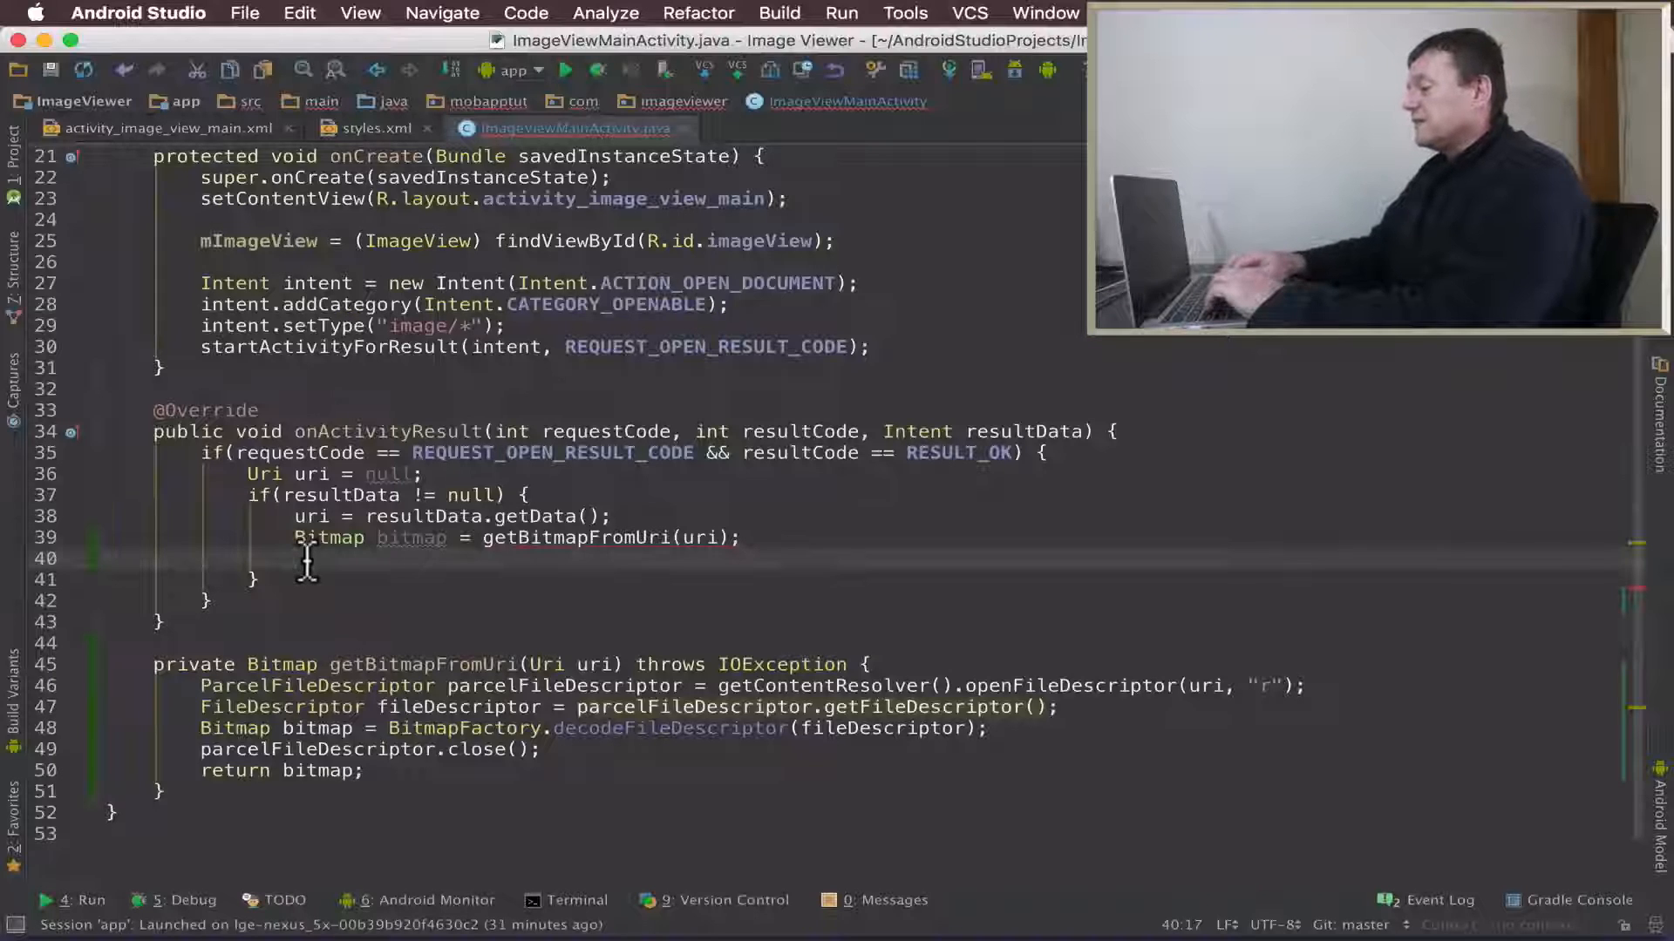
Step: Add mImageView.setImageBitmap(bitmap); to show the loaded image
text(mImageView)
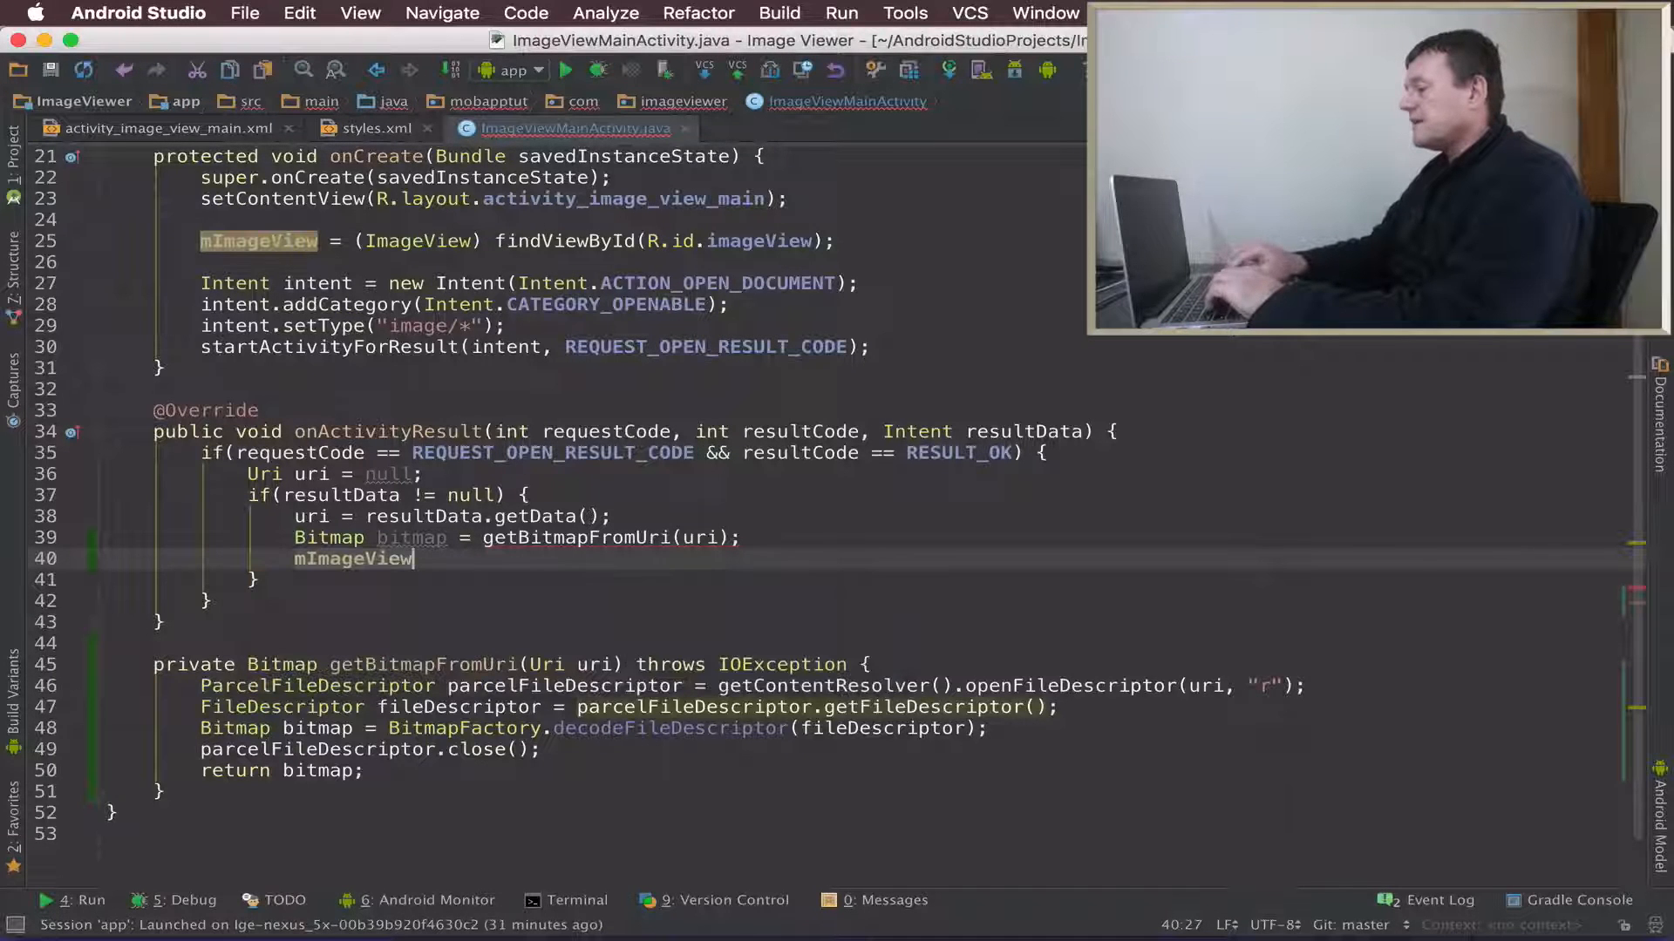
text(.setImageBitmap();)
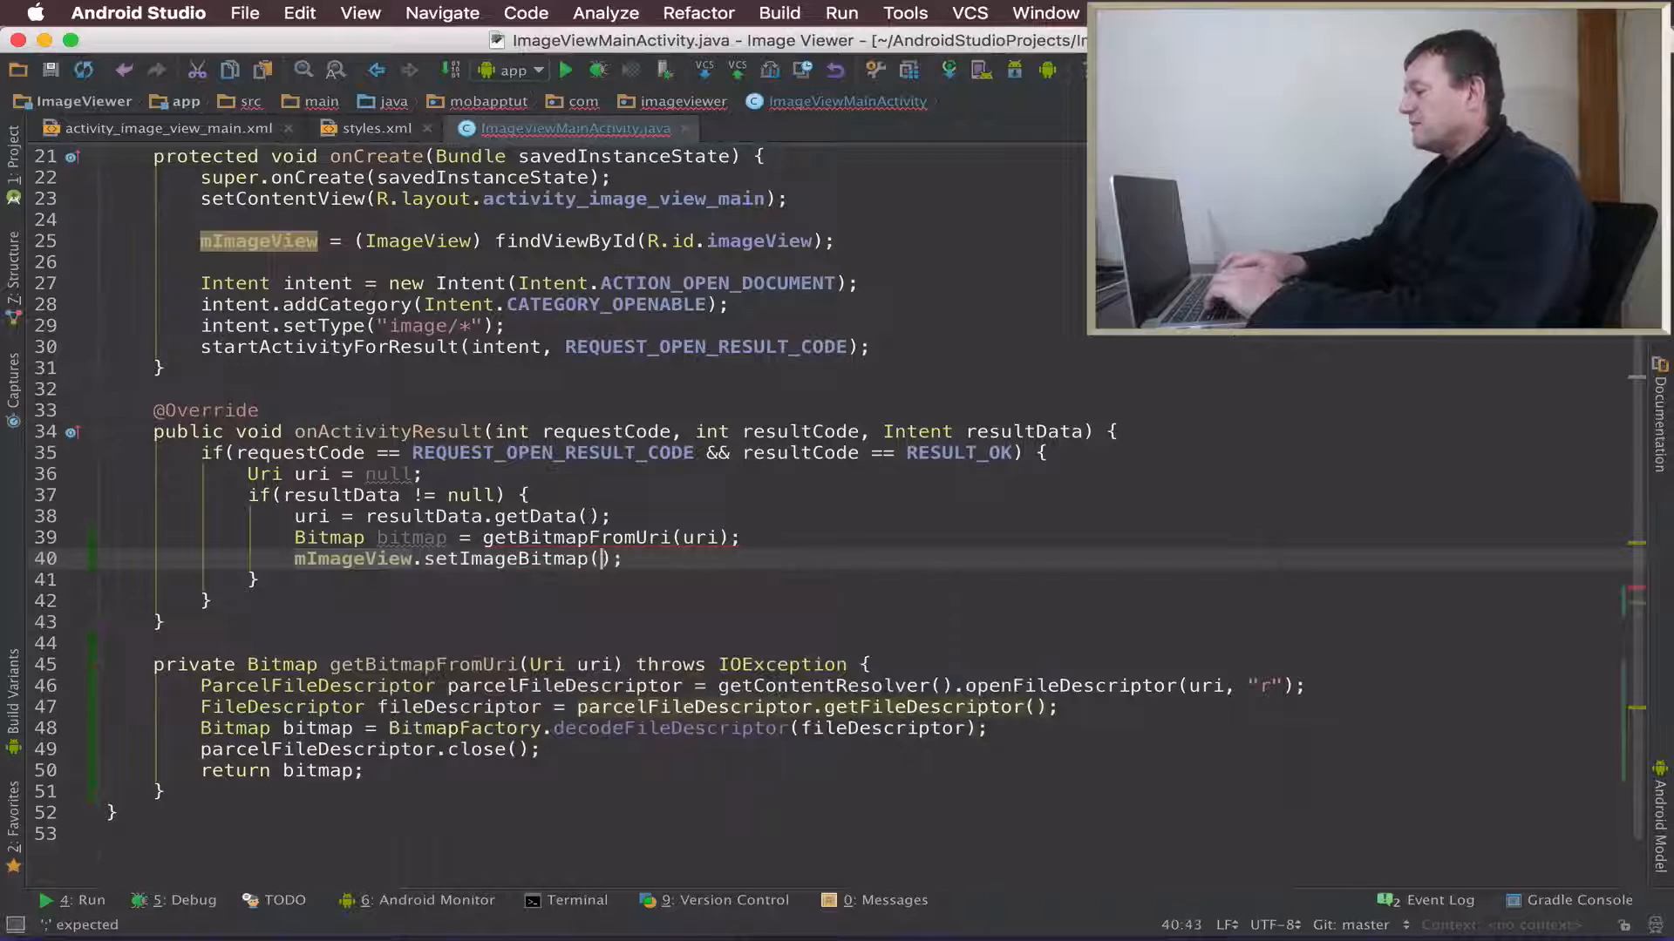
text(bitmap)
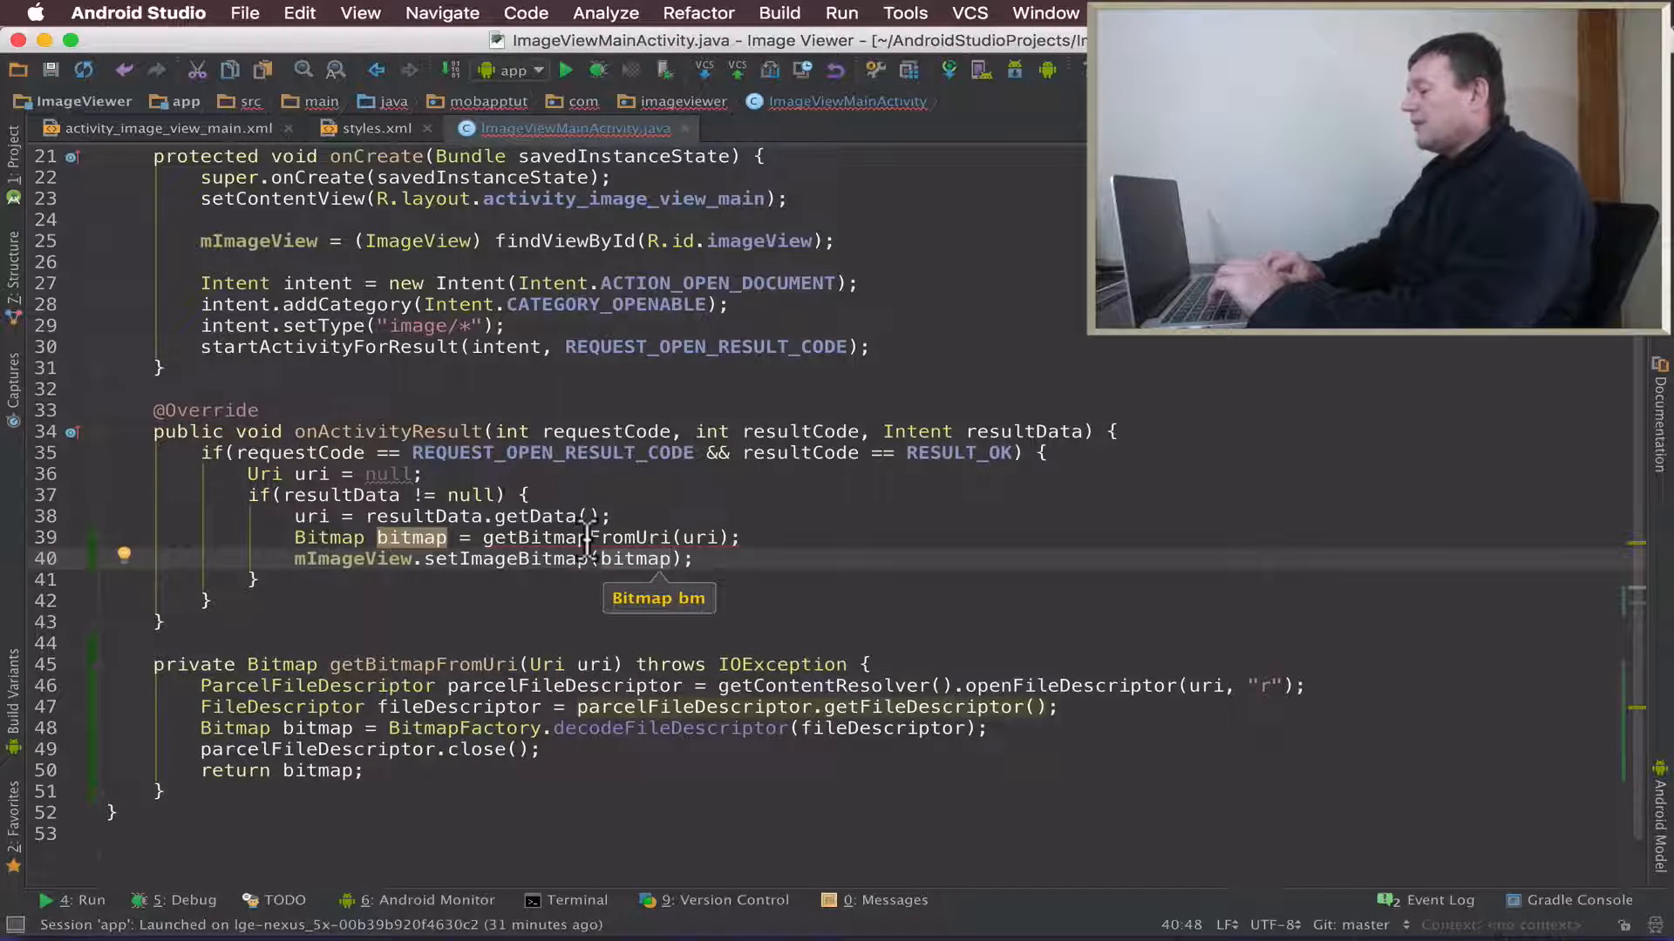
mouse_move(843, 664)
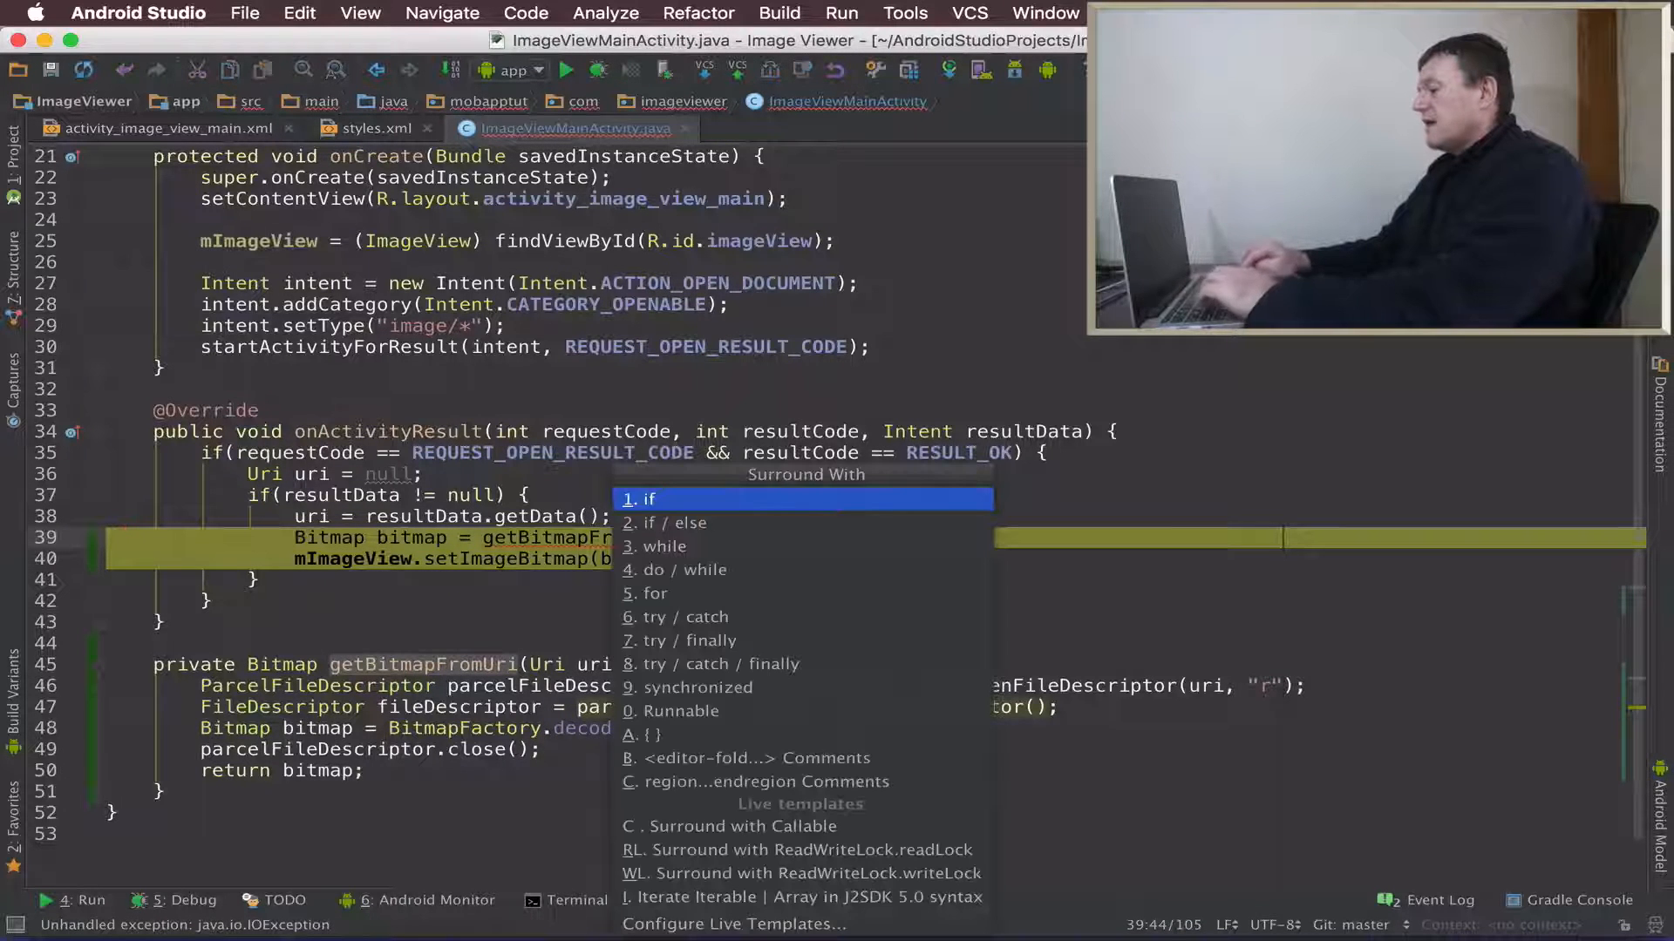
Step: Surround the bitmap loading and setImageBitmap lines with a try/catch for IOException
text(try {)
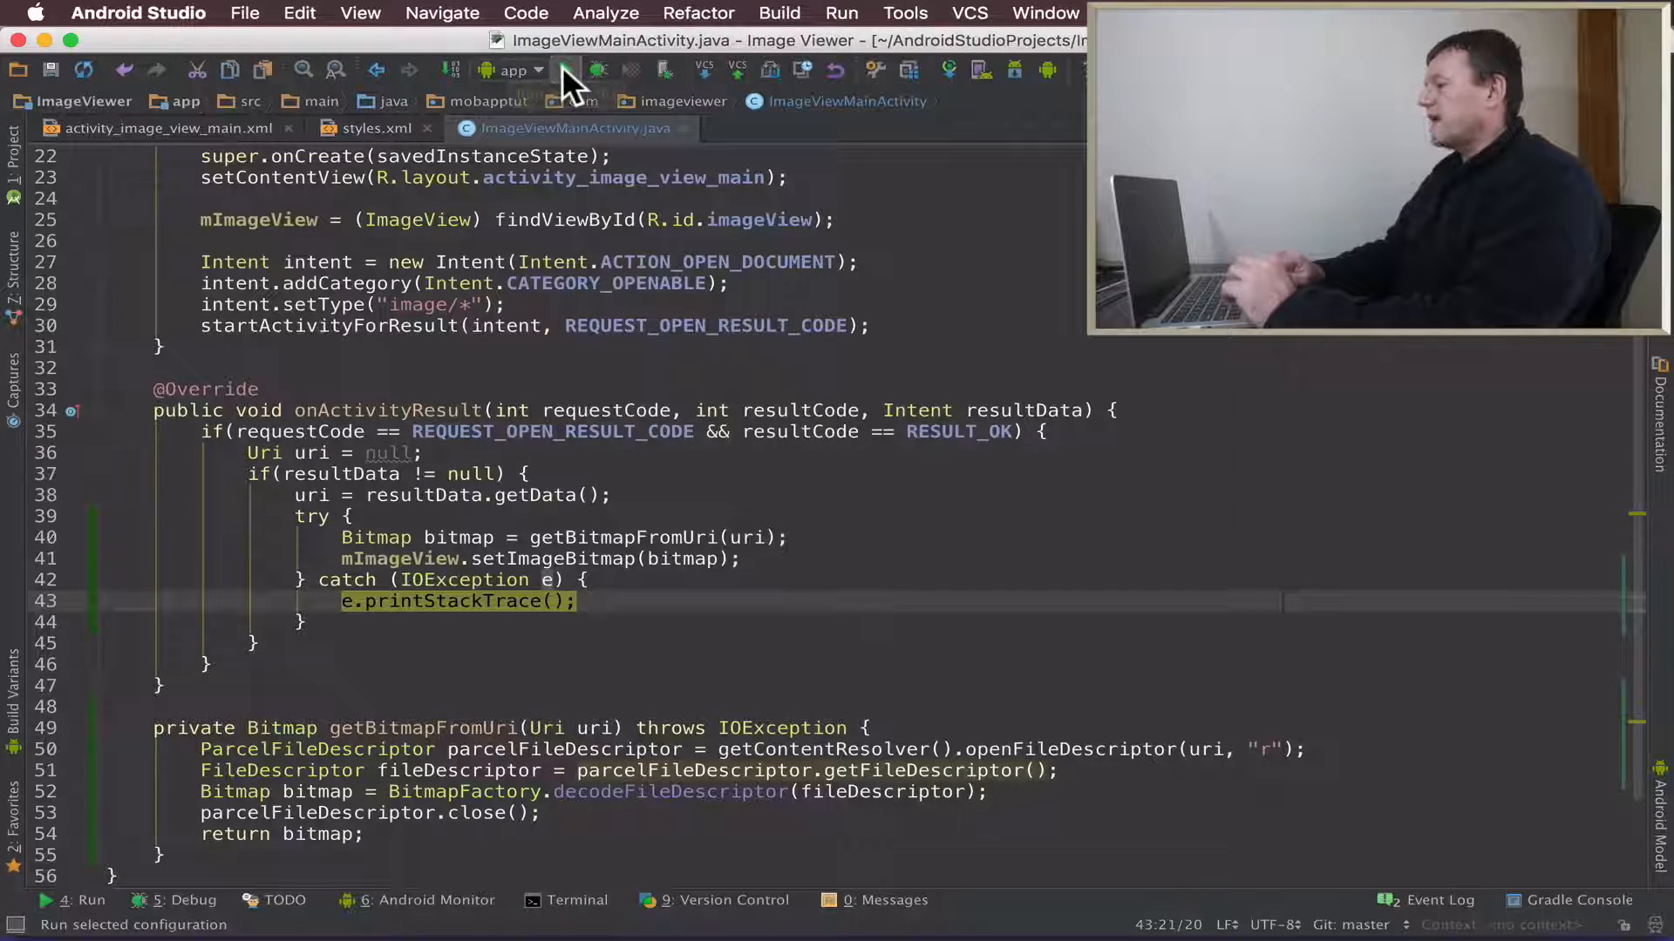
Step: Run the Image Viewer app on the phone, record the screen and pick the garden pond photo from Recent
click(565, 70)
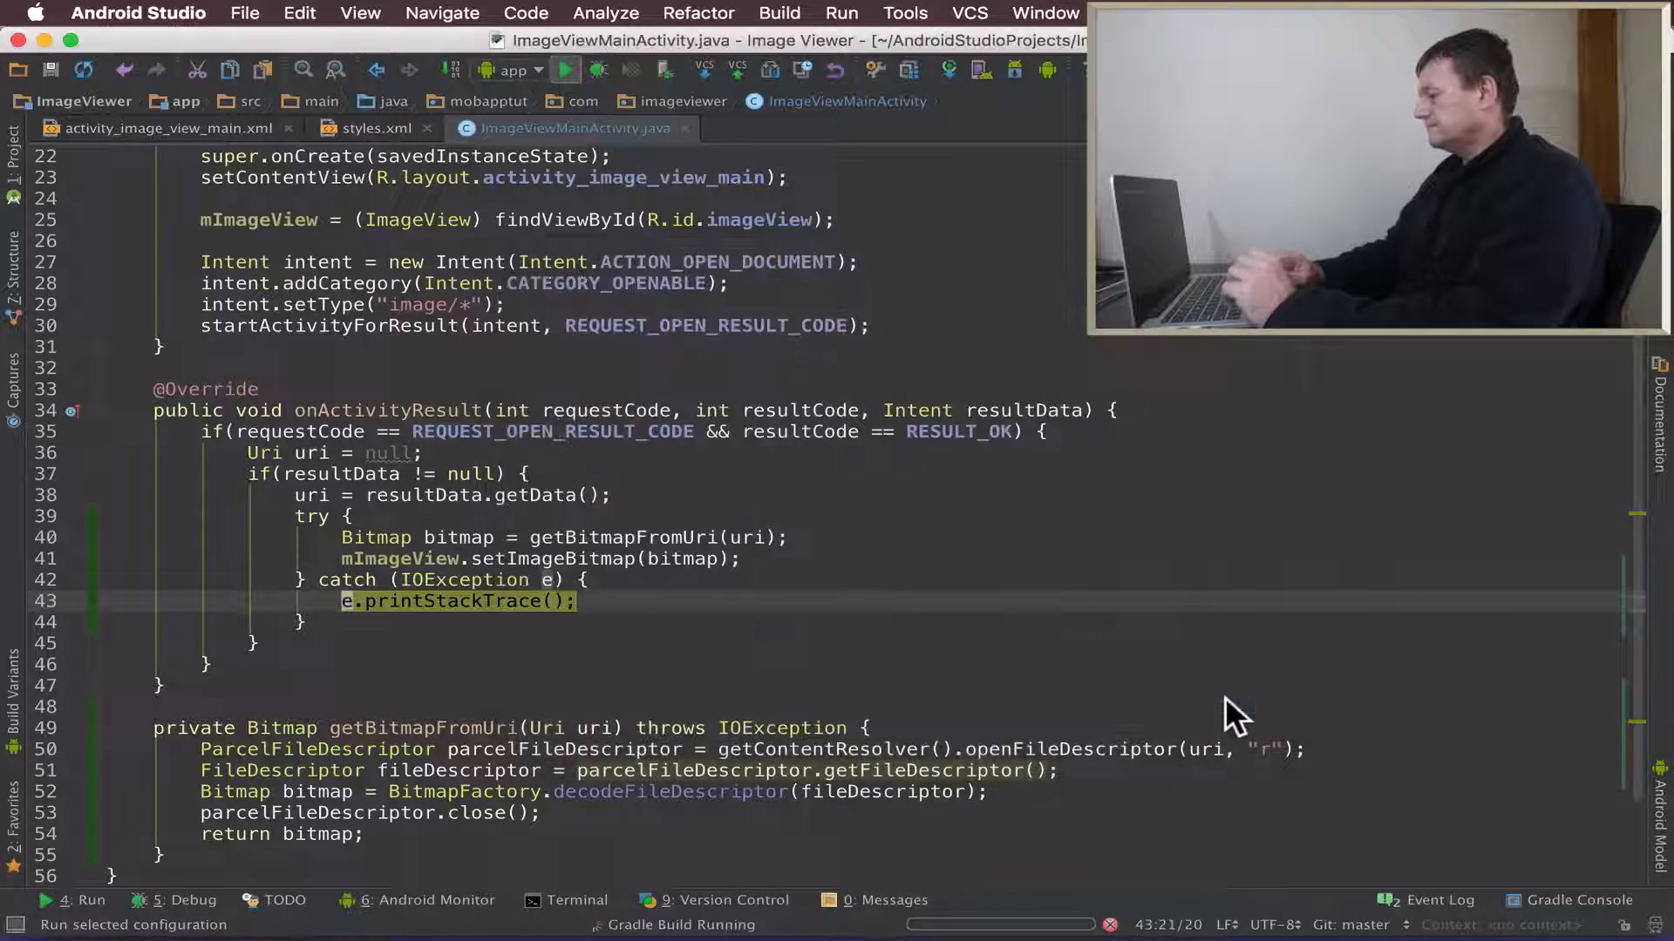
click(422, 899)
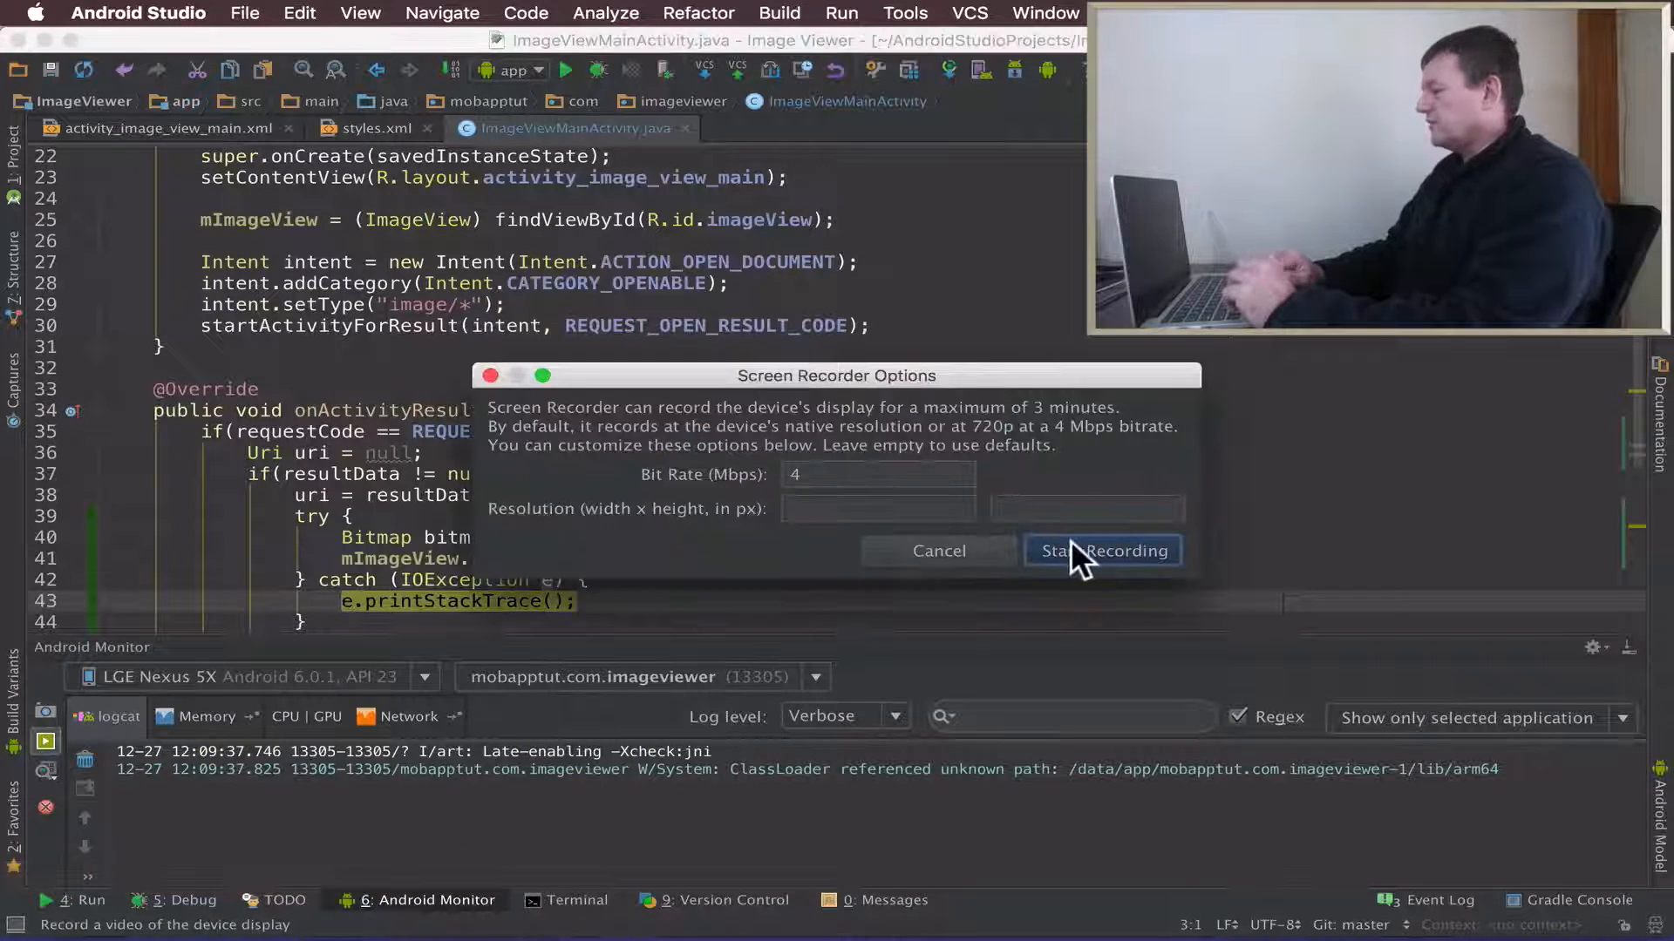
click(1100, 551)
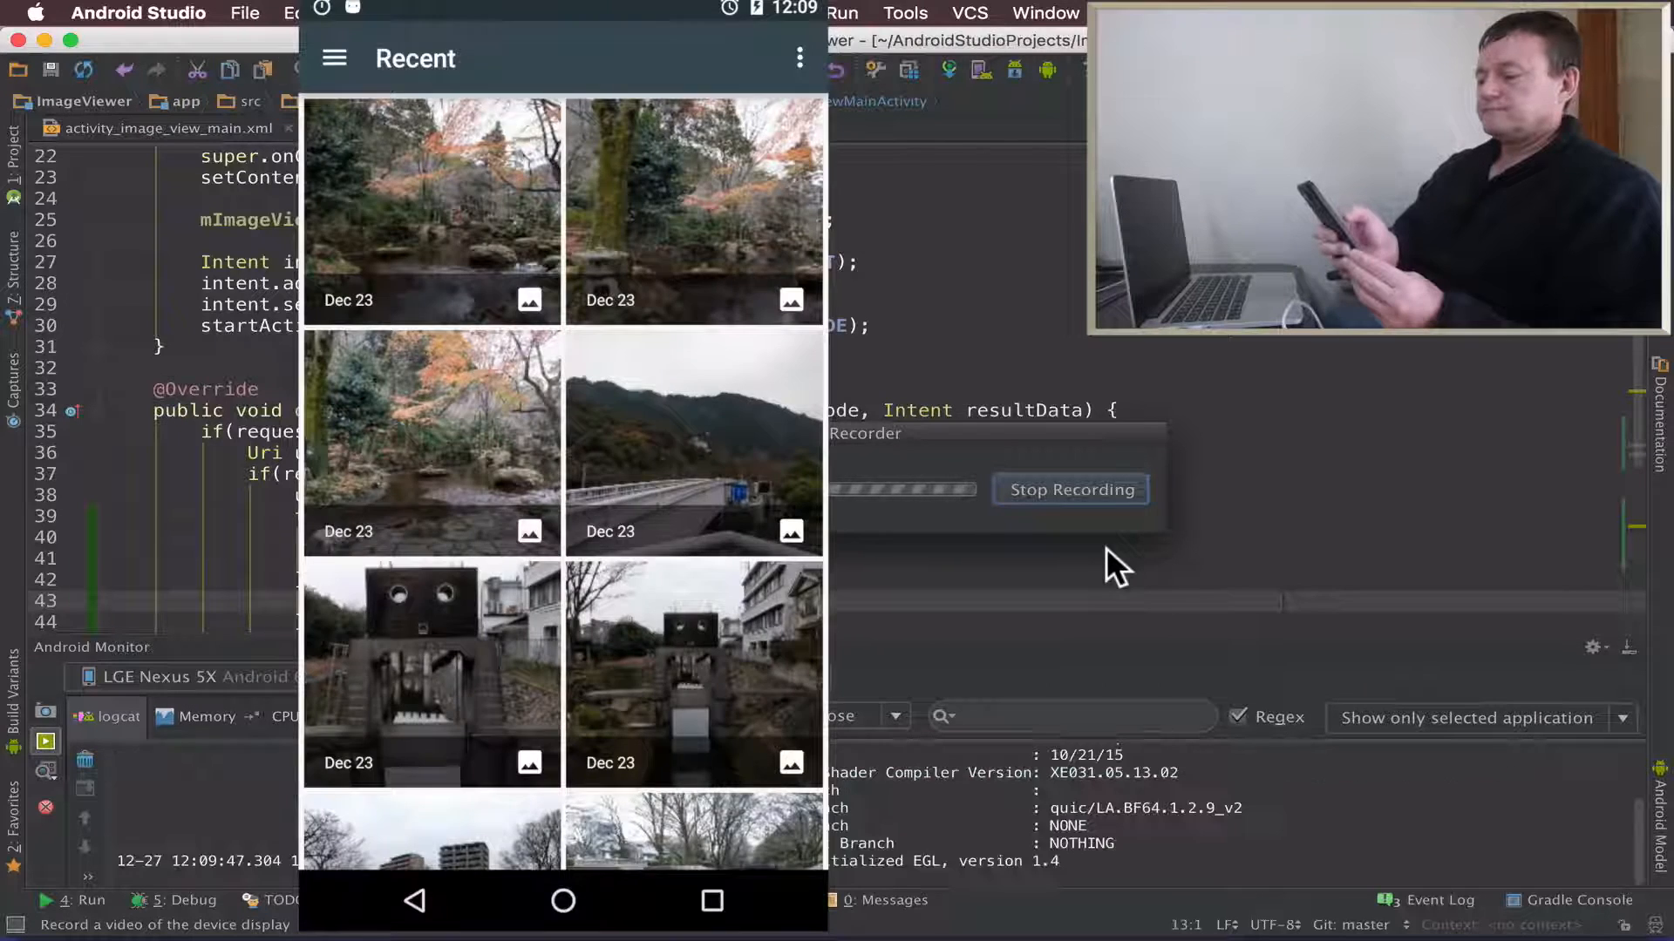
click(430, 213)
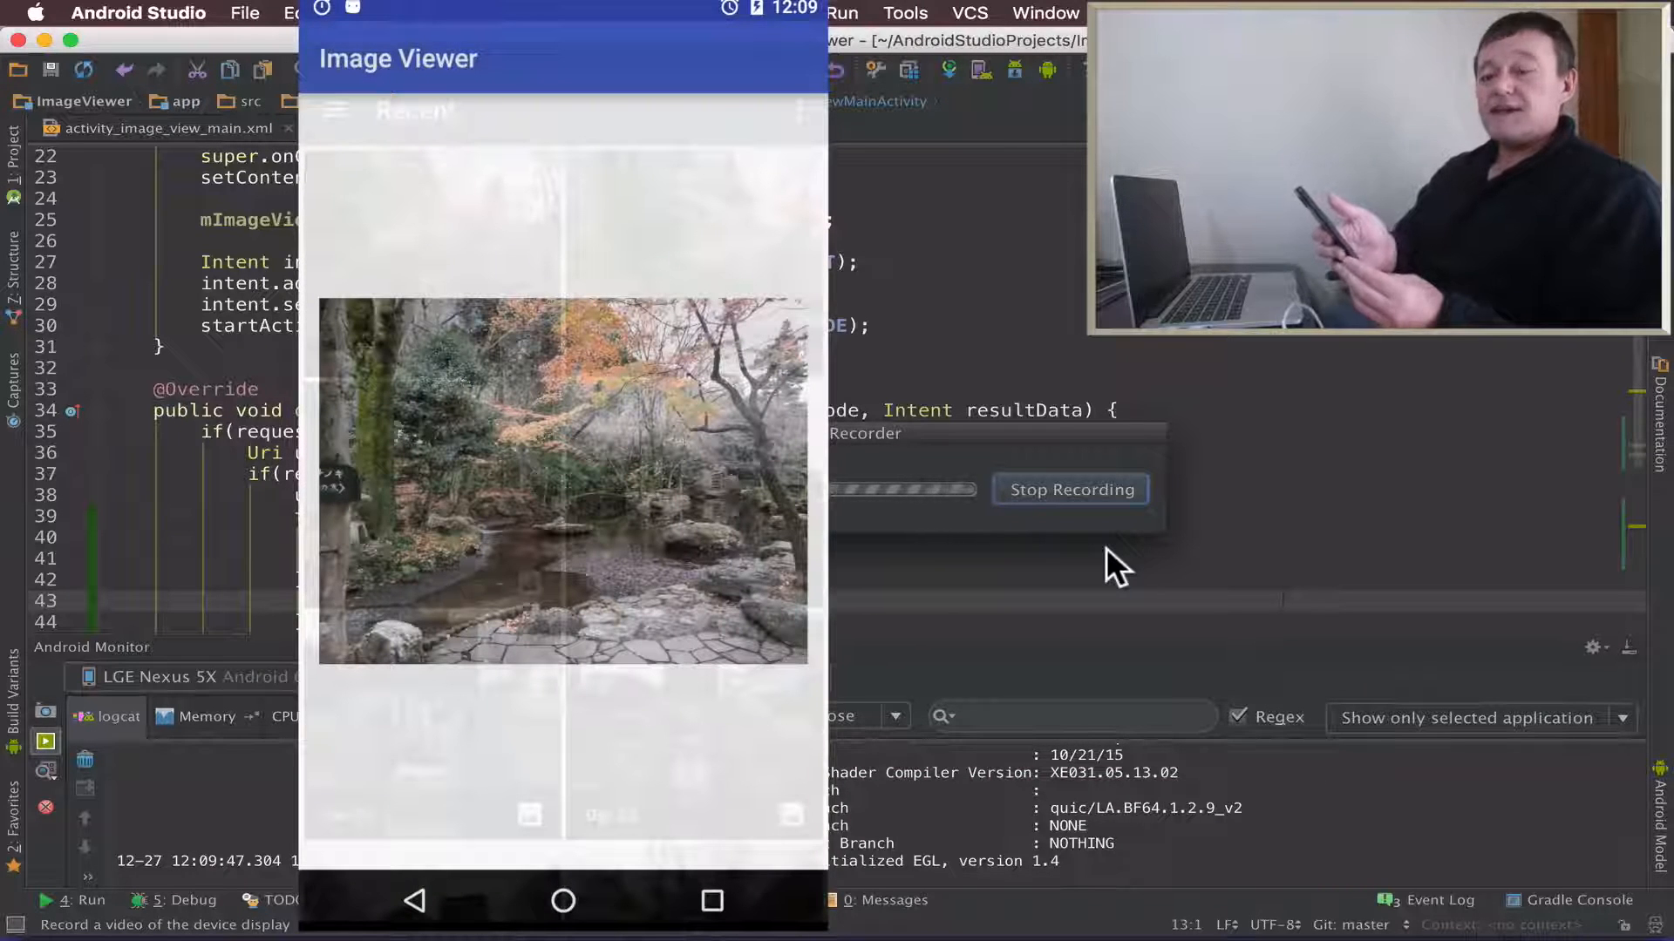